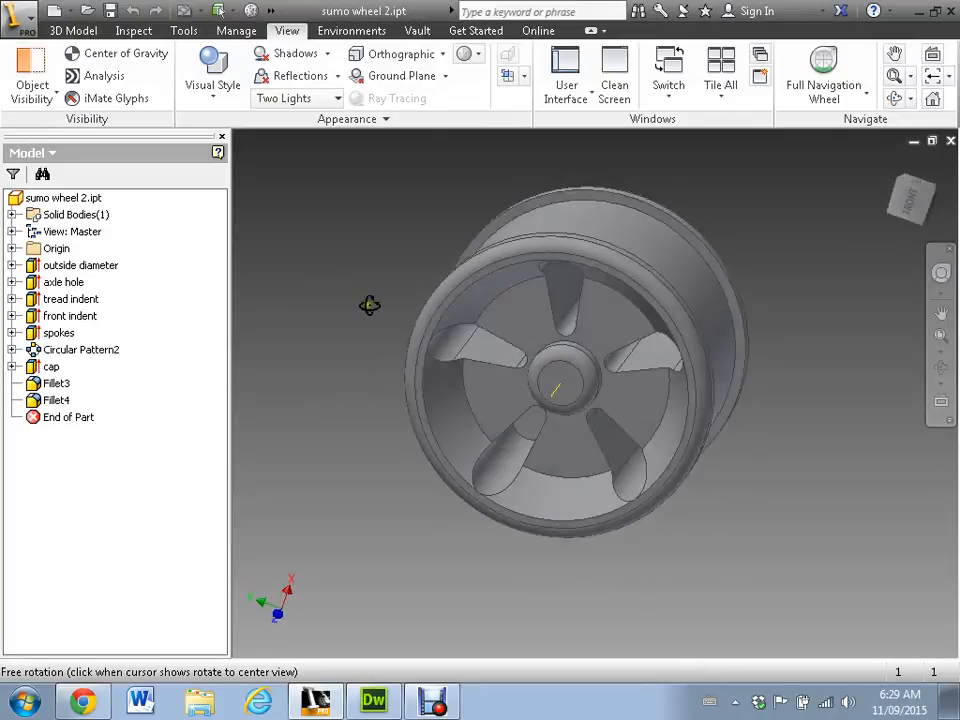
Orbit the sumo wheel to view another side and switch to the 3D Model tools.
left_click_drag(370, 304, 308, 356)
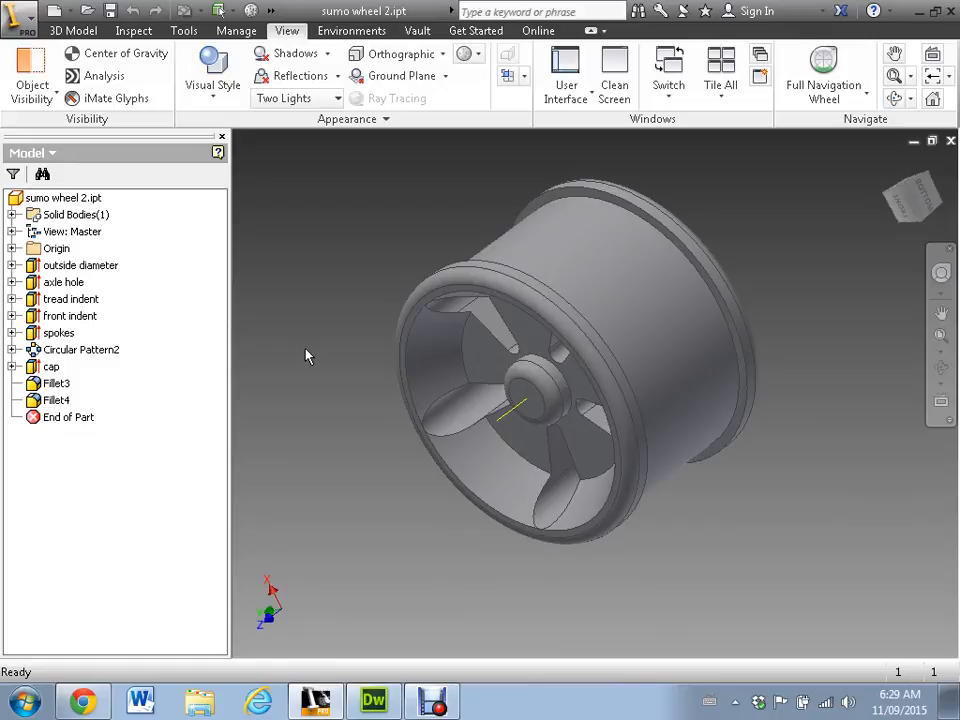
left_click(72, 30)
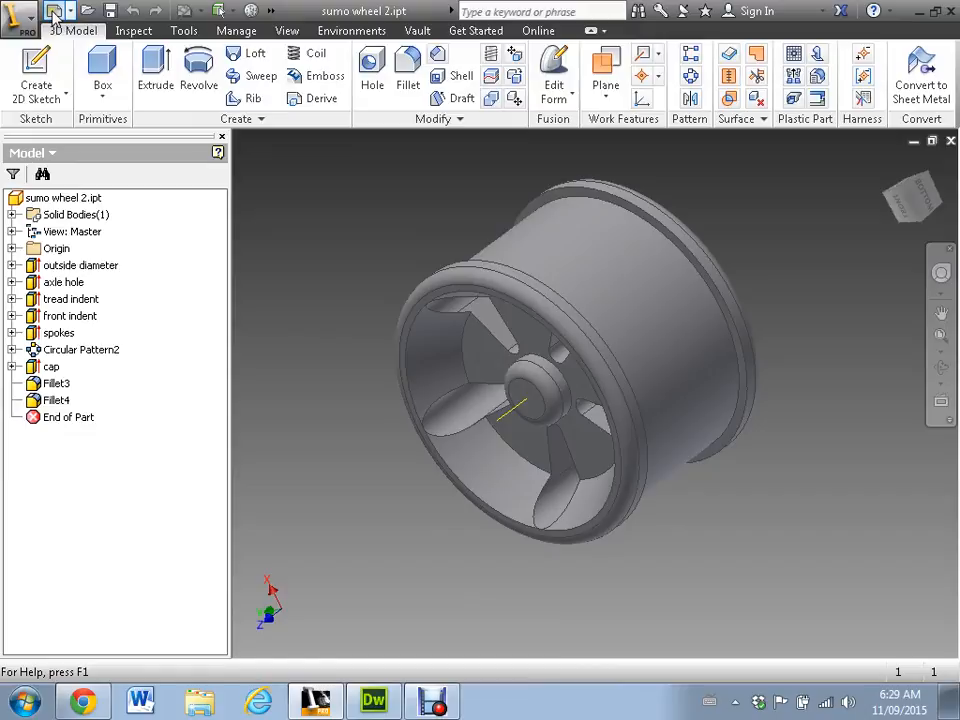
Create a new empty part (Part4) from the Standard (in).ipt template.
left_click(52, 18)
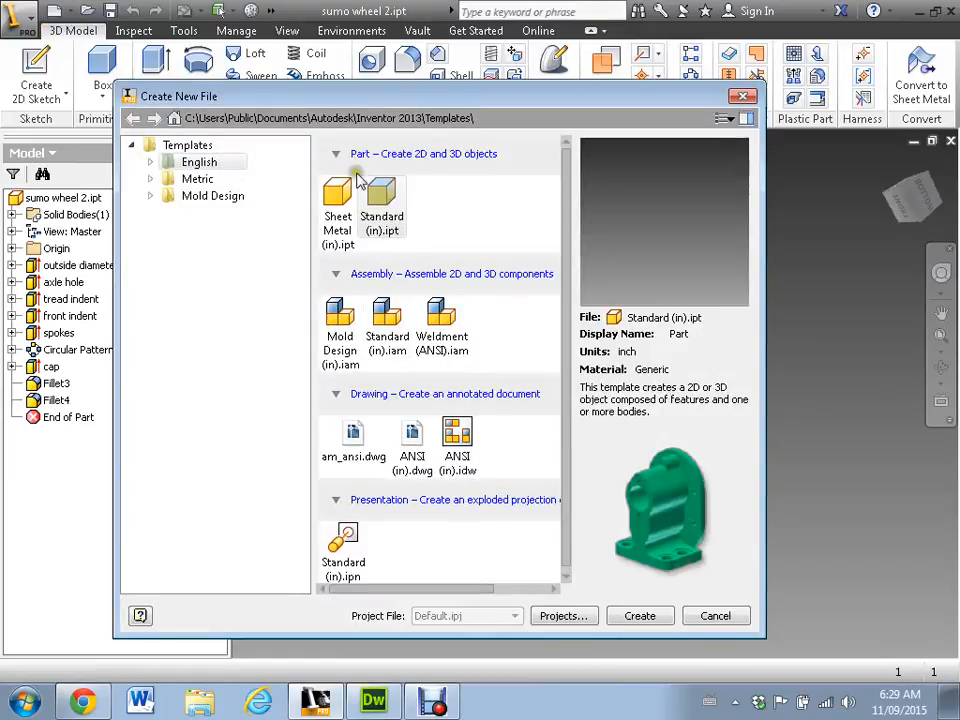
left_click(640, 616)
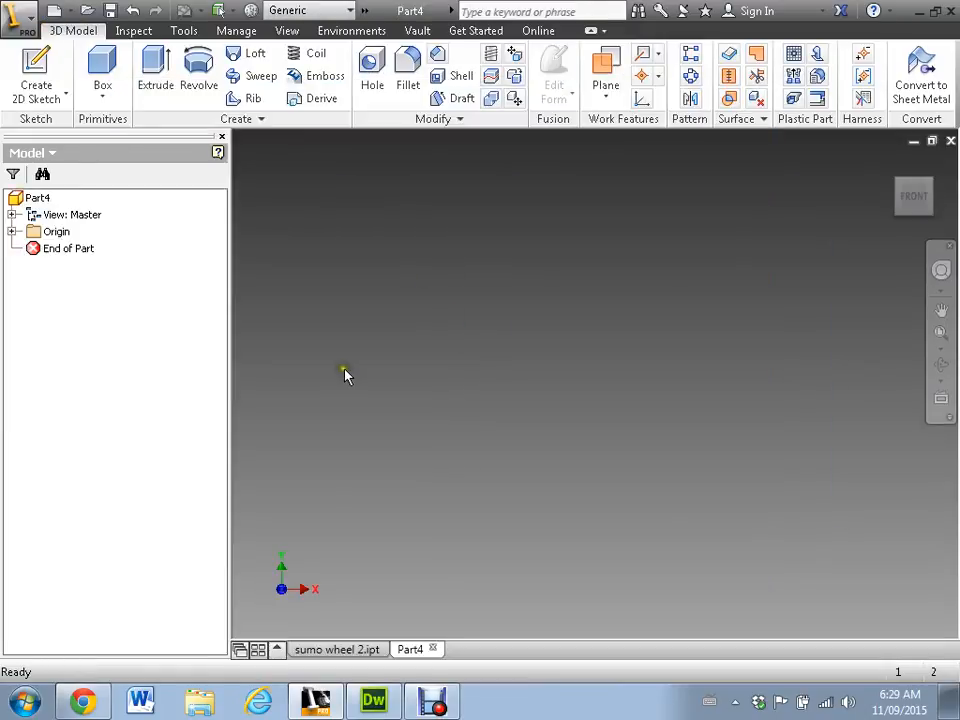
mouse_move(650, 372)
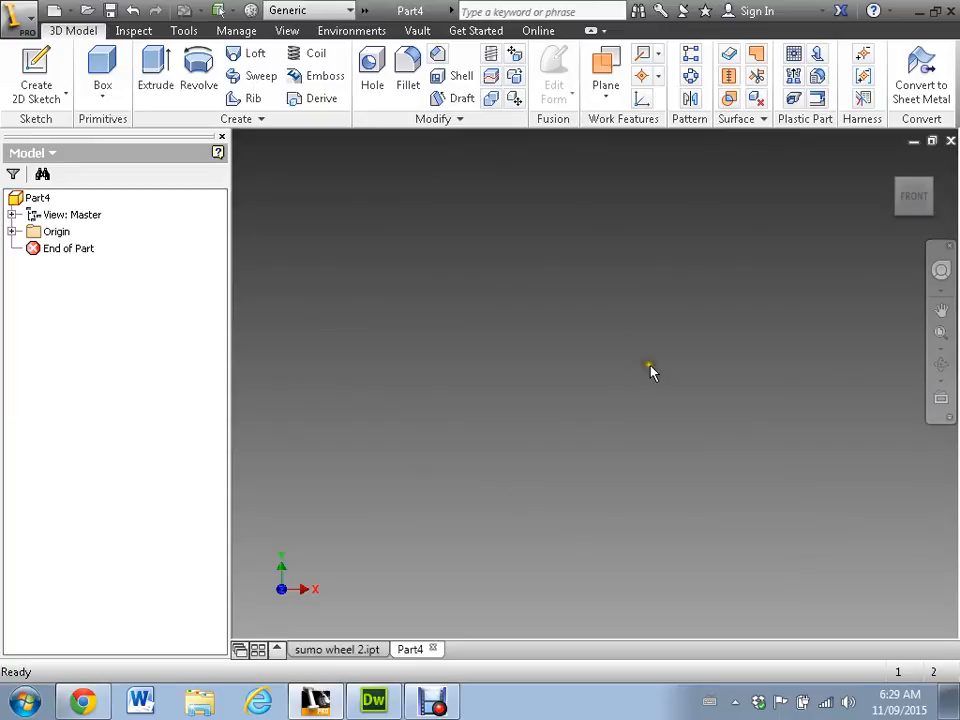
mouse_move(658, 372)
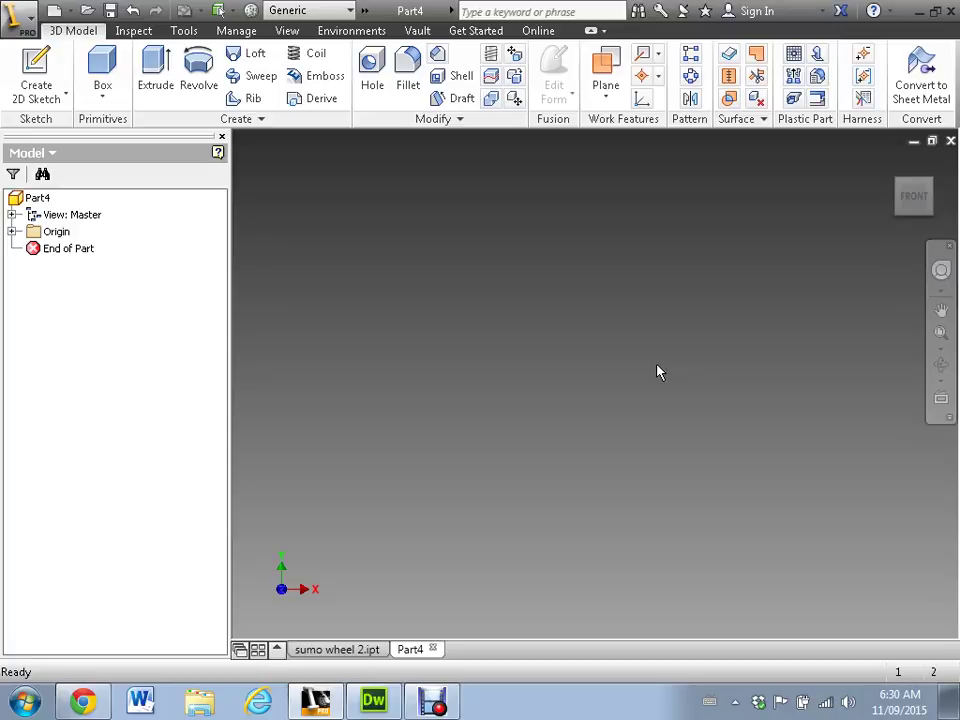
mouse_move(340, 444)
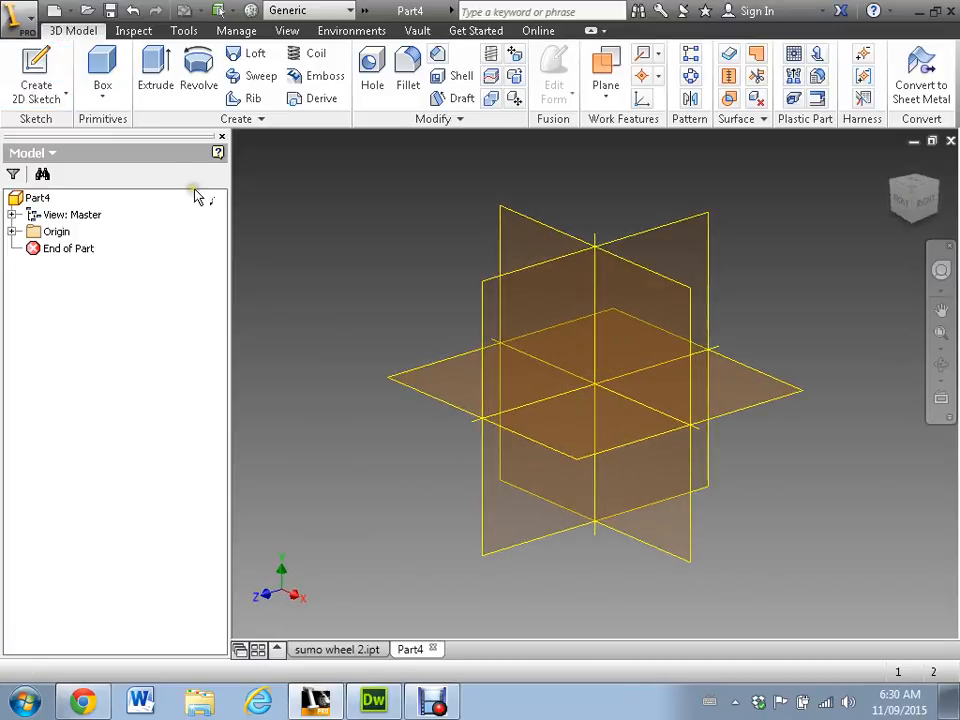
Start Sketch1 and begin a Two Point Center rectangle centred on the origin.
left_click(36, 72)
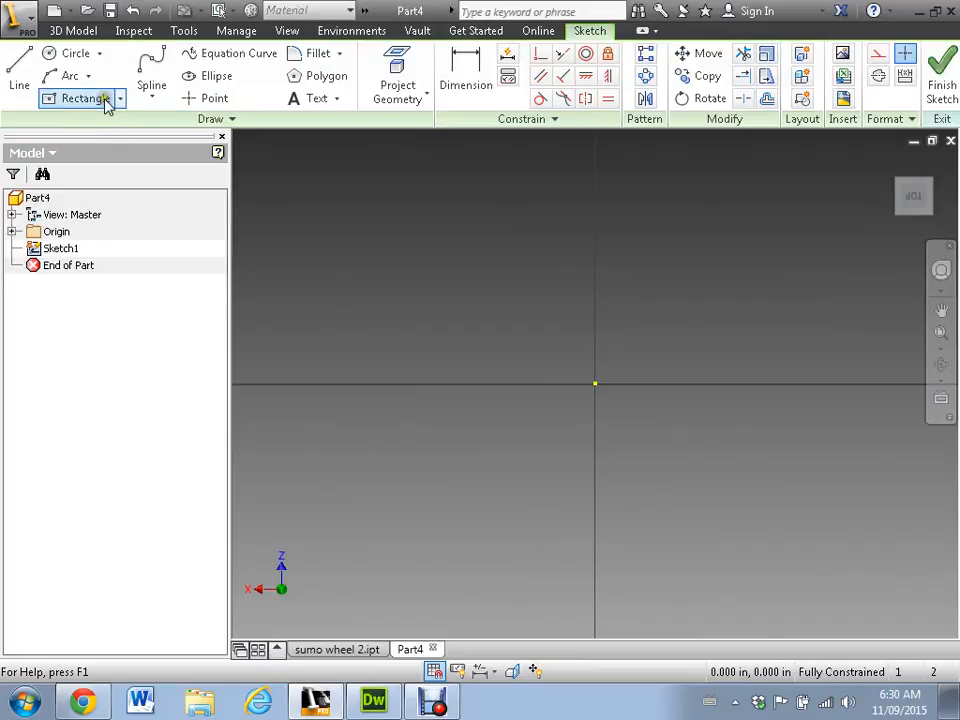
left_click(120, 98)
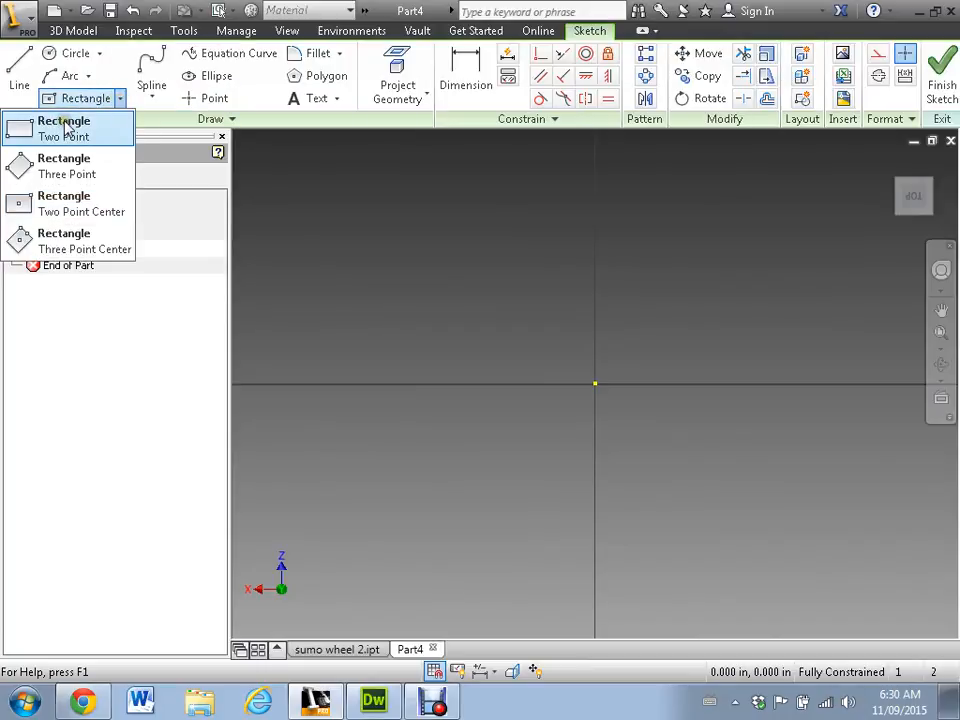
mouse_move(64, 204)
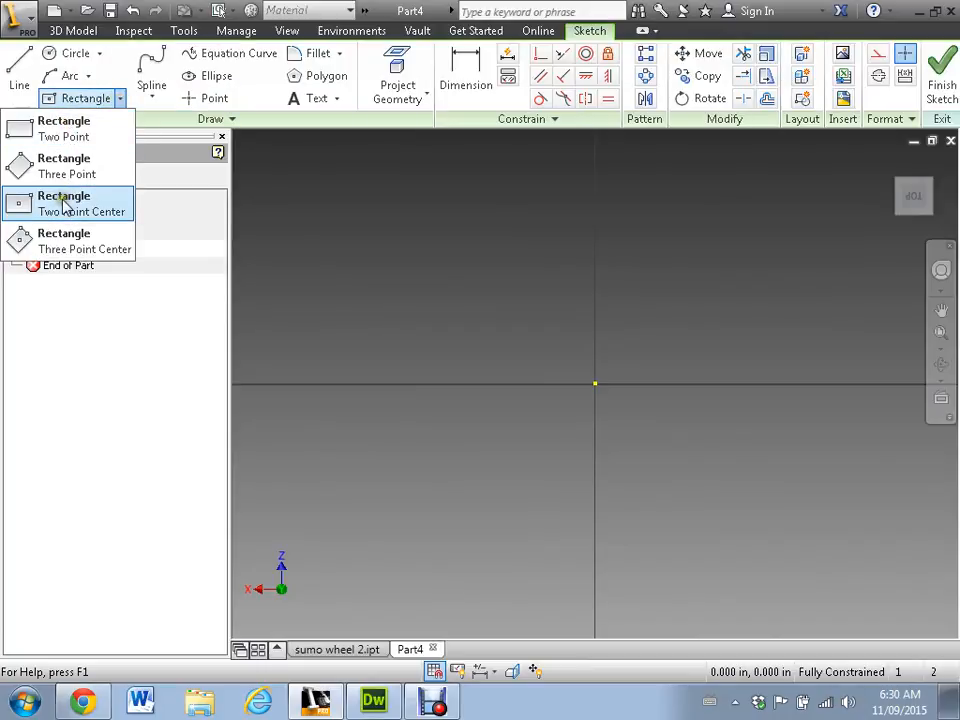
left_click(64, 204)
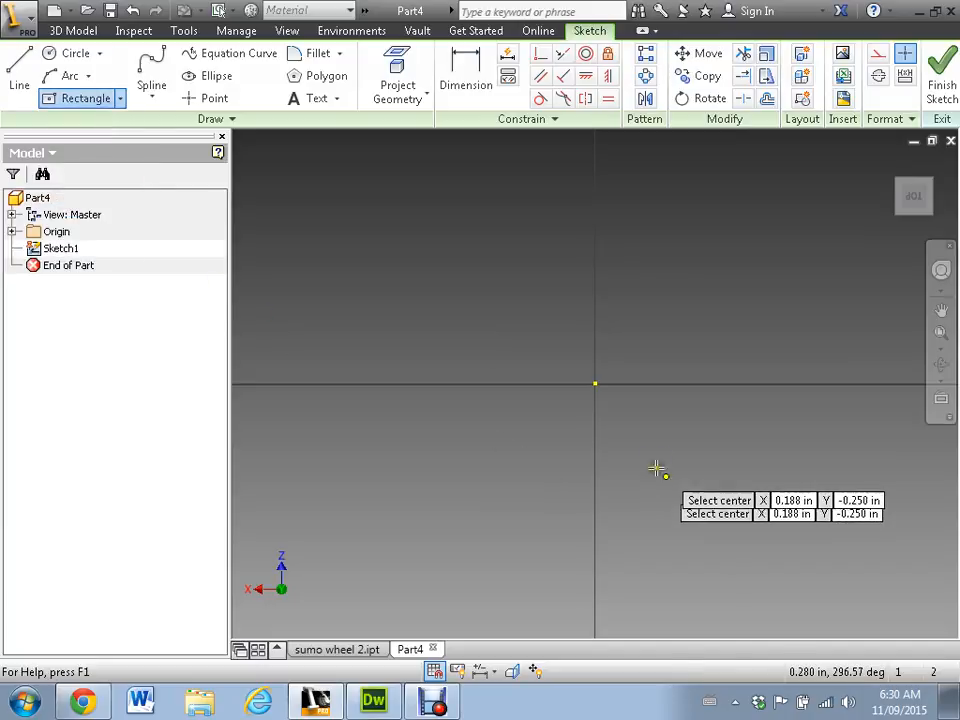
left_click(596, 384)
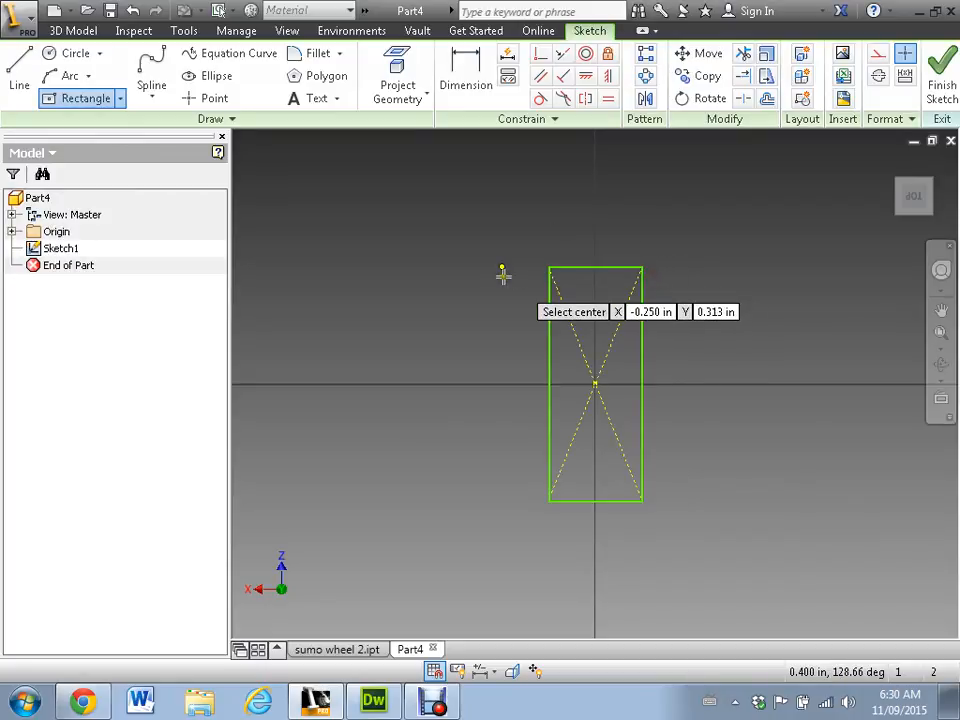
Finish the rectangle and dimension it 3.000 in wide by 4.750 in tall.
left_click(464, 76)
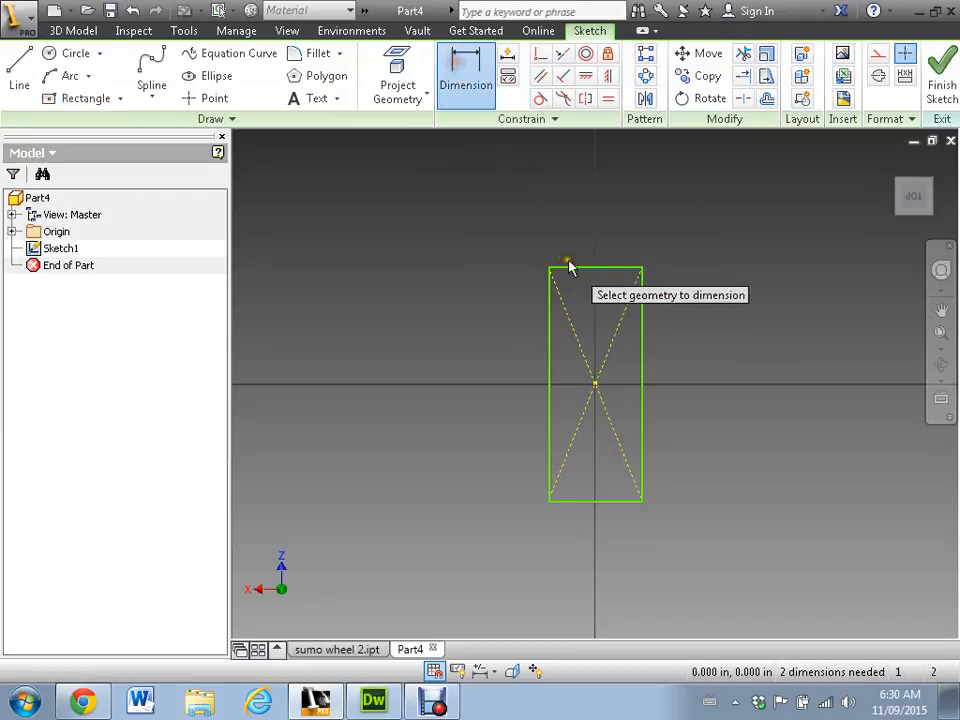
left_click(596, 268)
type("3")
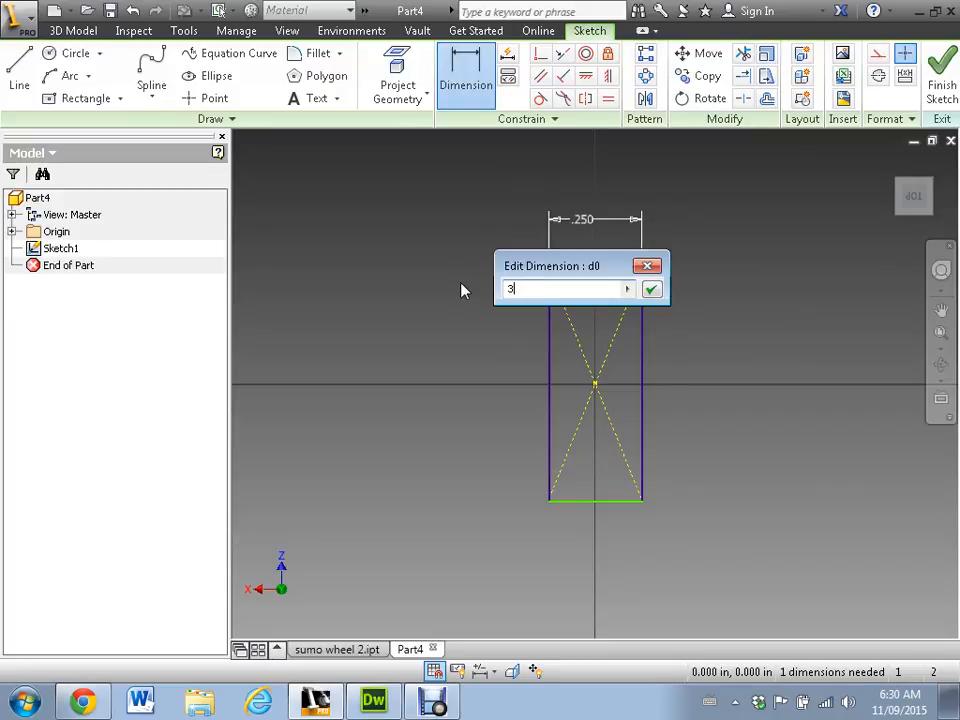
left_click(652, 288)
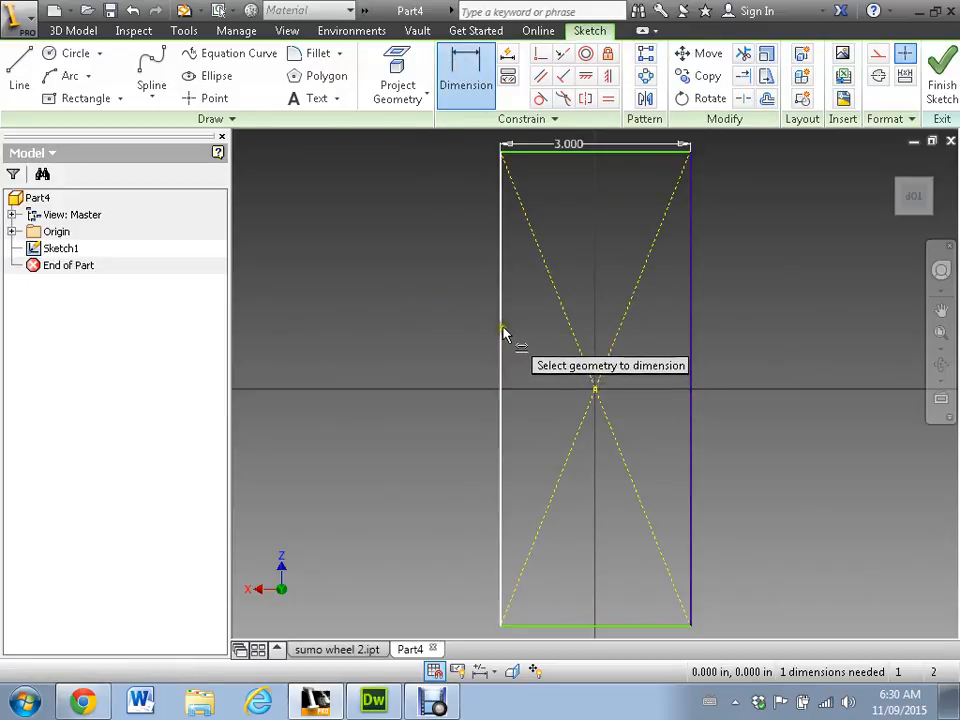
left_click(502, 380)
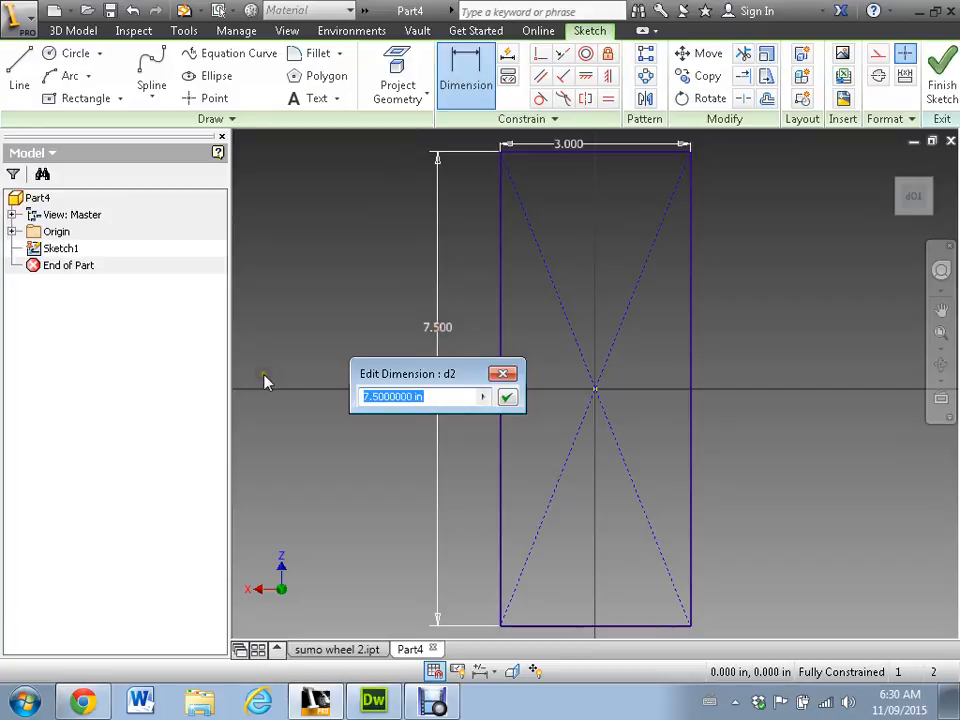
type("4.7")
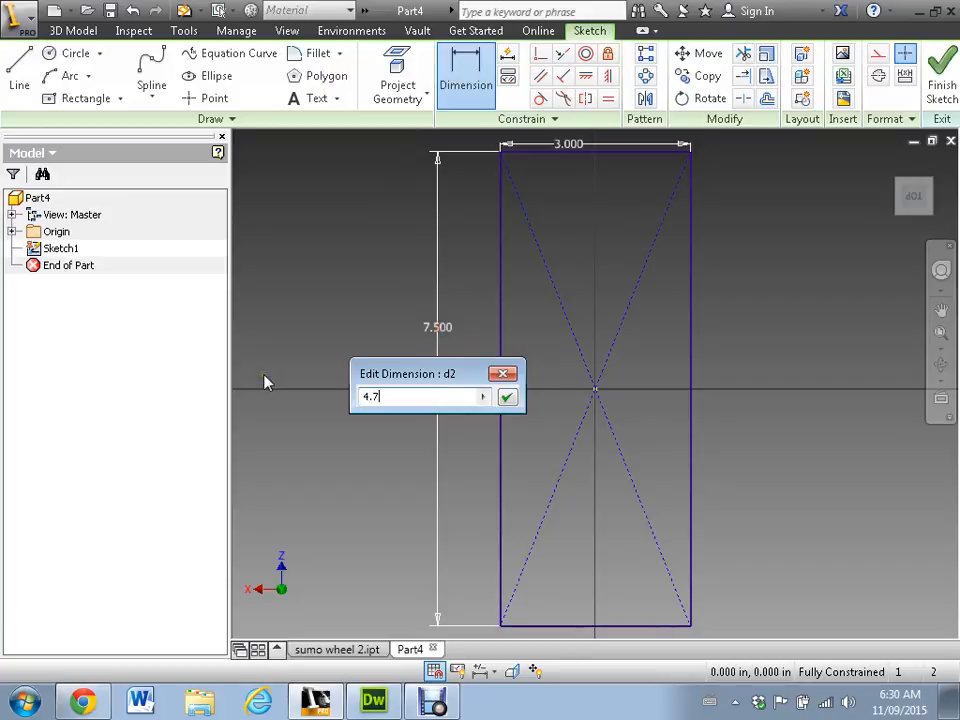
left_click(506, 396)
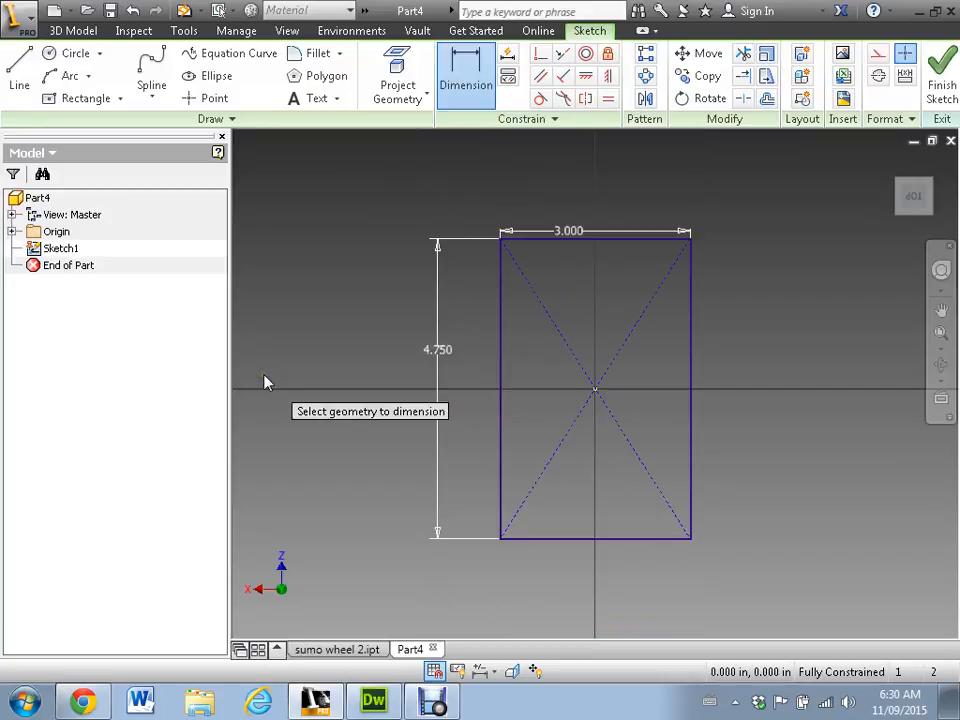
mouse_move(684, 544)
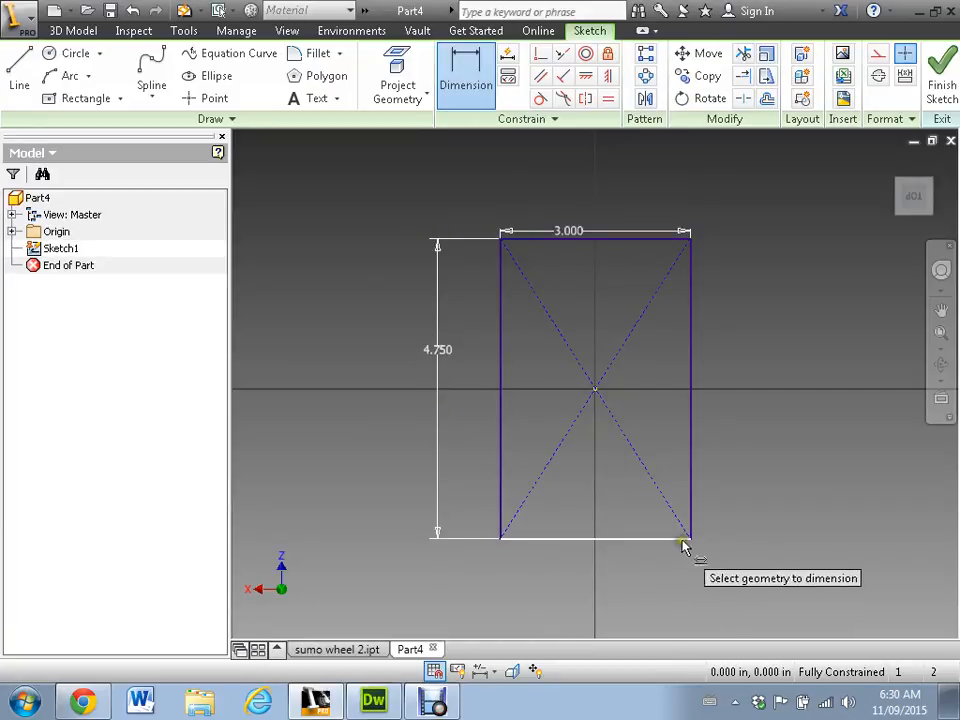
mouse_move(708, 488)
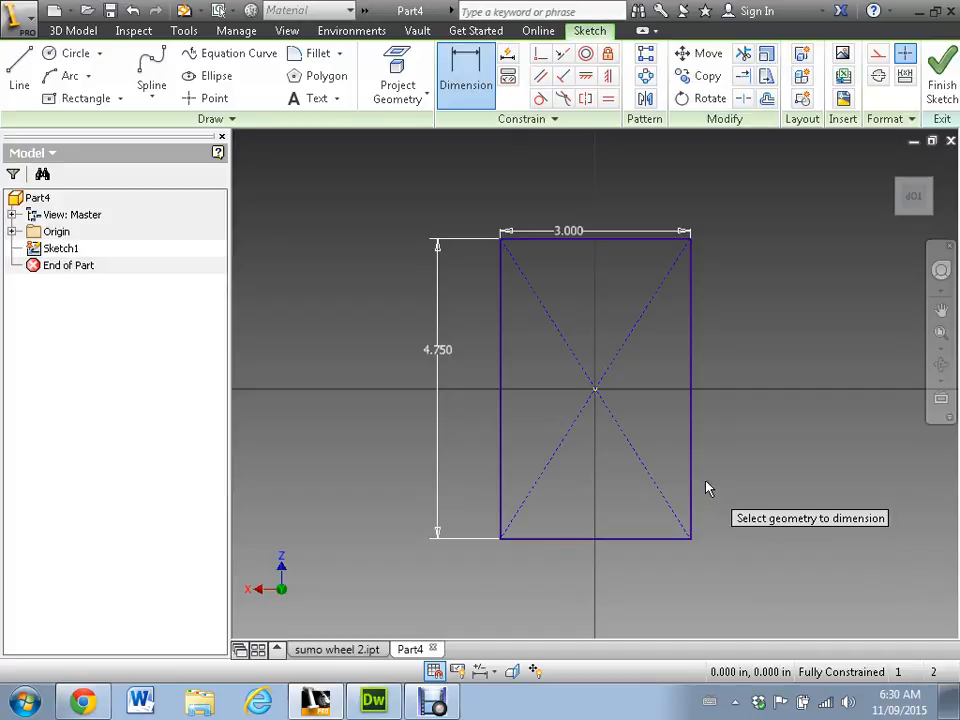
mouse_move(788, 330)
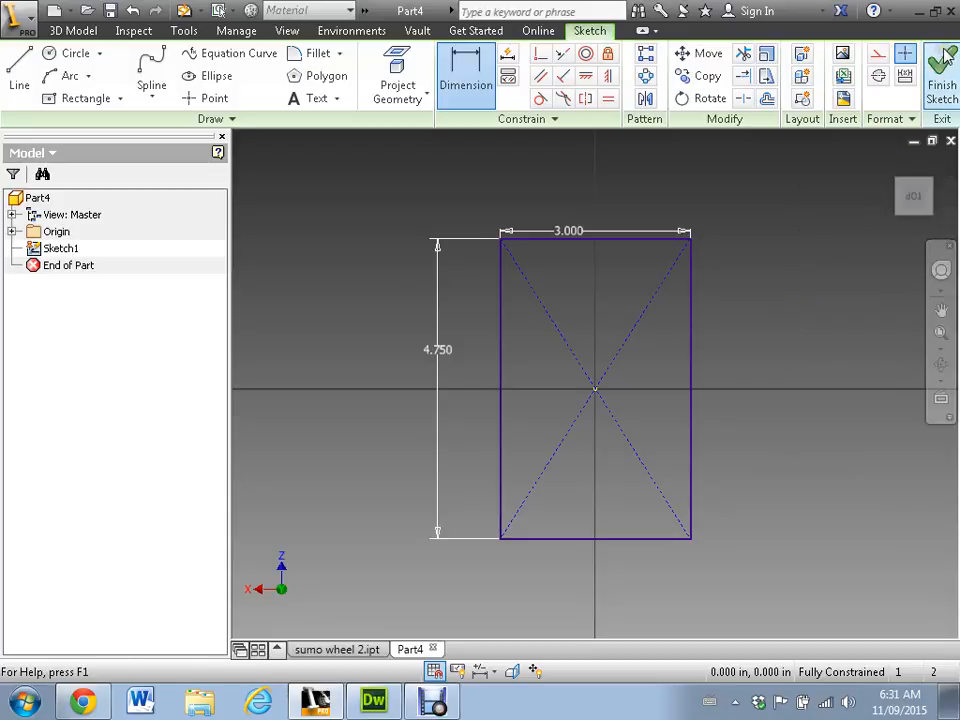
left_click(940, 72)
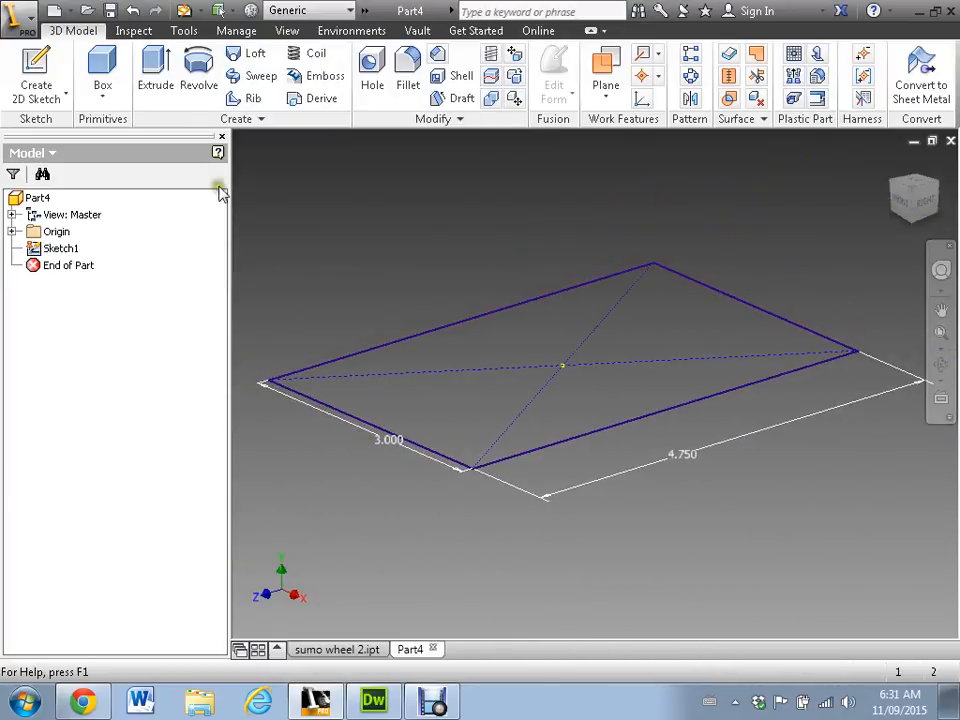
left_click(156, 70)
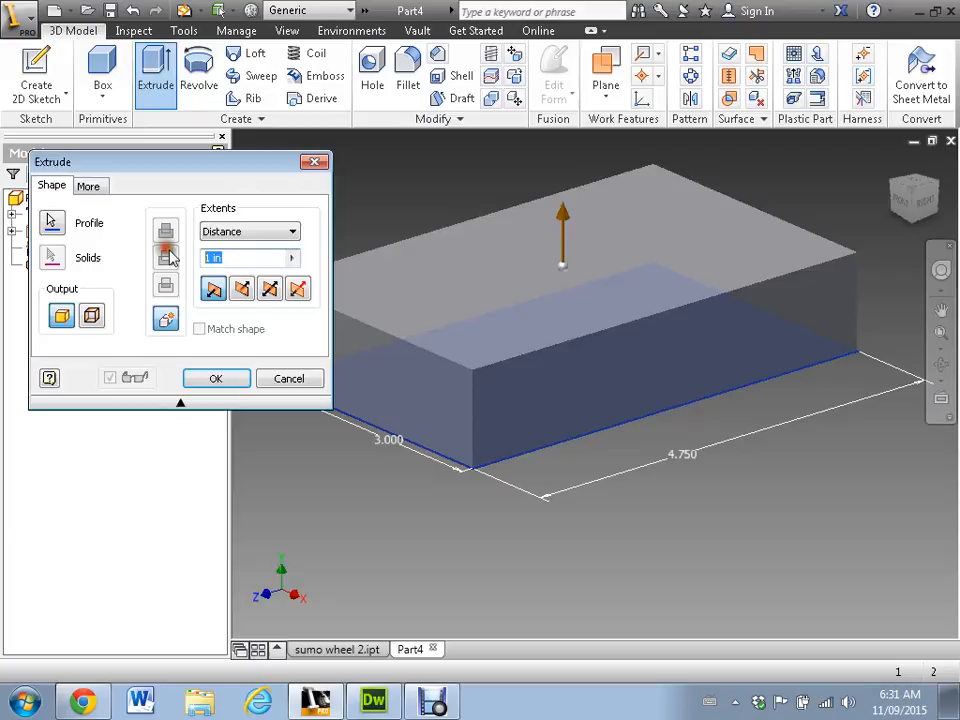
type("3")
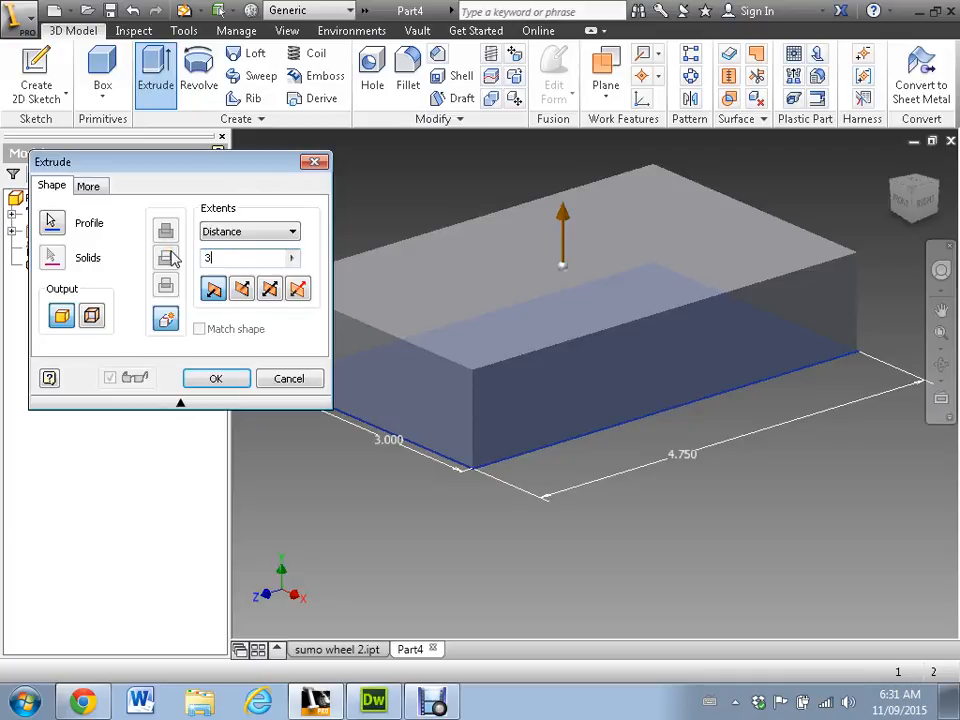
left_click(216, 378)
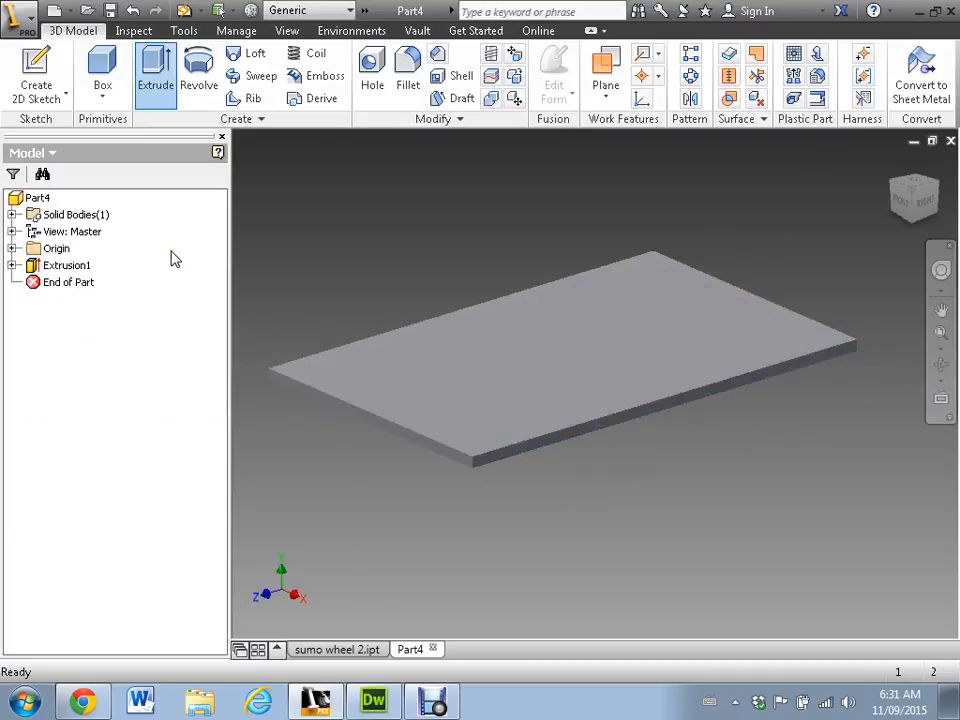
mouse_move(310, 468)
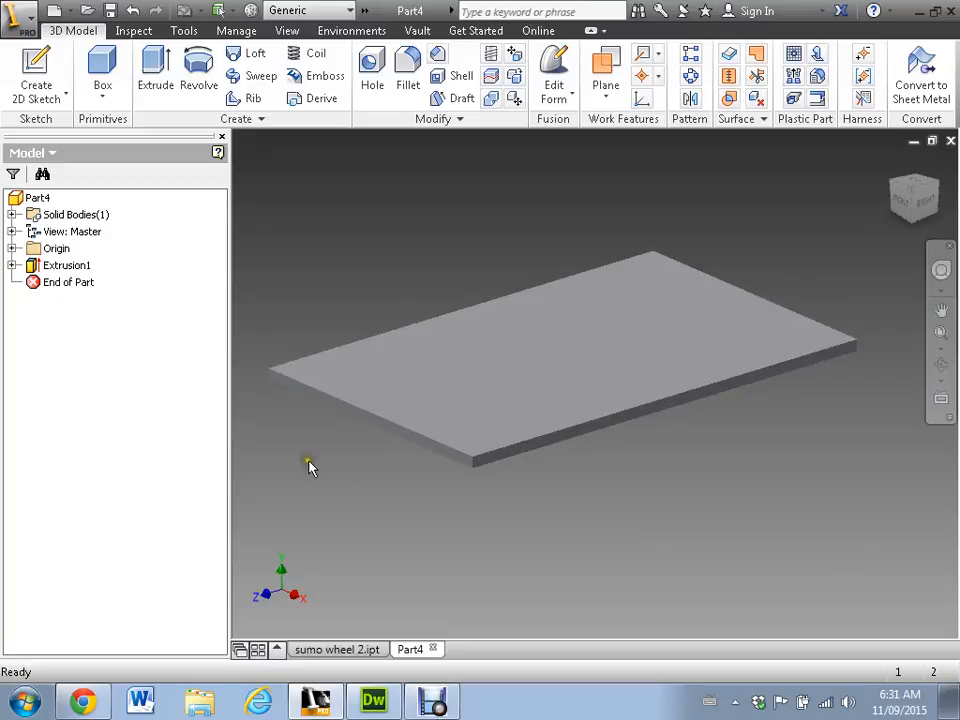
mouse_move(332, 262)
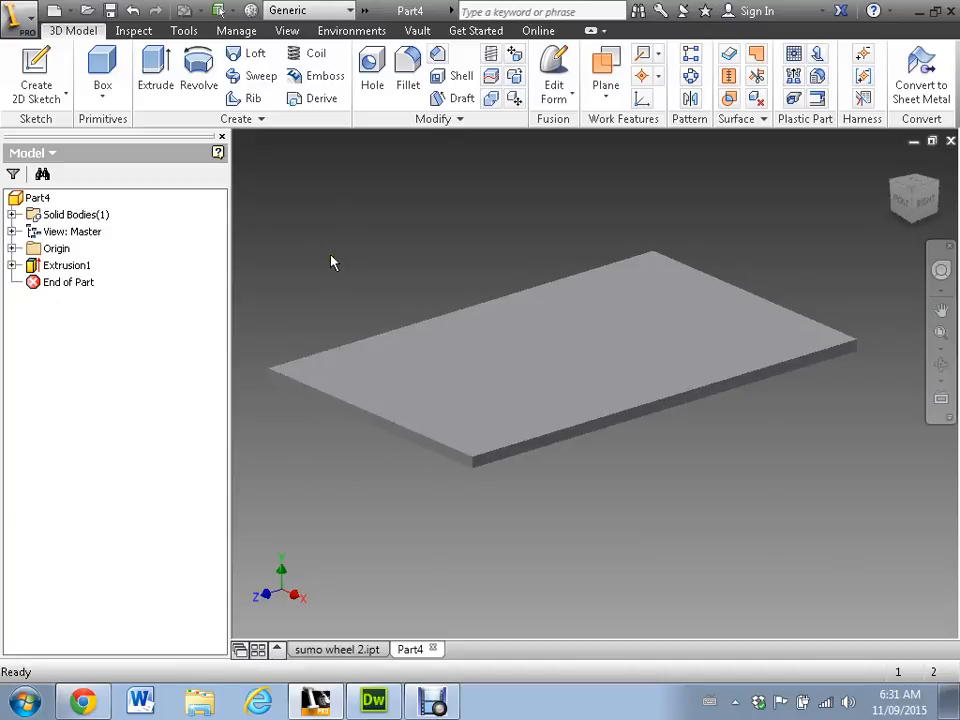
mouse_move(378, 240)
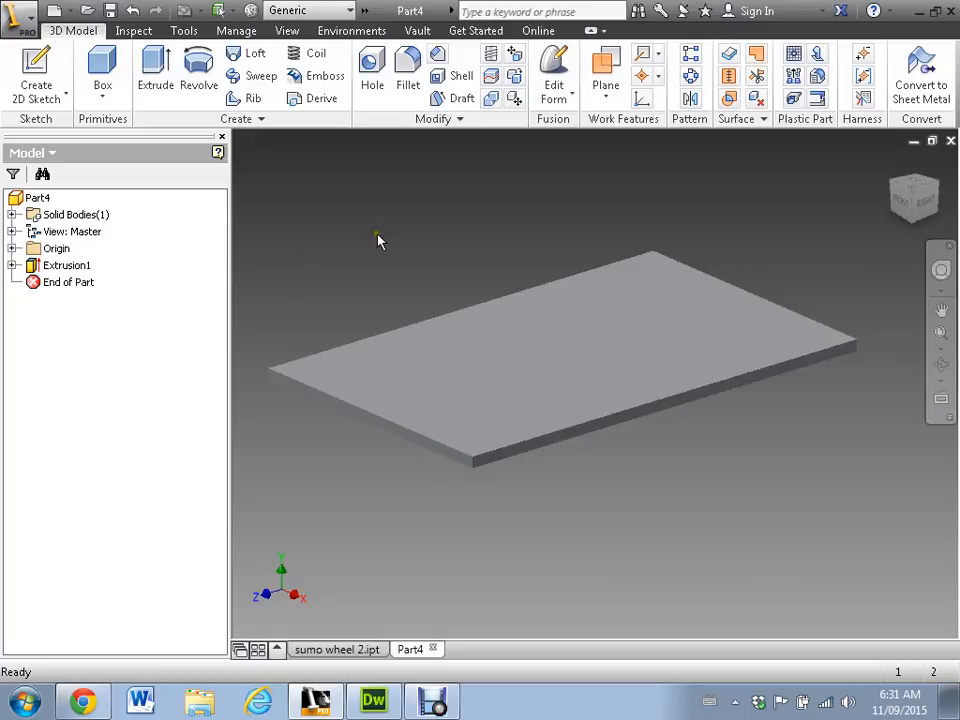
mouse_move(352, 238)
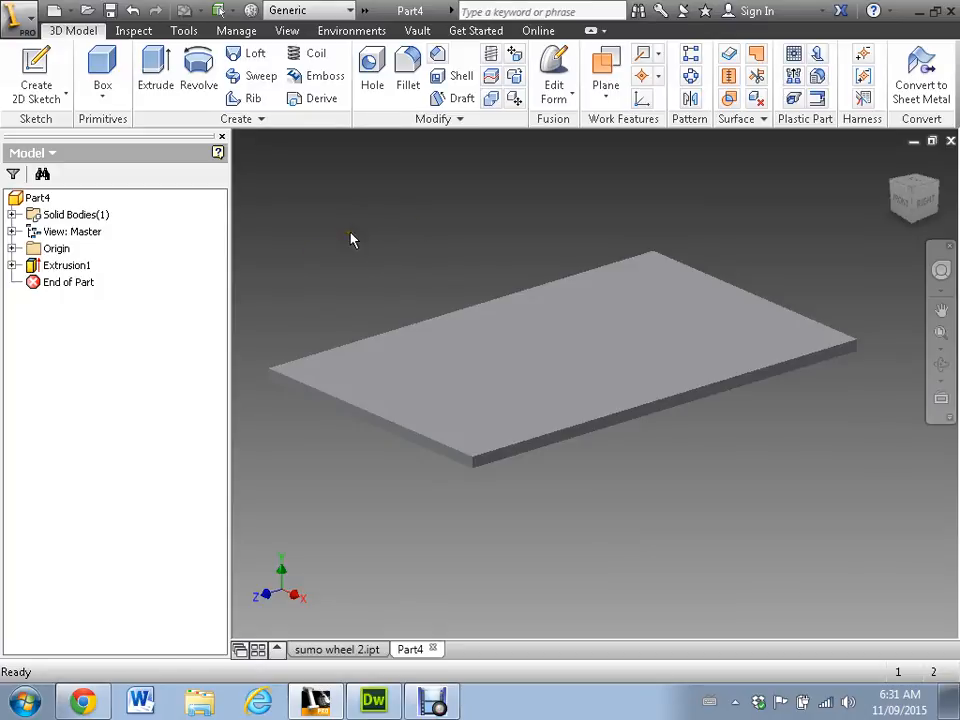
Look down on the plate and start Sketch2 on its top face.
left_click_drag(350, 240, 244, 348)
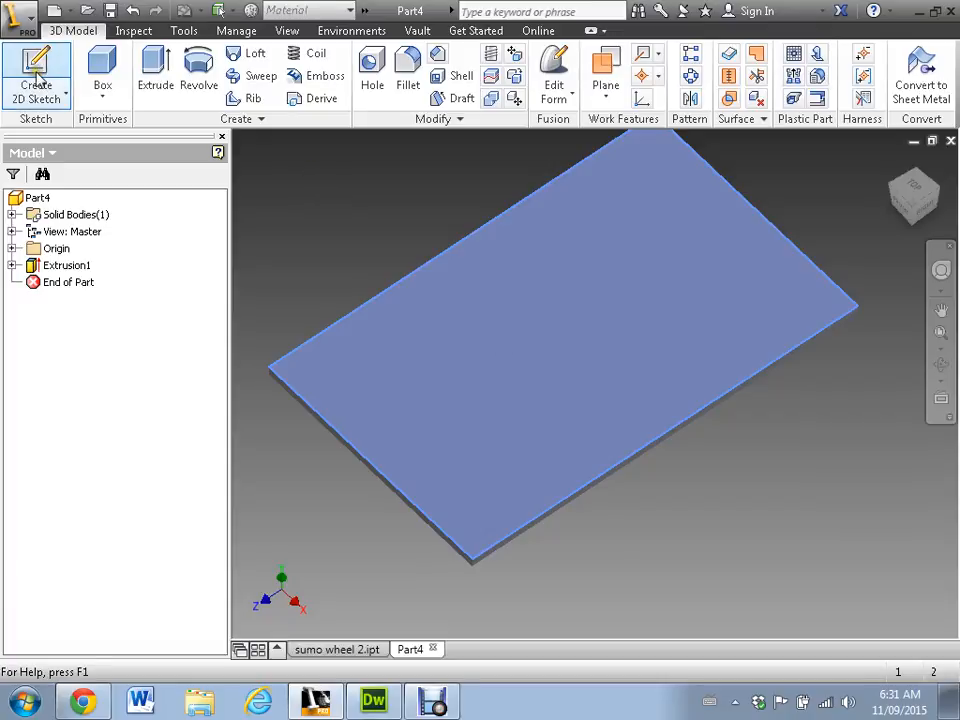
left_click(36, 76)
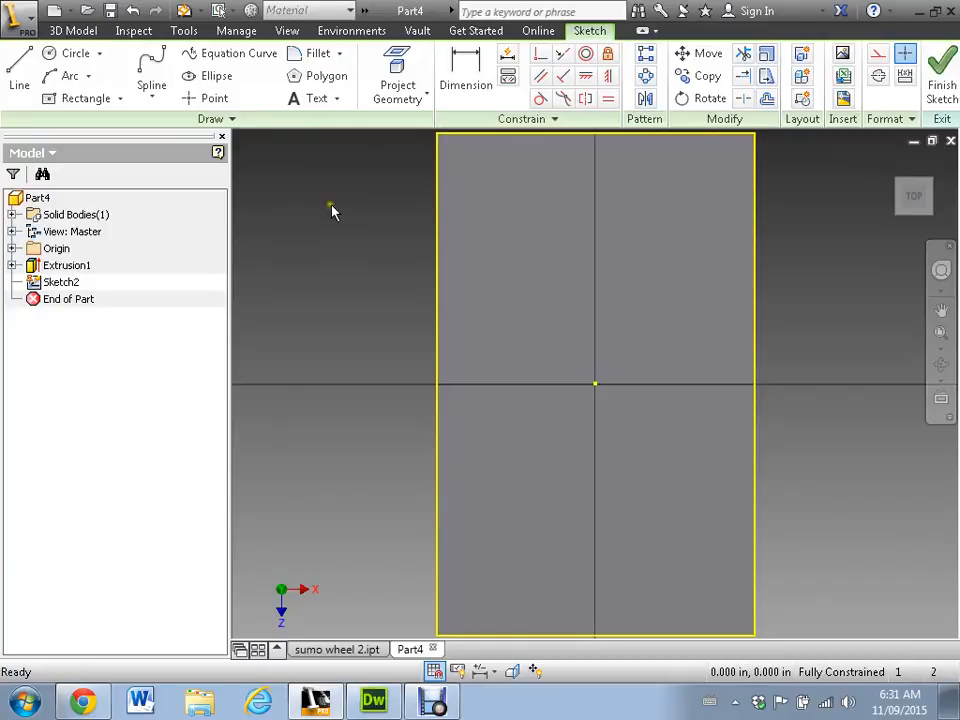
Draw a hole circle and dimension its diameter to .100.
left_click(76, 52)
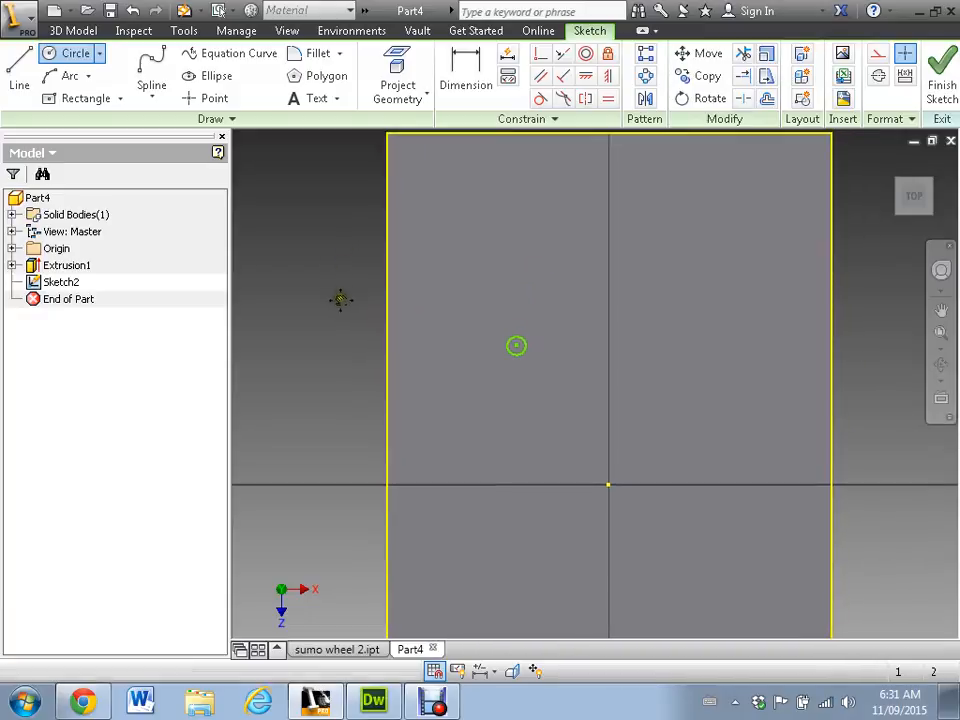
left_click(464, 84)
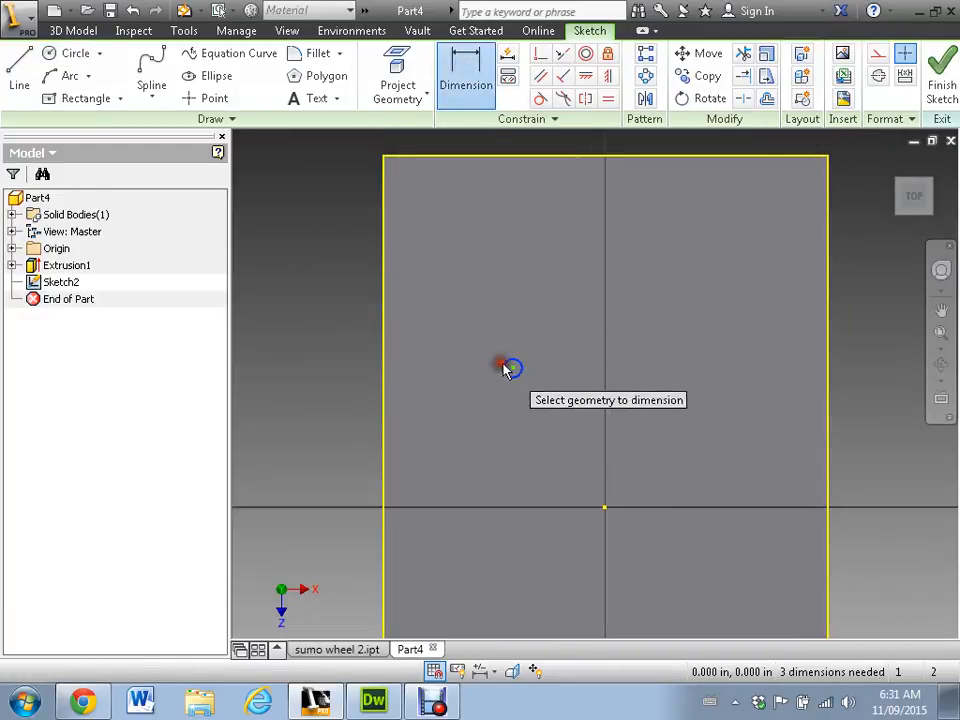
left_click(512, 368)
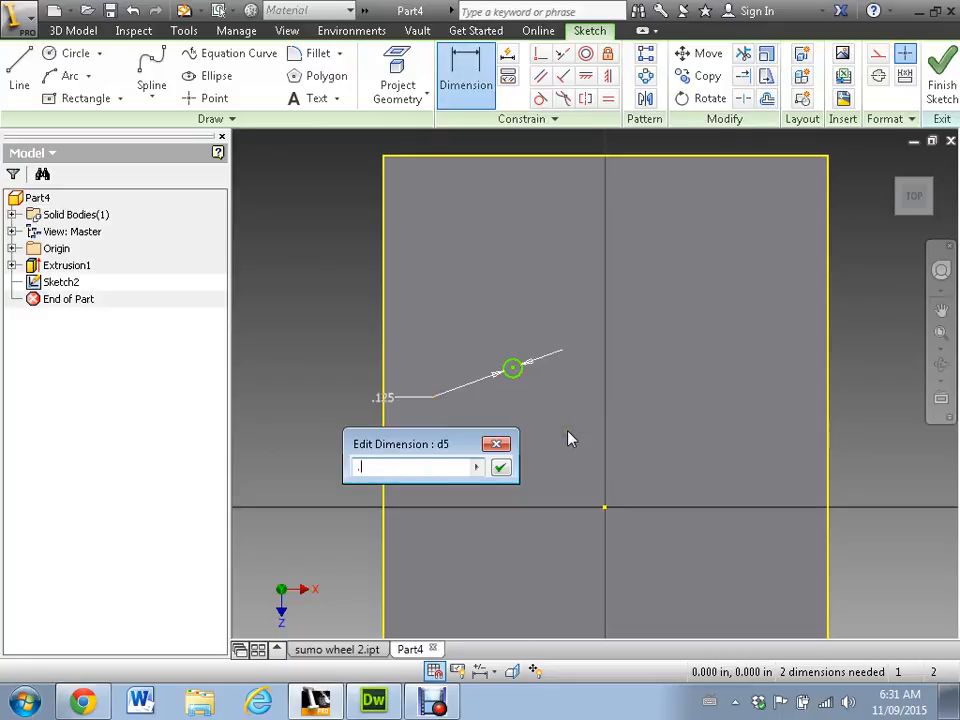
left_click(500, 468)
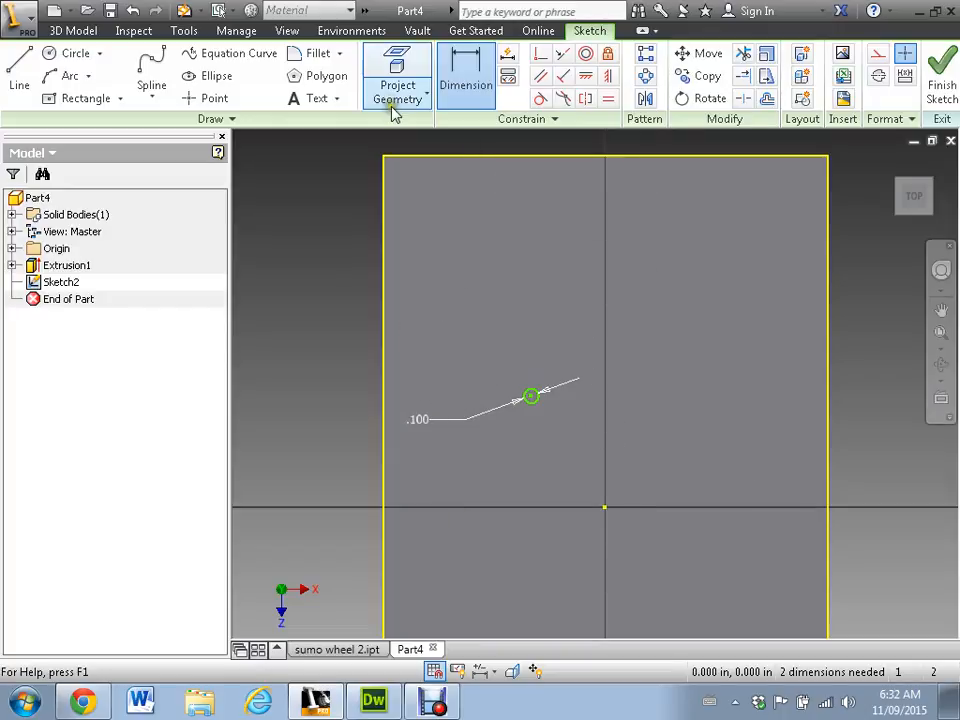
Locate the hole 1.150 horizontally and 1.000 vertically from the sketch centre.
left_click(464, 76)
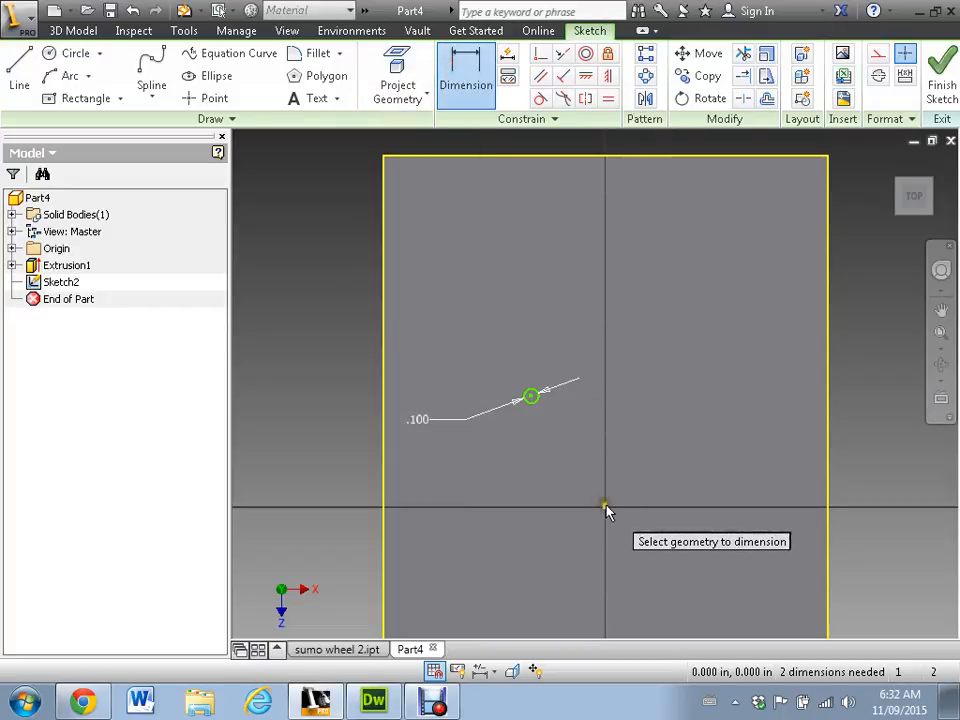
mouse_move(550, 400)
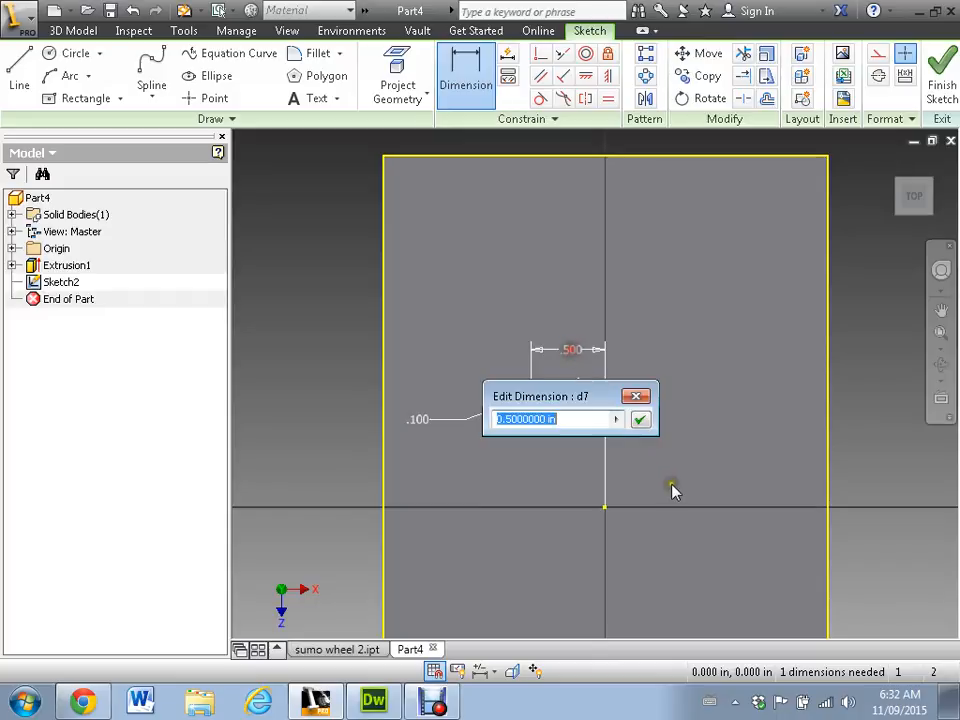
type("1")
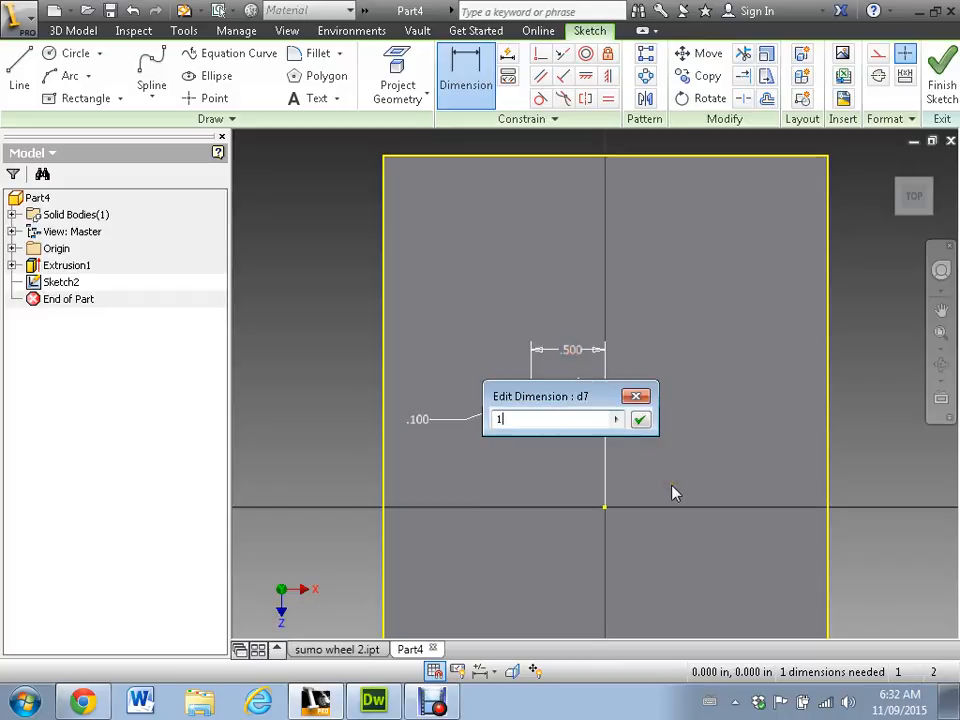
left_click(640, 418)
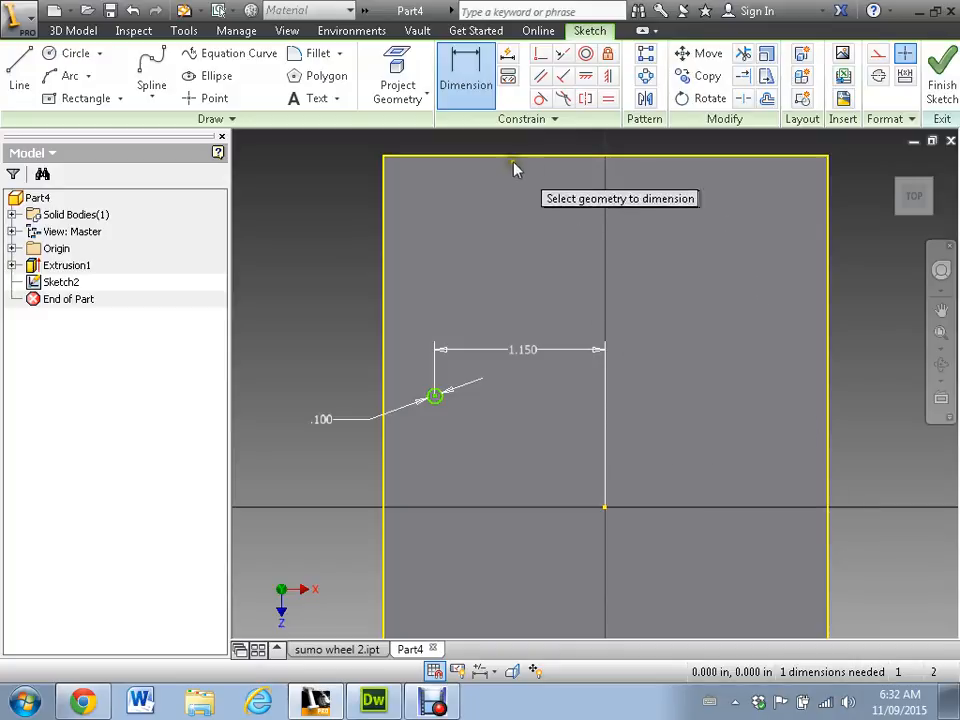
mouse_move(464, 164)
type("1")
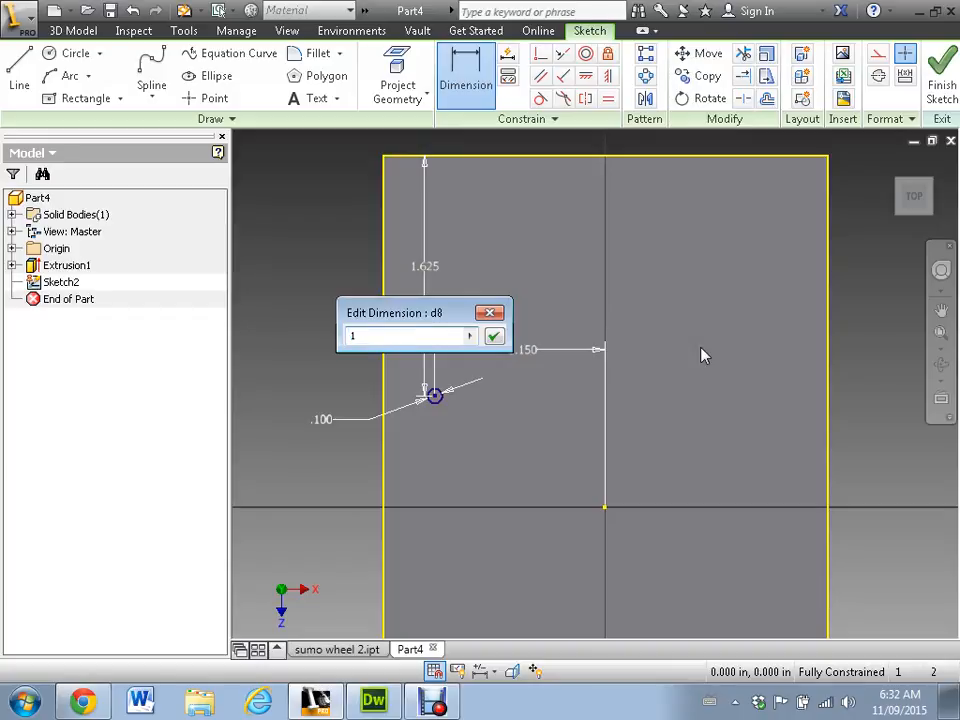
left_click(494, 336)
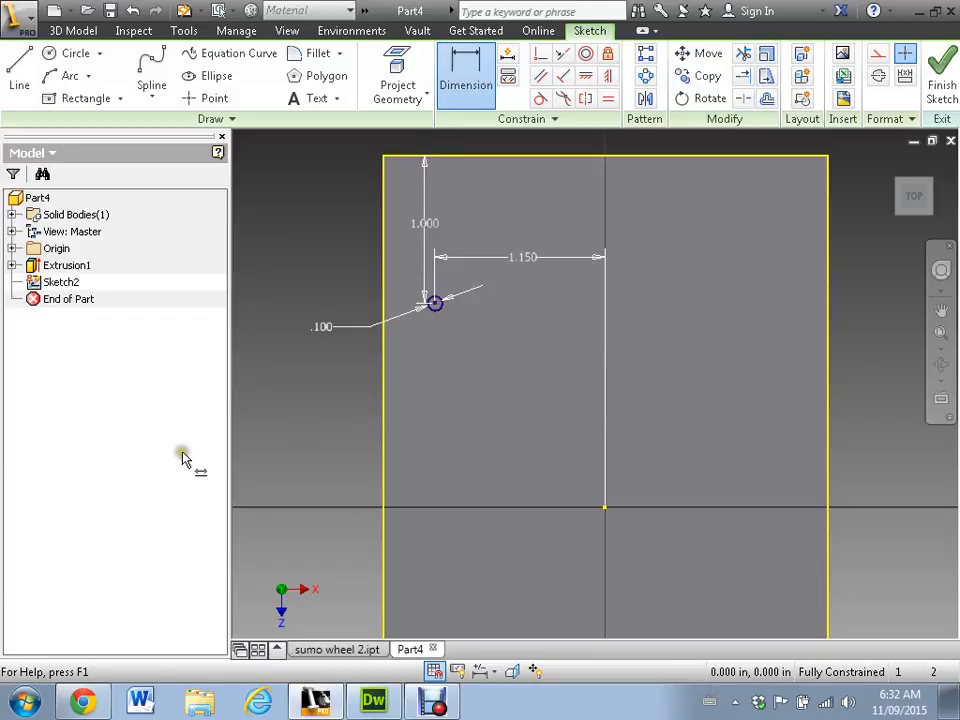
mouse_move(704, 304)
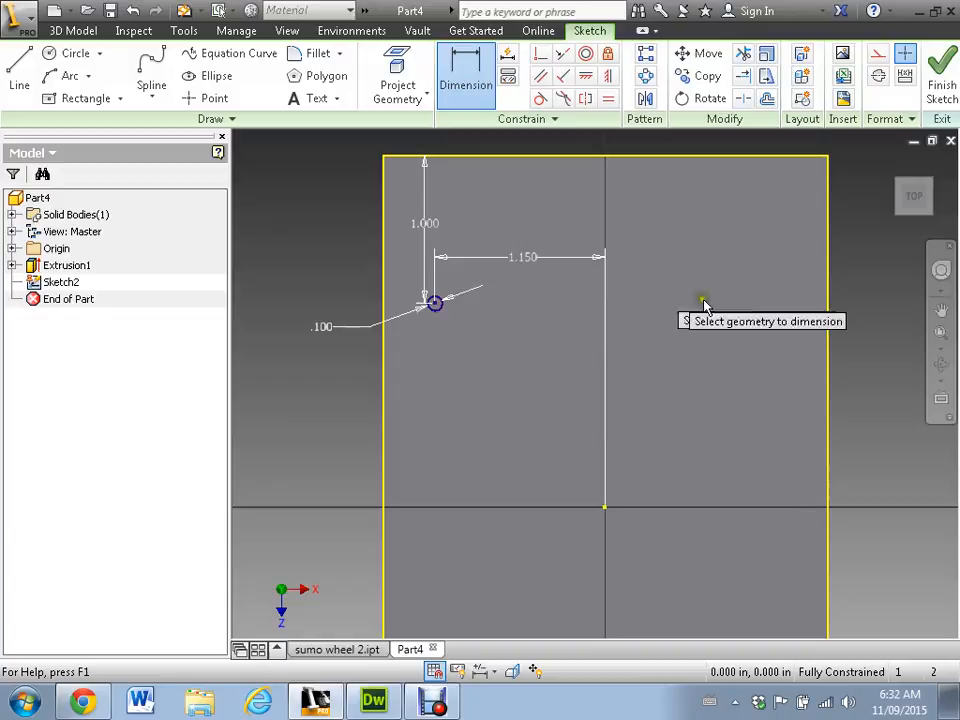
mouse_move(756, 288)
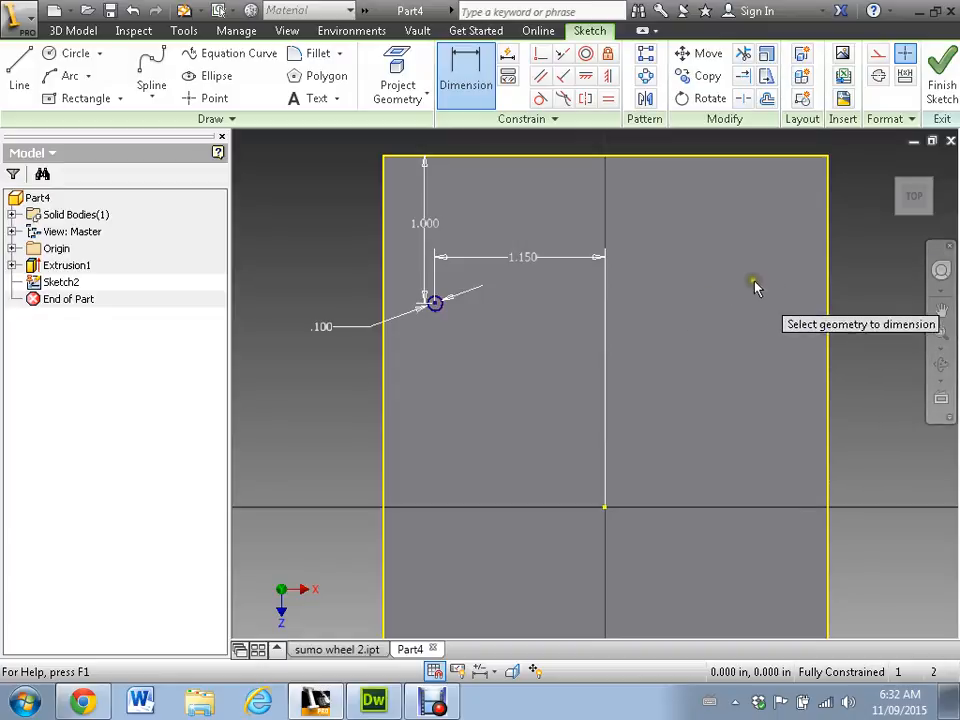
mouse_move(744, 336)
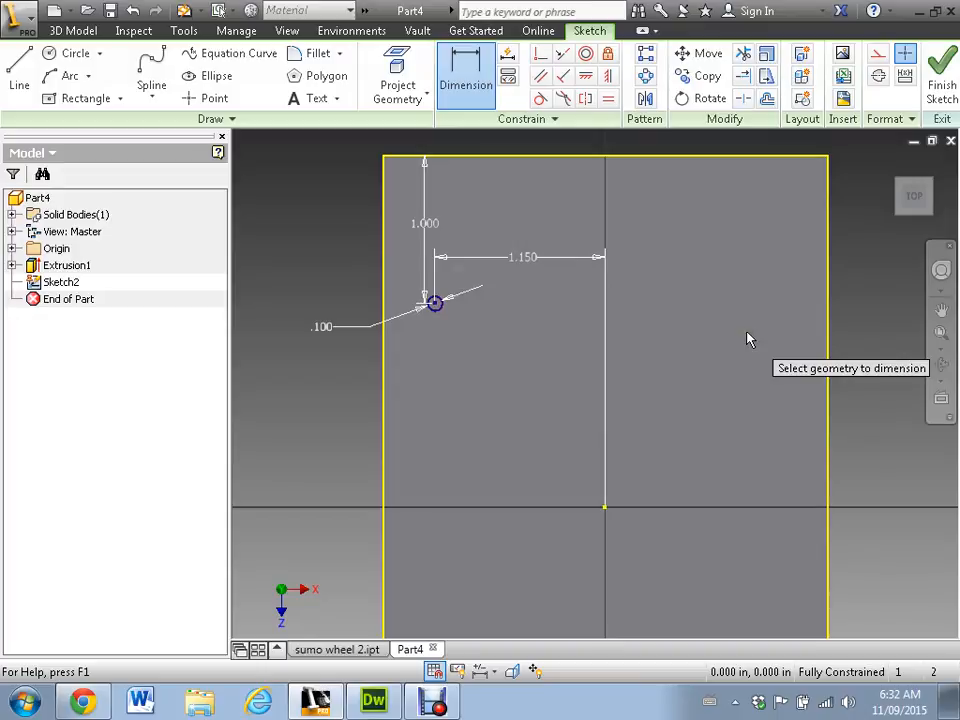
left_click(18, 70)
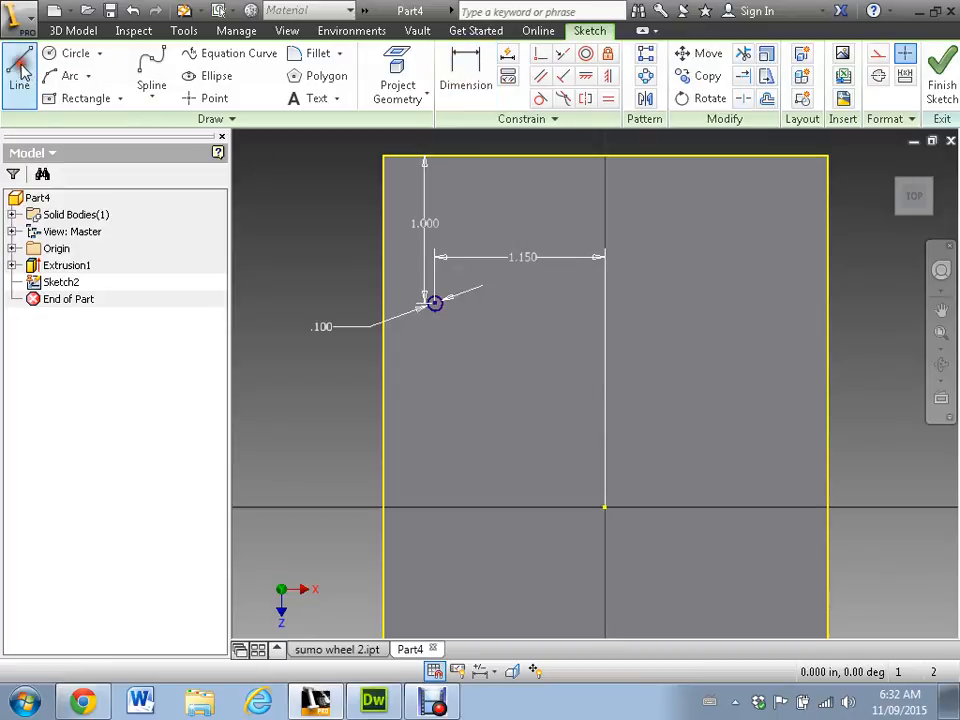
Draw a vertical centre line and mirror the hole circle across it to the right side.
left_click(20, 70)
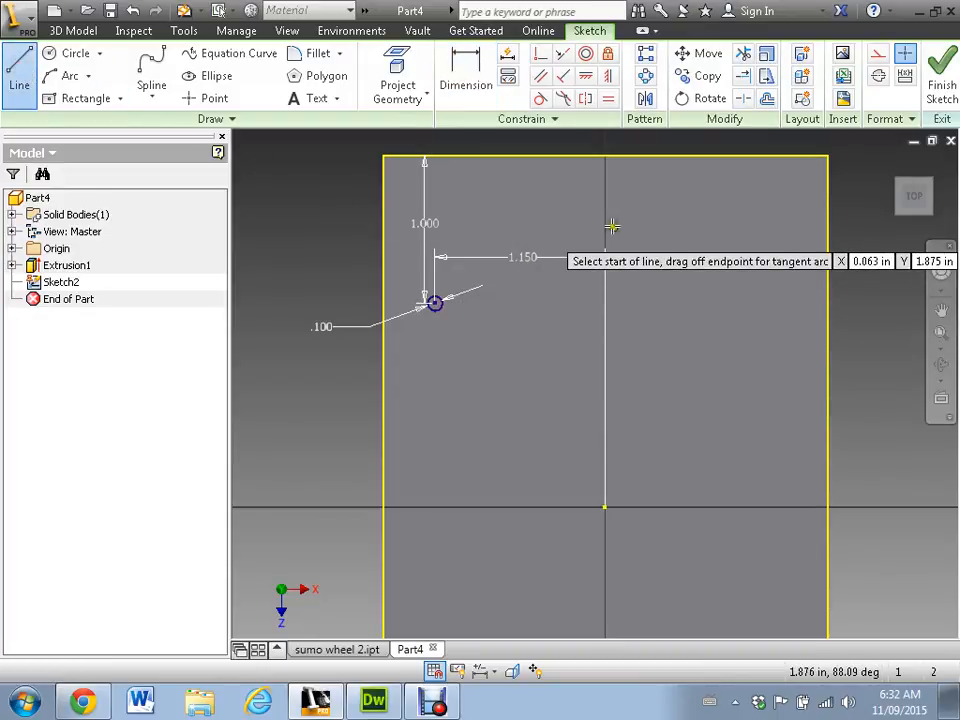
mouse_move(608, 218)
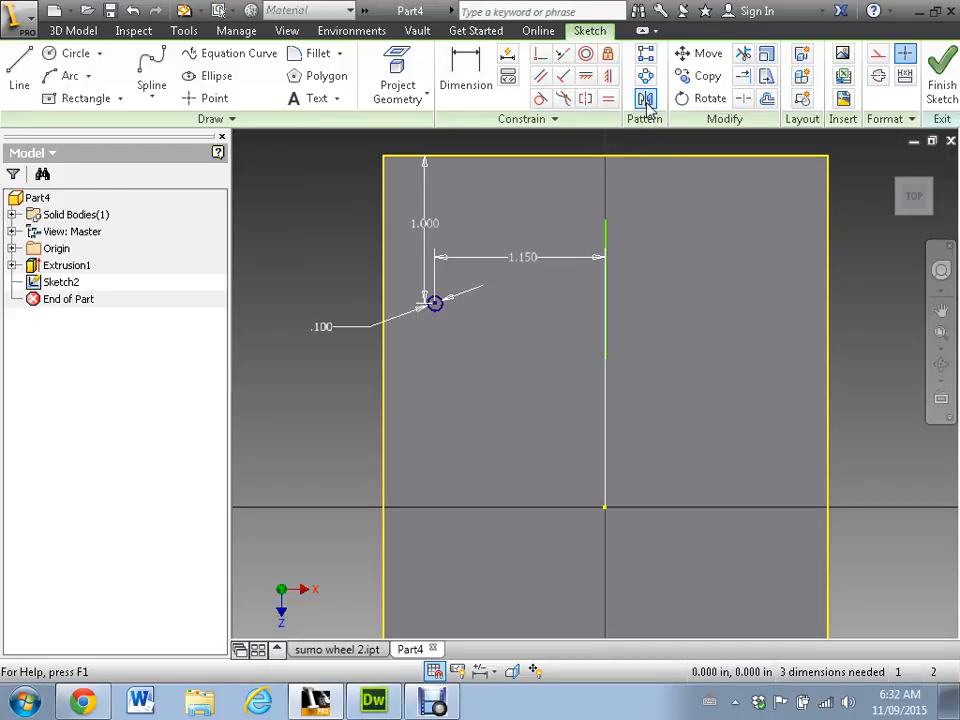
left_click(644, 96)
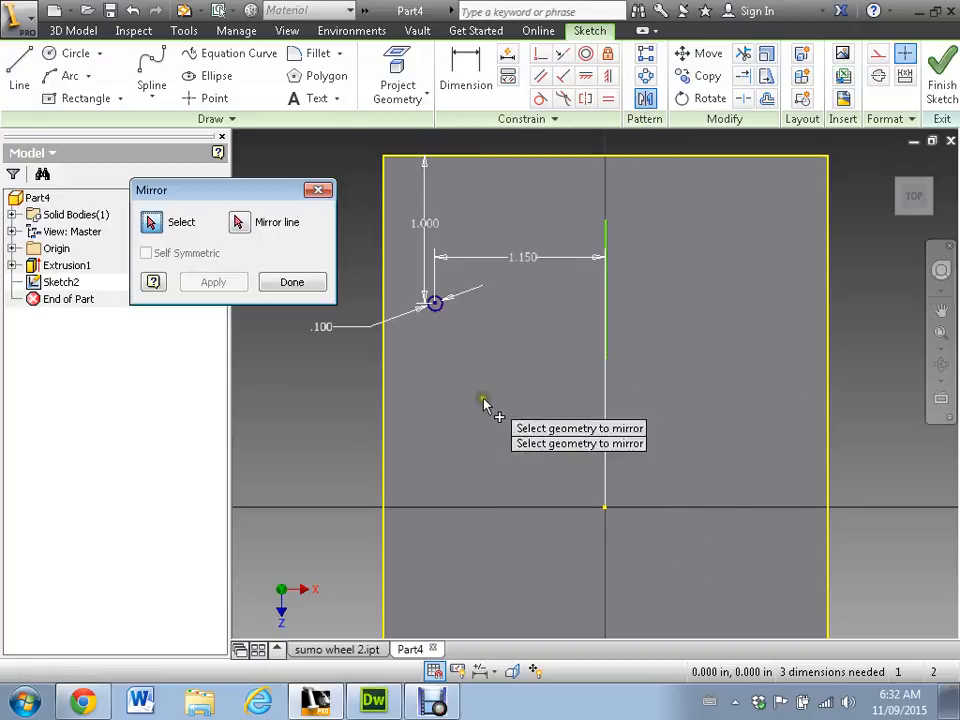
mouse_move(432, 316)
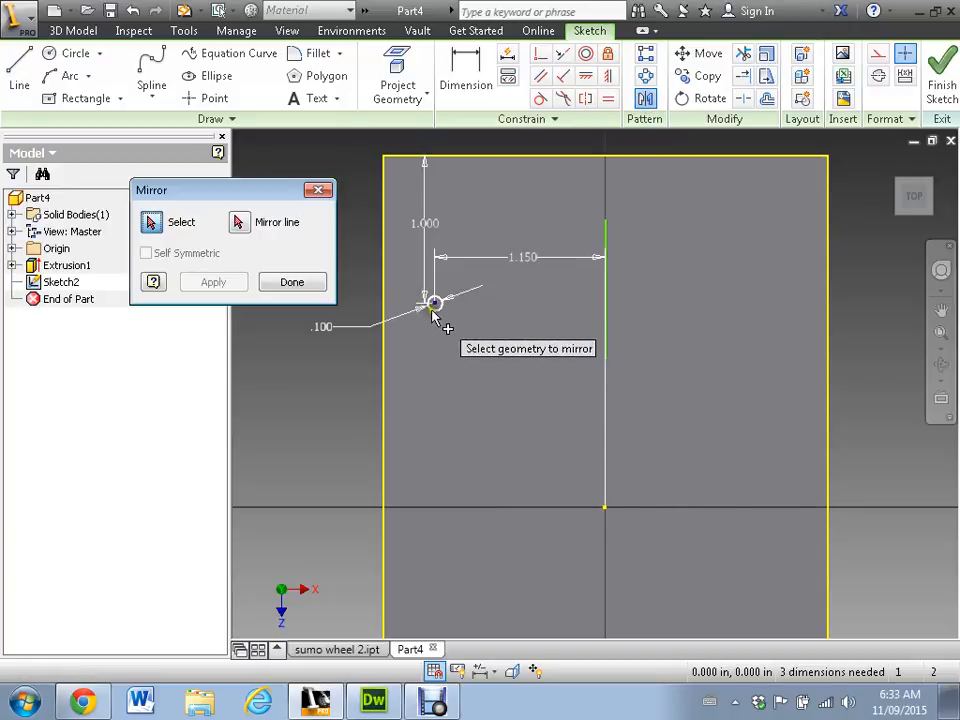
left_click(238, 220)
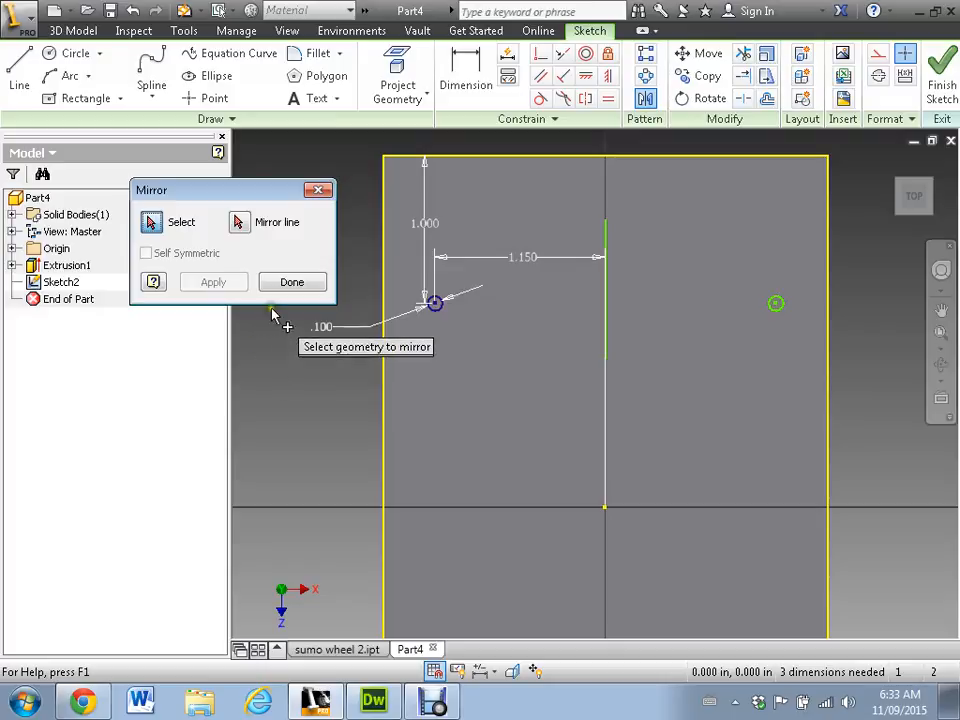
left_click(292, 280)
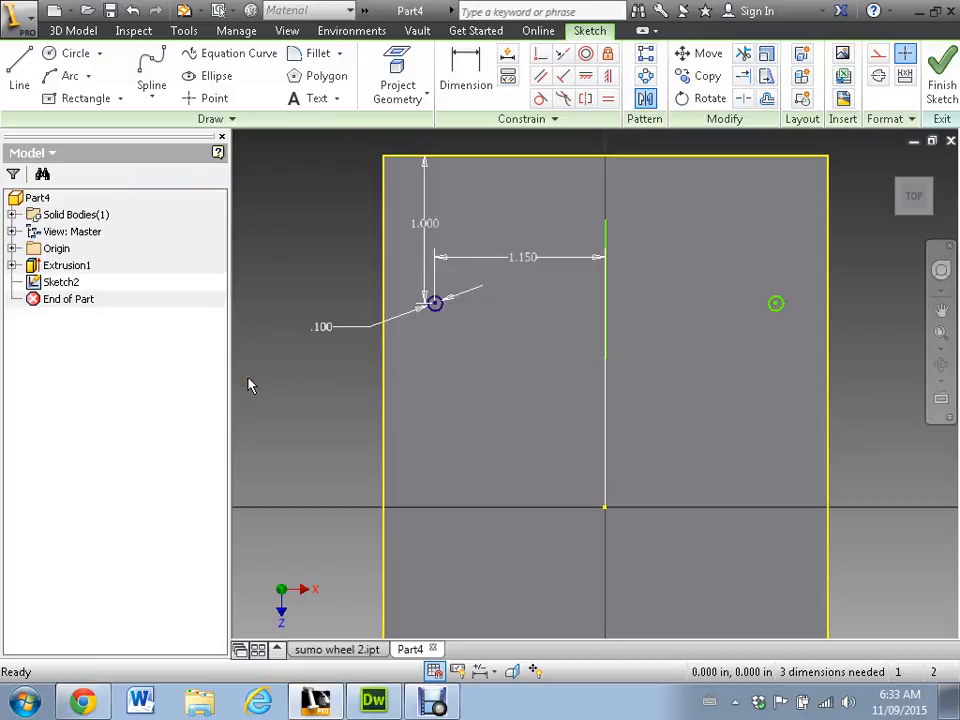
mouse_move(864, 224)
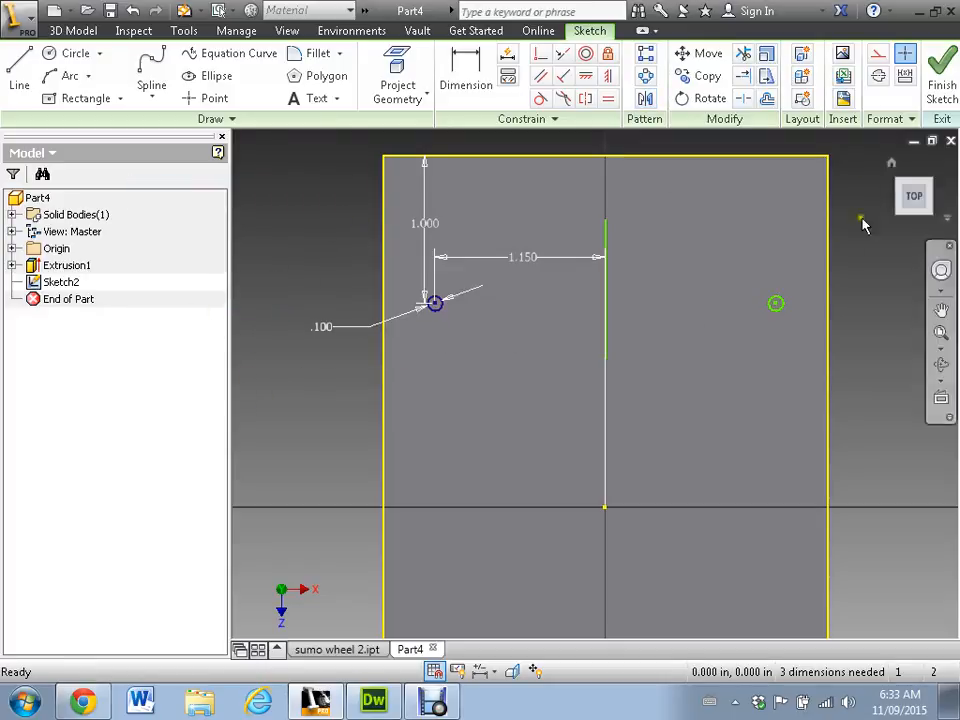
Draw a circle below the first hole, dimension it .150 diameter and fix its horizontal location.
left_click(18, 64)
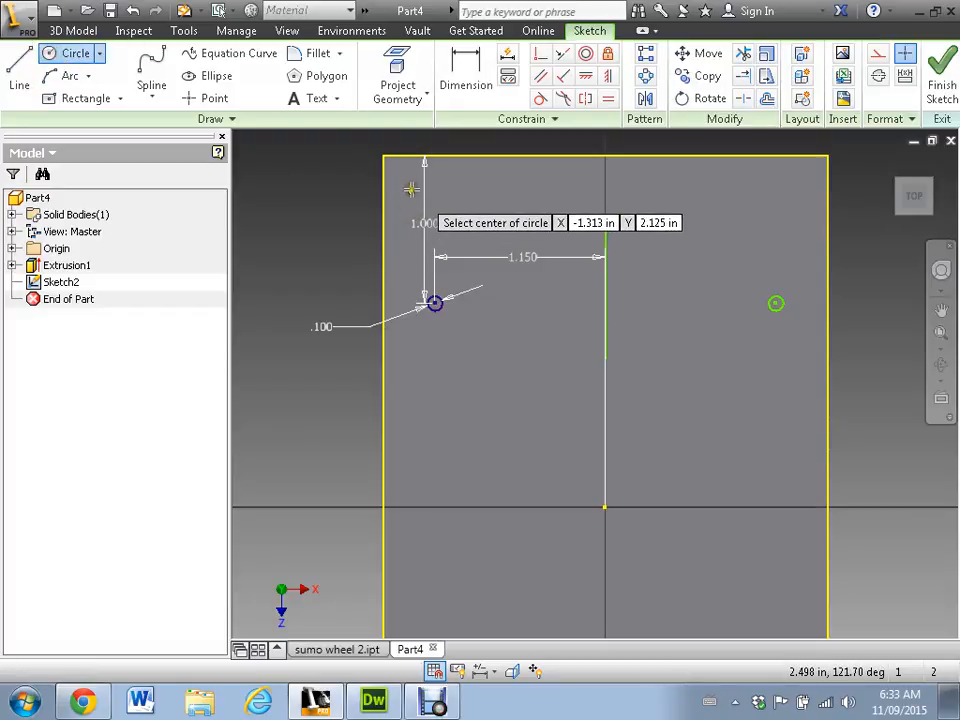
mouse_move(356, 238)
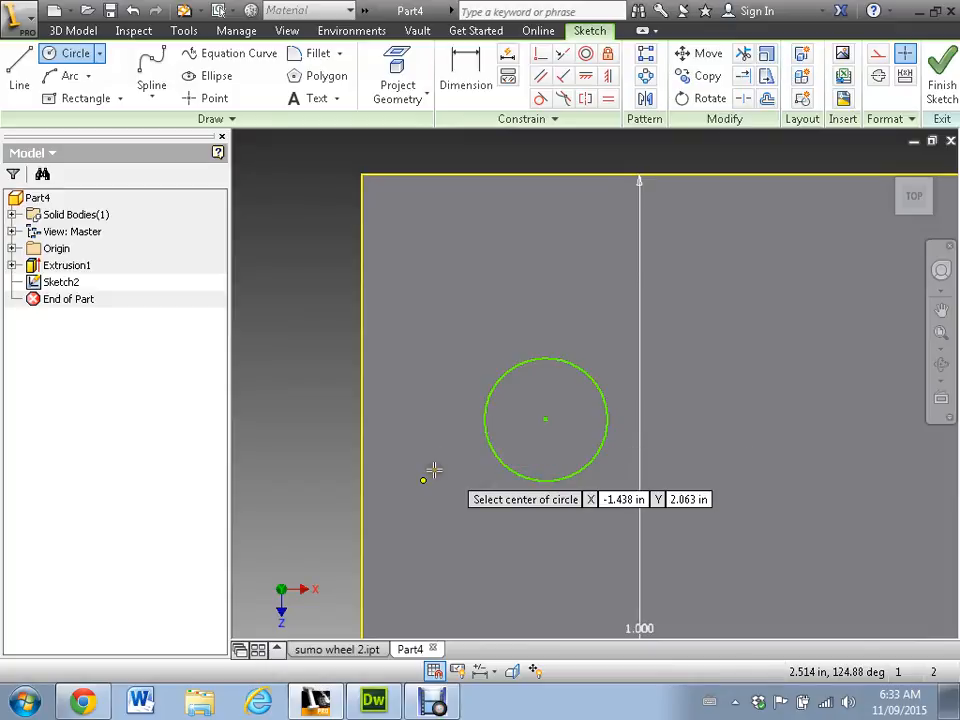
left_click(464, 76)
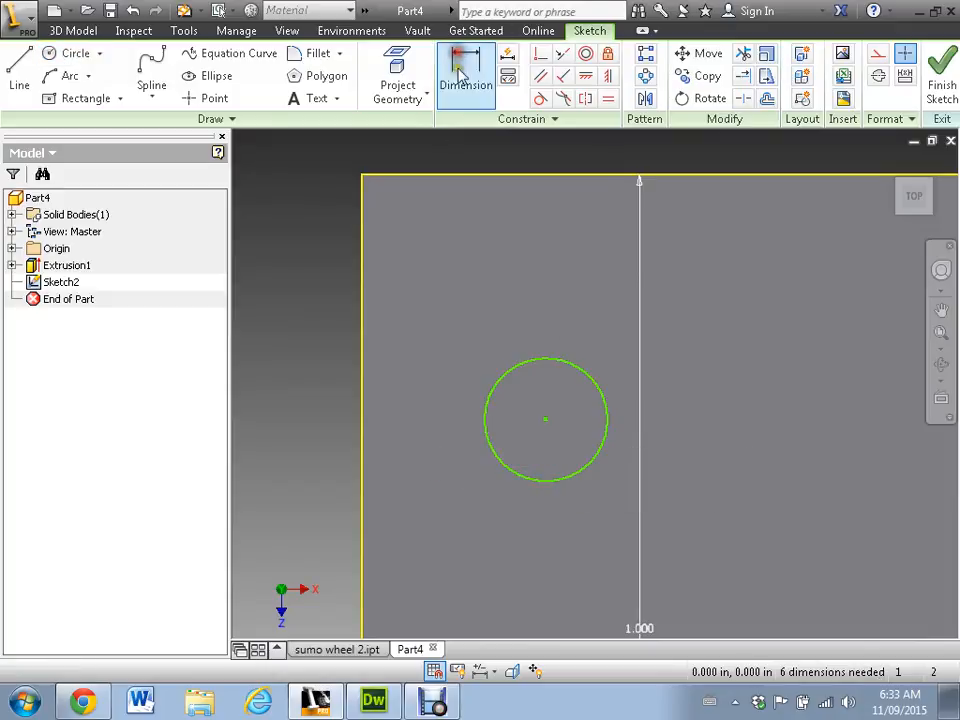
left_click(464, 84)
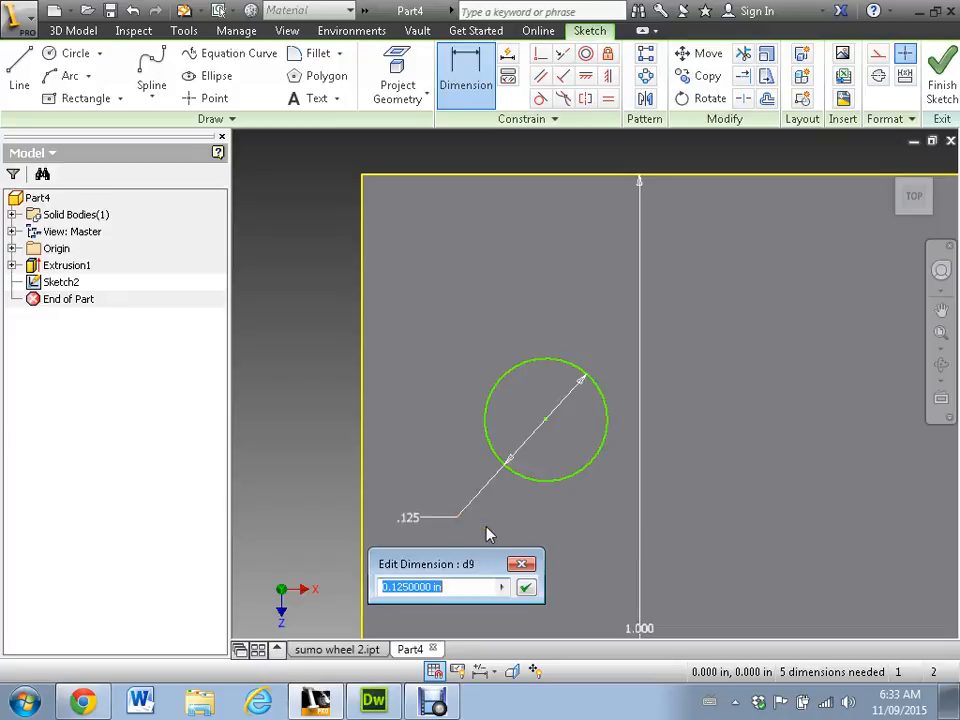
type(".1")
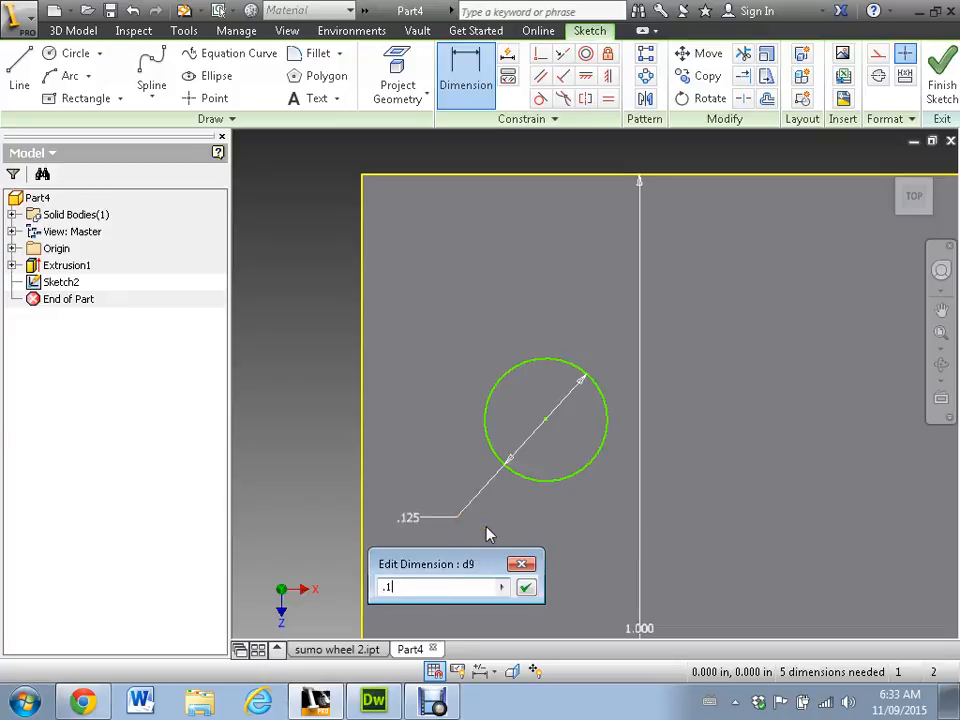
left_click(526, 588)
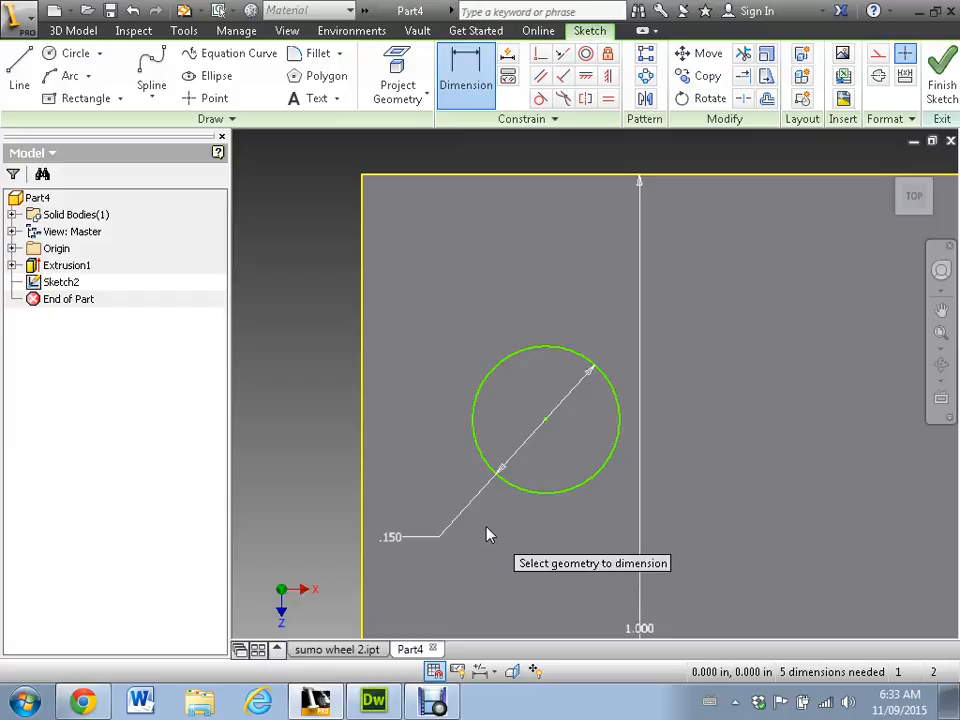
mouse_move(350, 396)
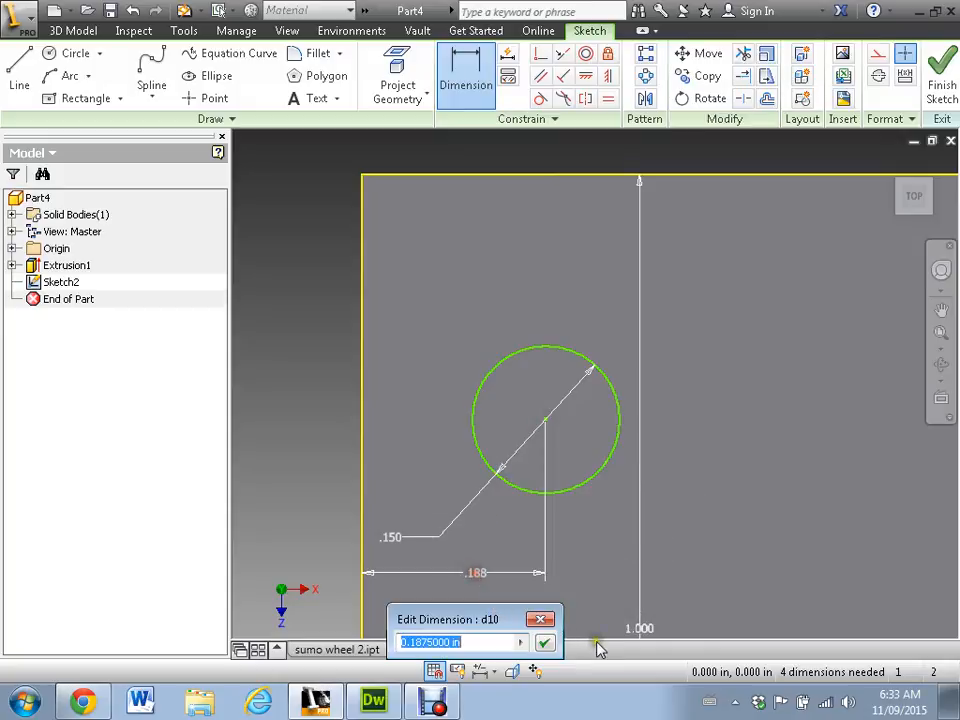
left_click(544, 642)
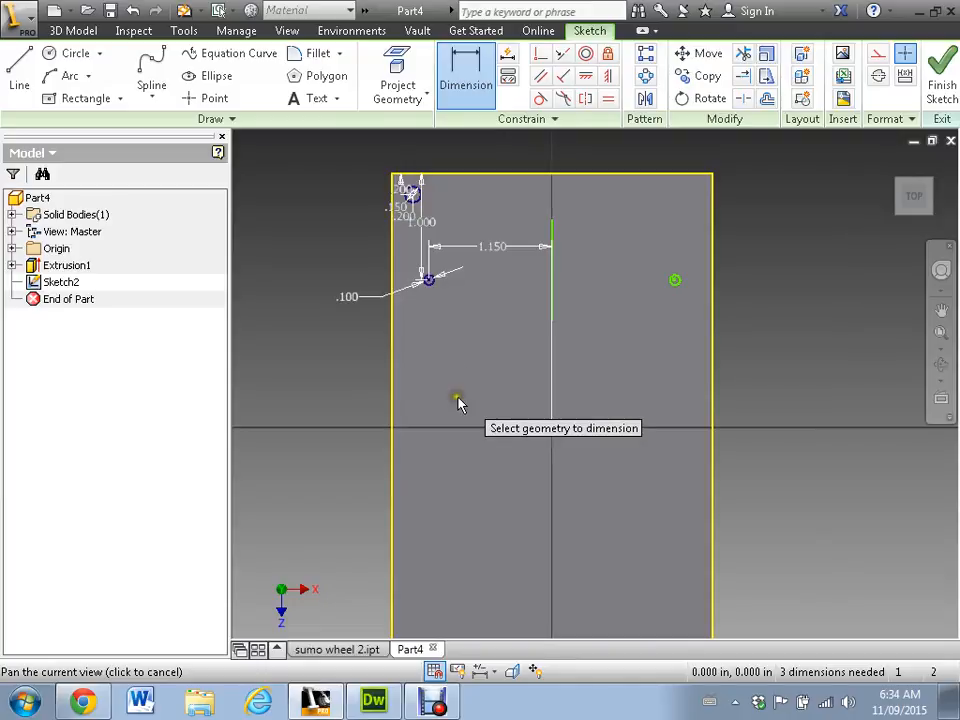
Place a second hole circle near the plate's bottom-left corner.
left_click_drag(456, 410, 456, 340)
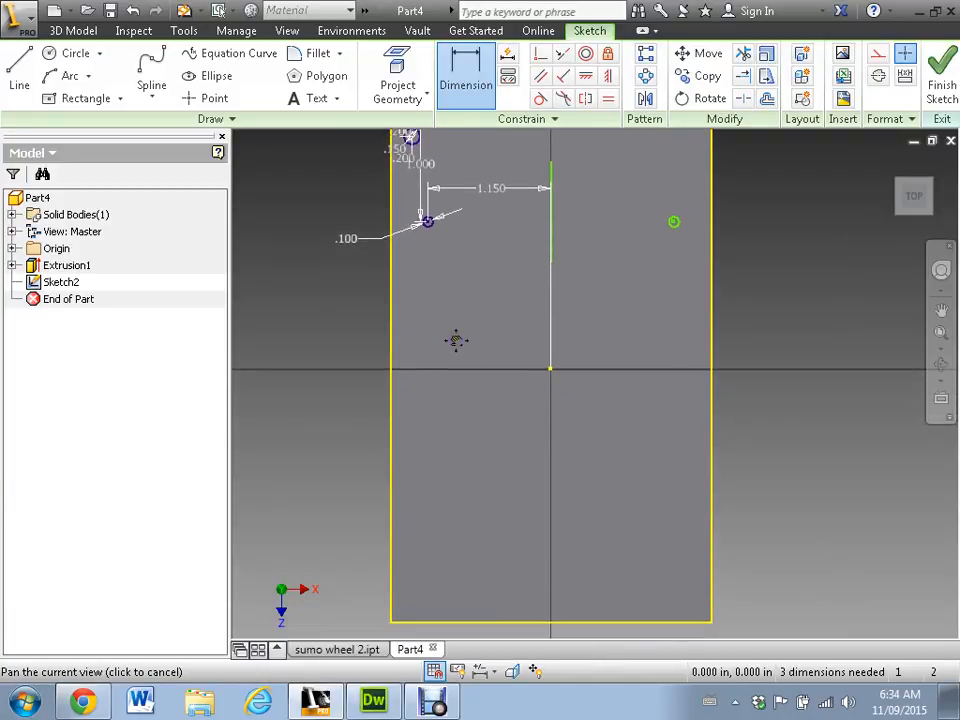
left_click(76, 52)
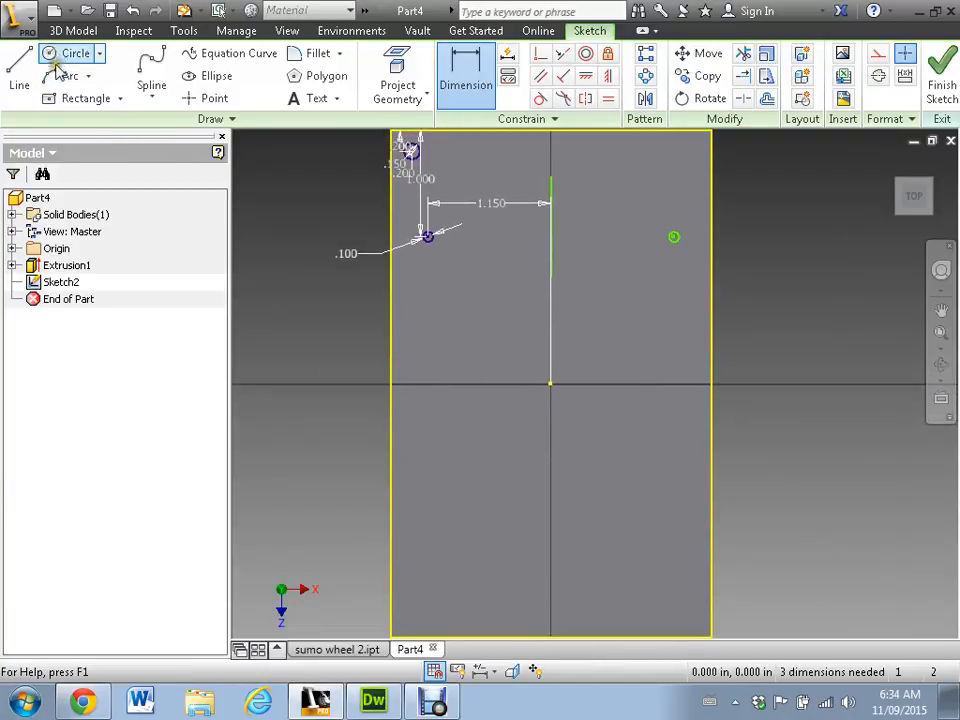
left_click(76, 52)
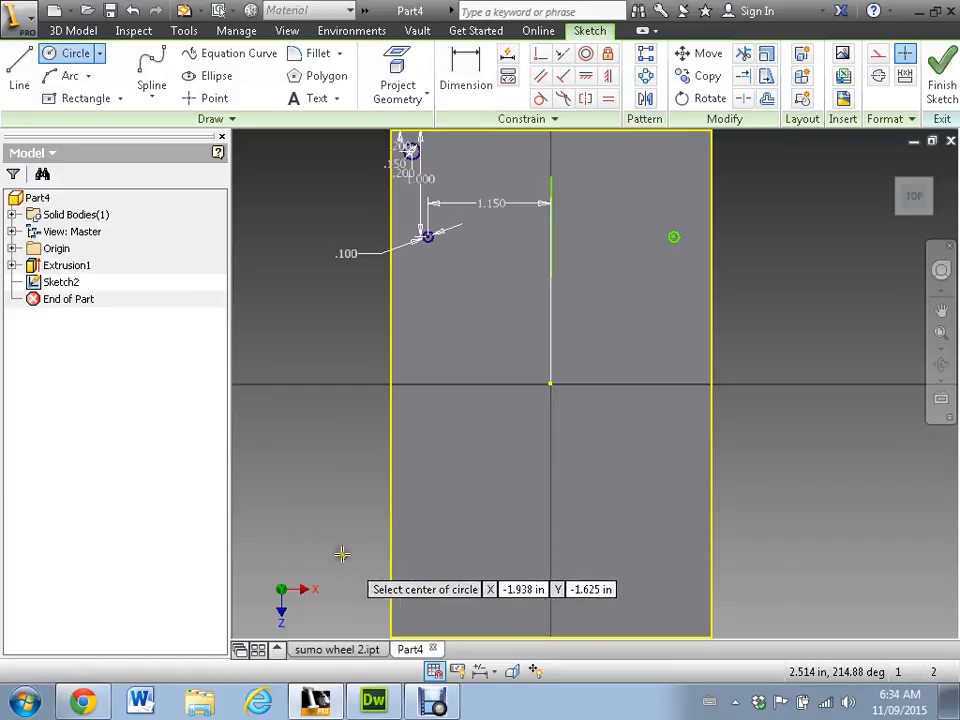
mouse_move(428, 576)
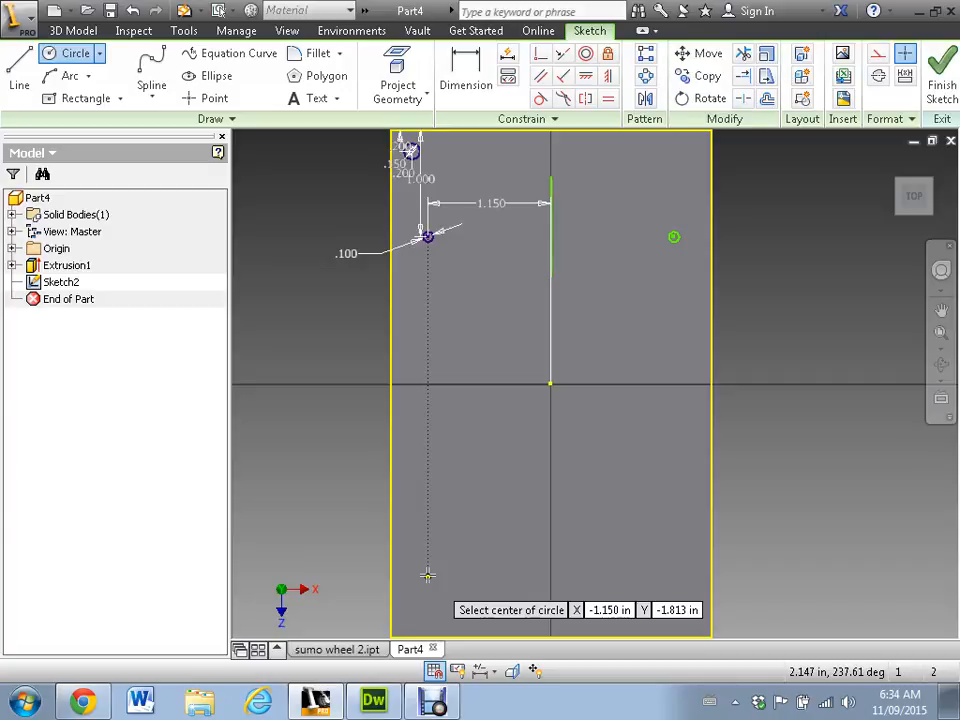
mouse_move(410, 572)
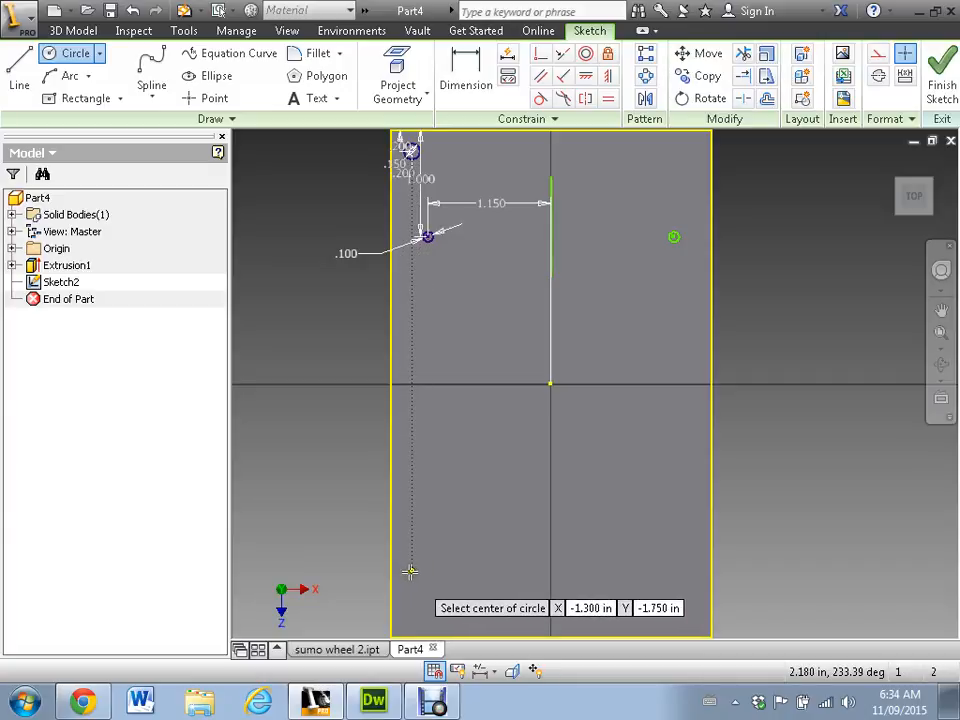
left_click(410, 570)
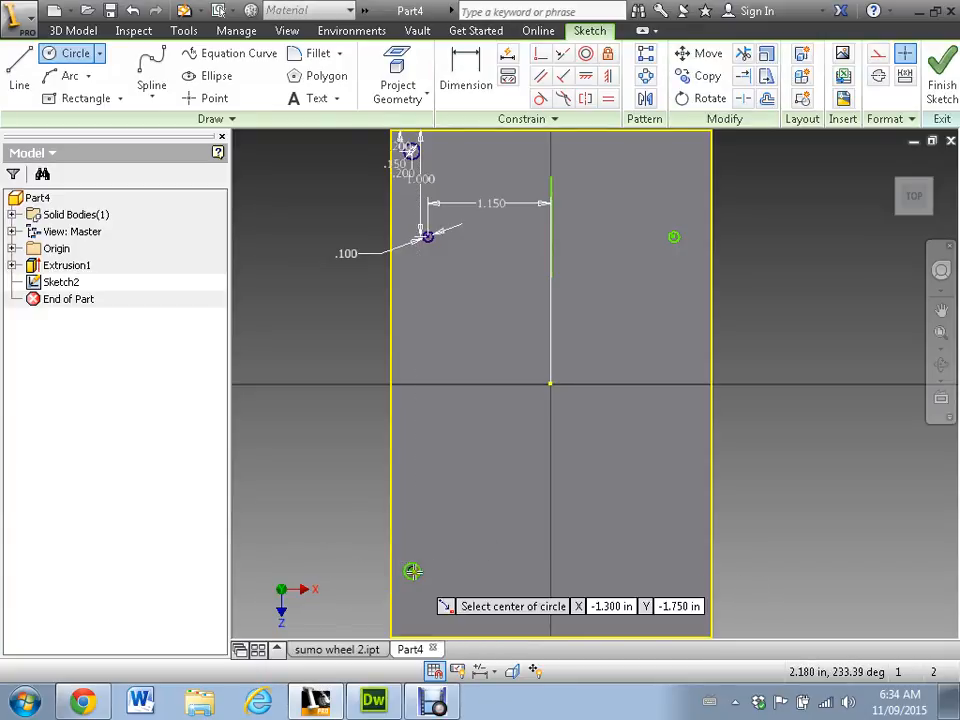
mouse_move(412, 150)
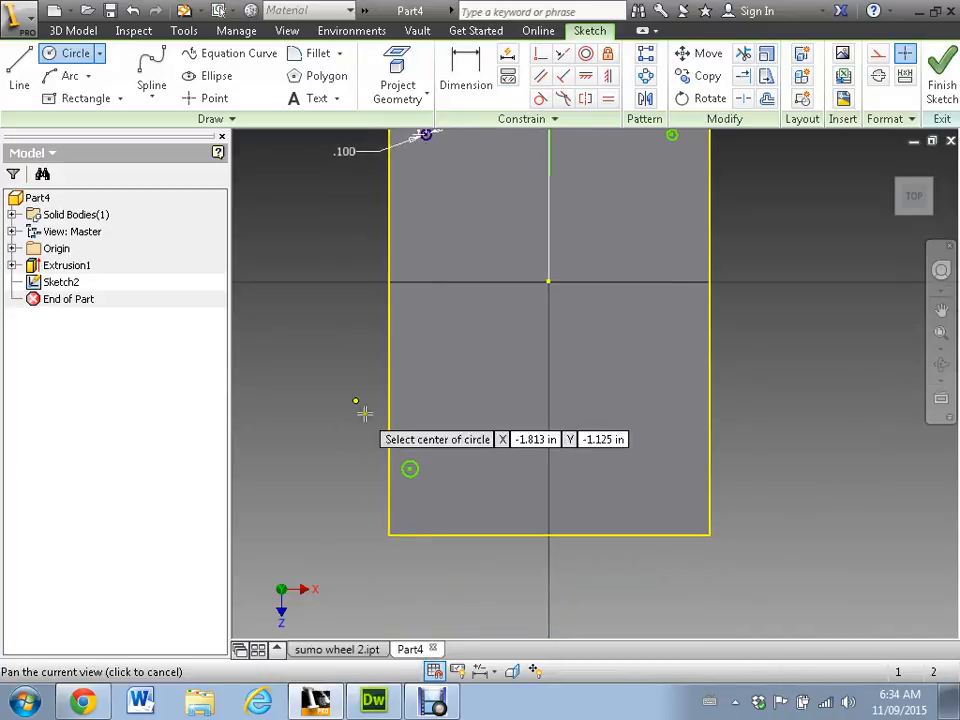
Dimension the hole .150 diameter, .200 from the left edge and .500 from the bottom.
left_click(464, 76)
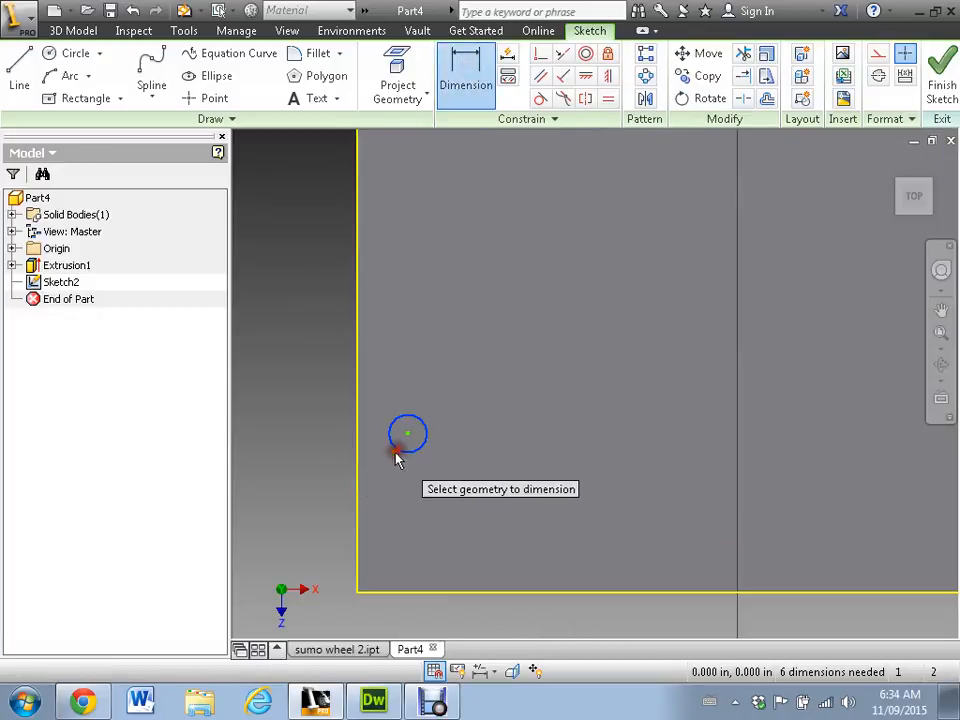
left_click(408, 434)
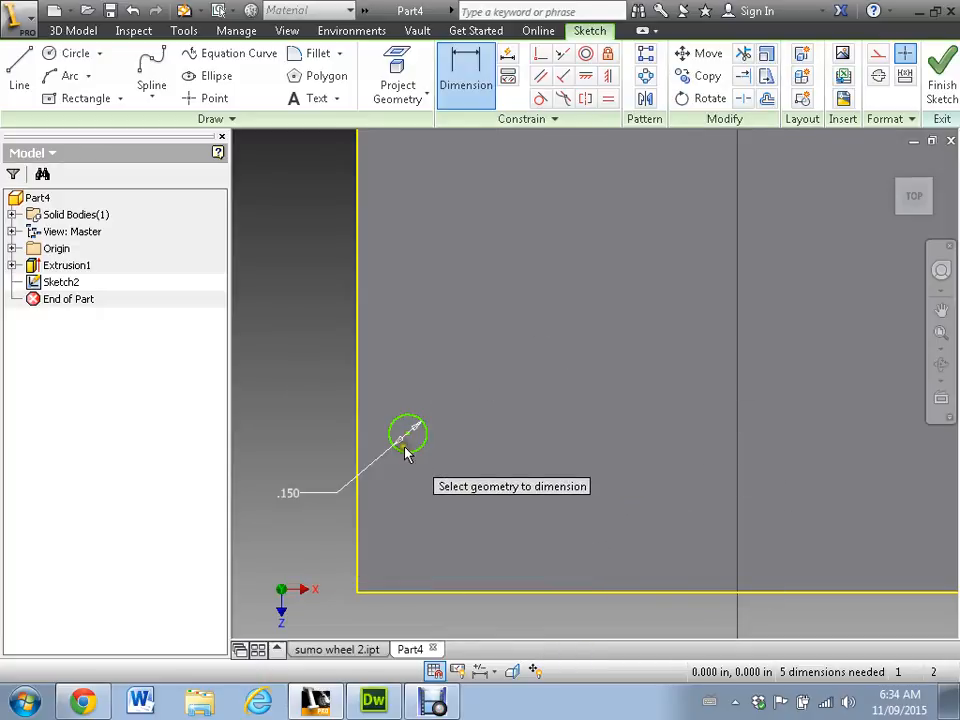
mouse_move(408, 438)
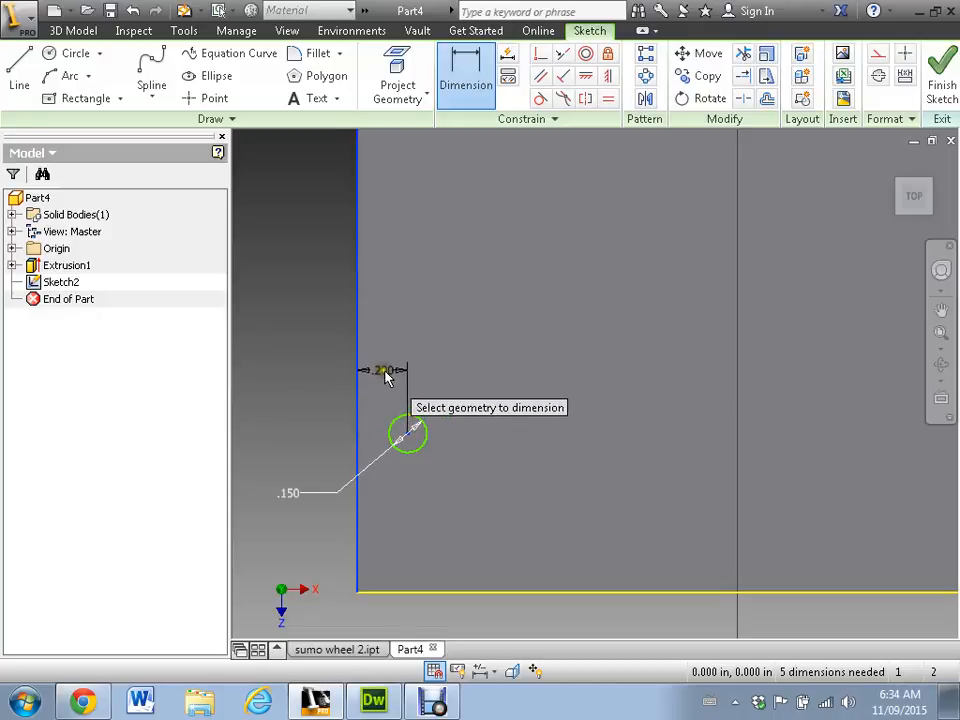
left_click(404, 436)
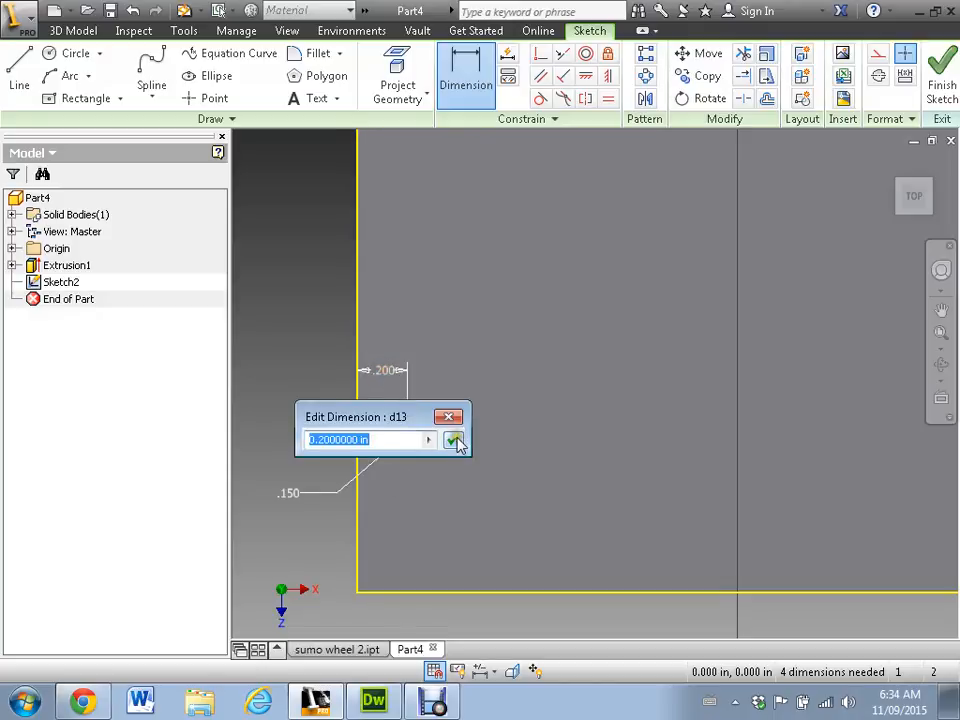
left_click(452, 442)
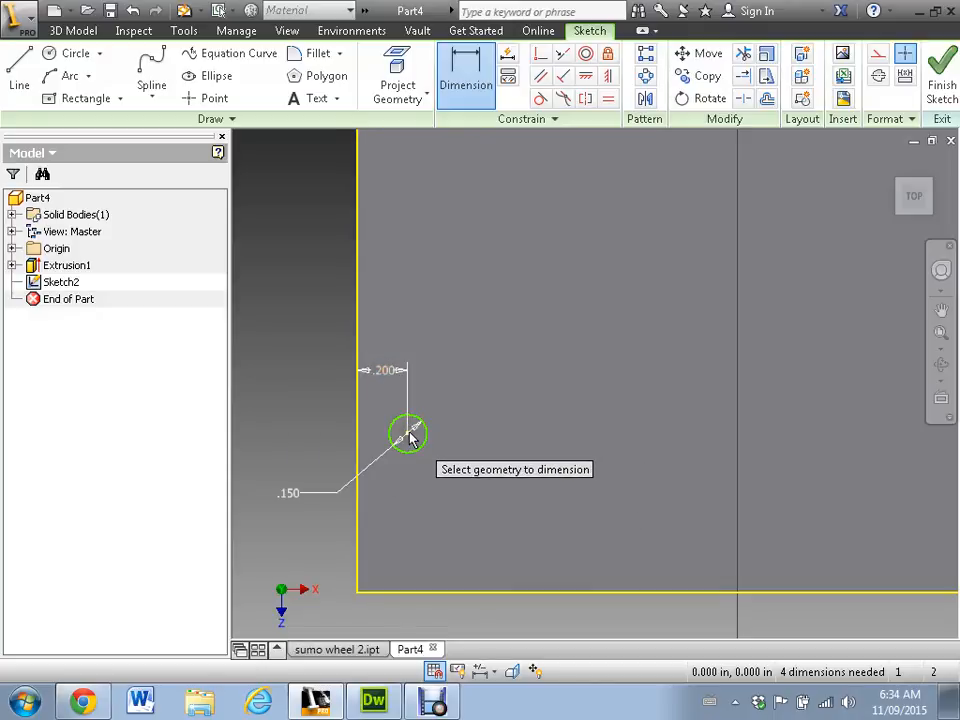
mouse_move(418, 598)
type(".")
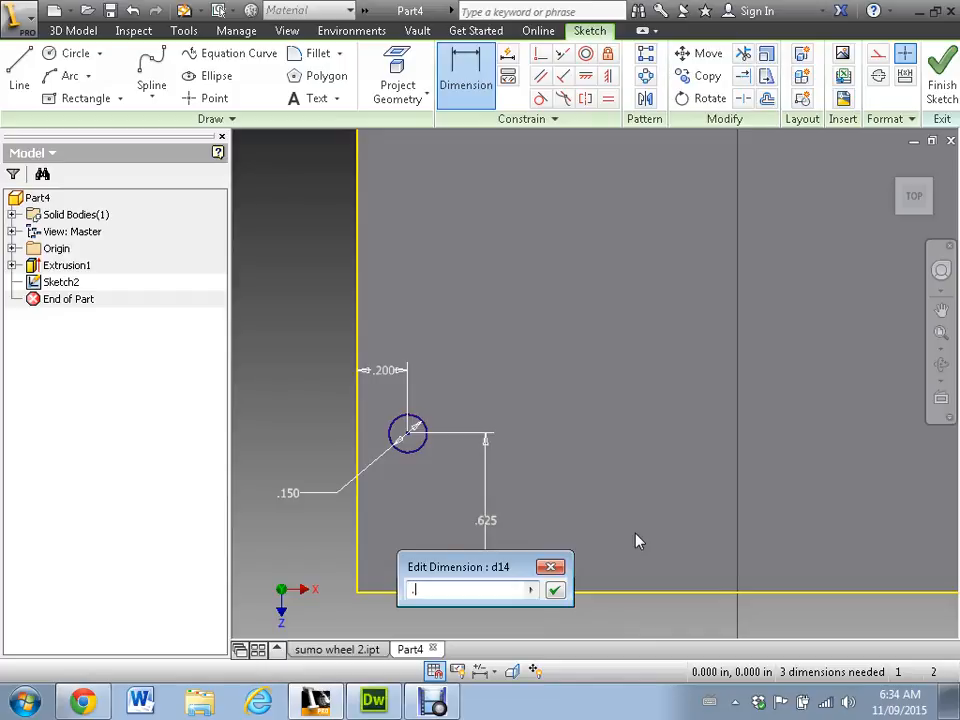
left_click(556, 588)
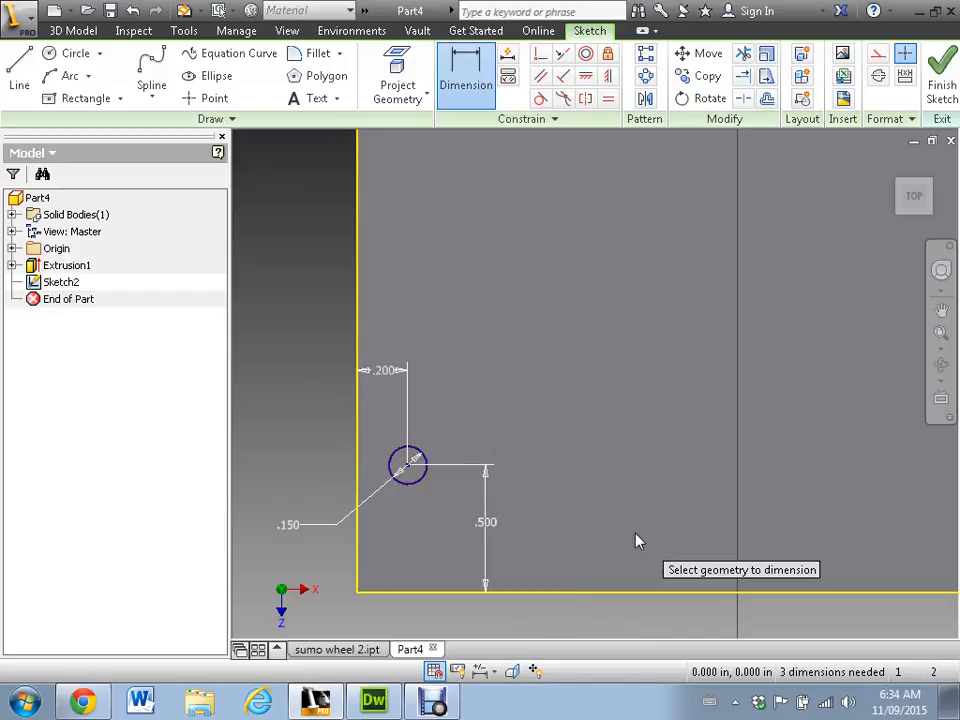
mouse_move(398, 508)
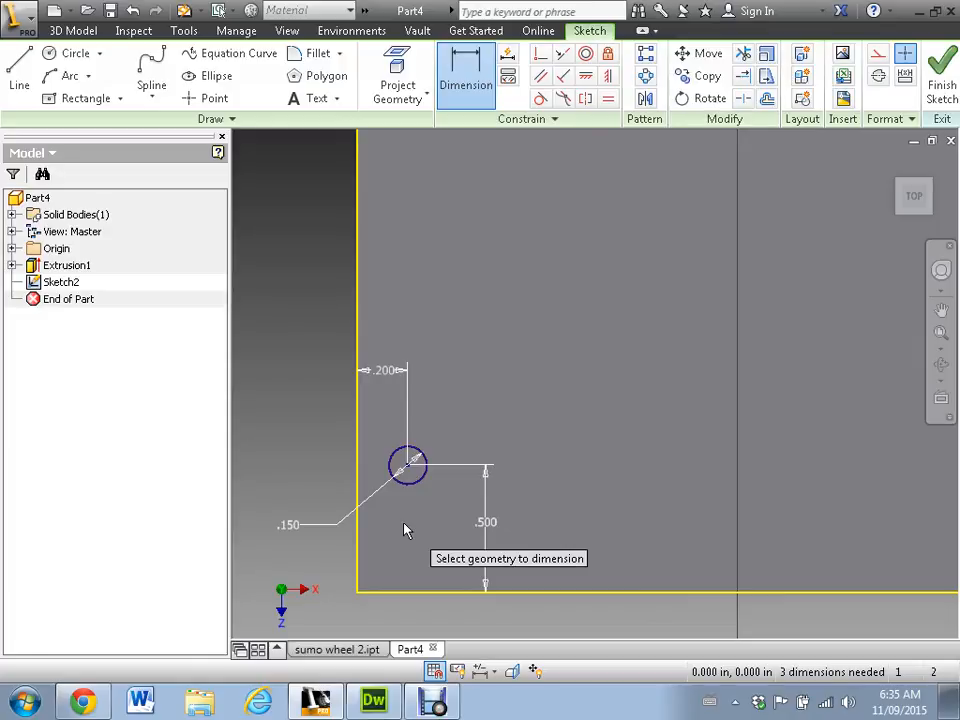
mouse_move(392, 520)
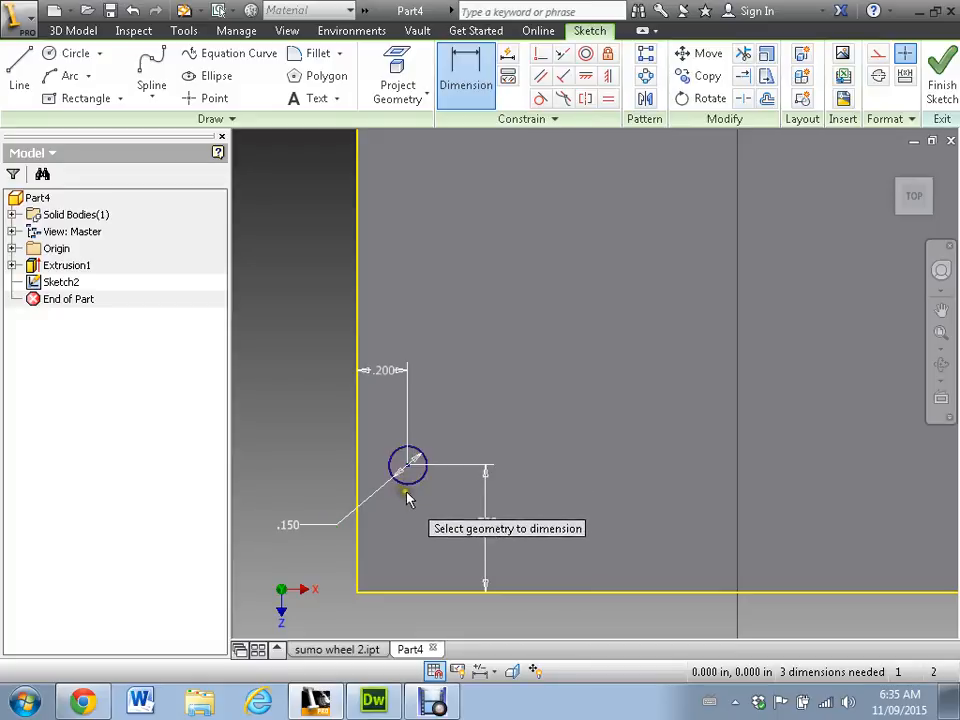
mouse_move(410, 496)
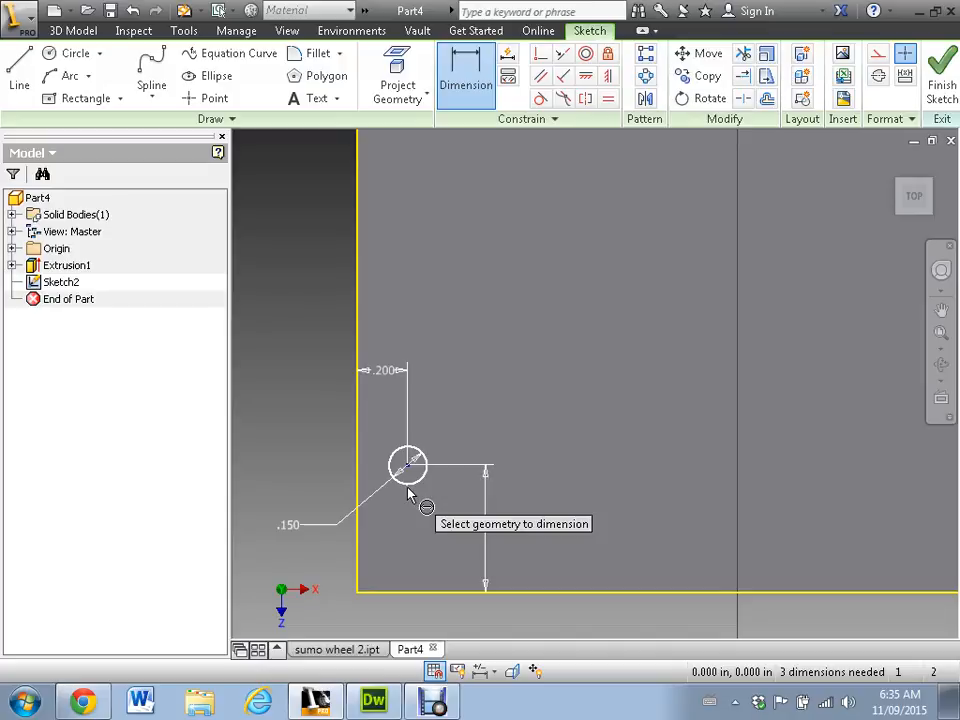
left_click(408, 464)
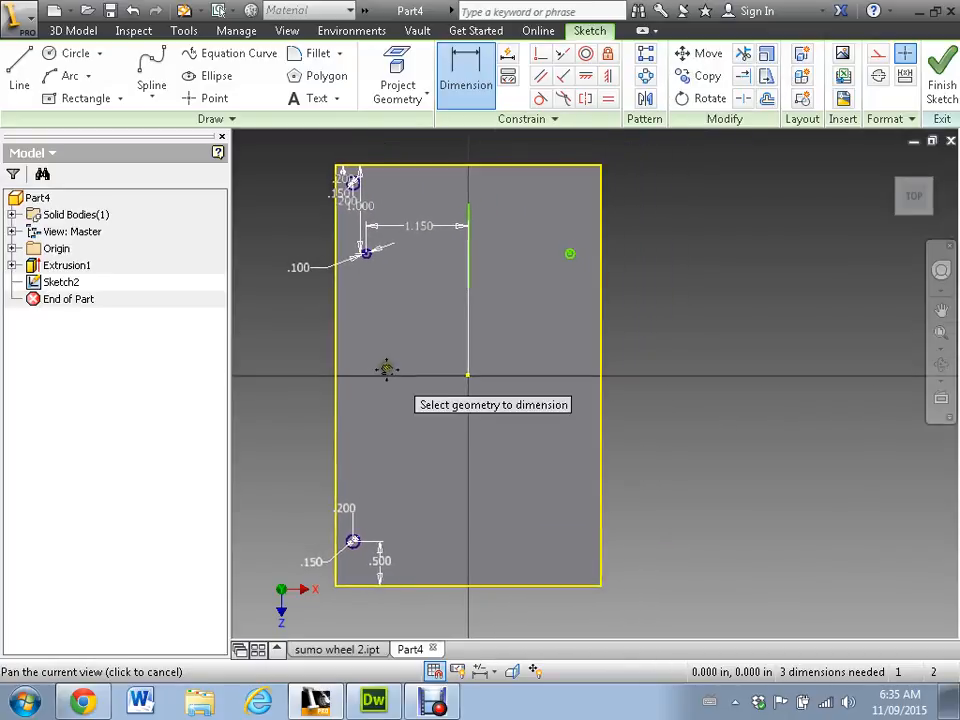
mouse_move(470, 372)
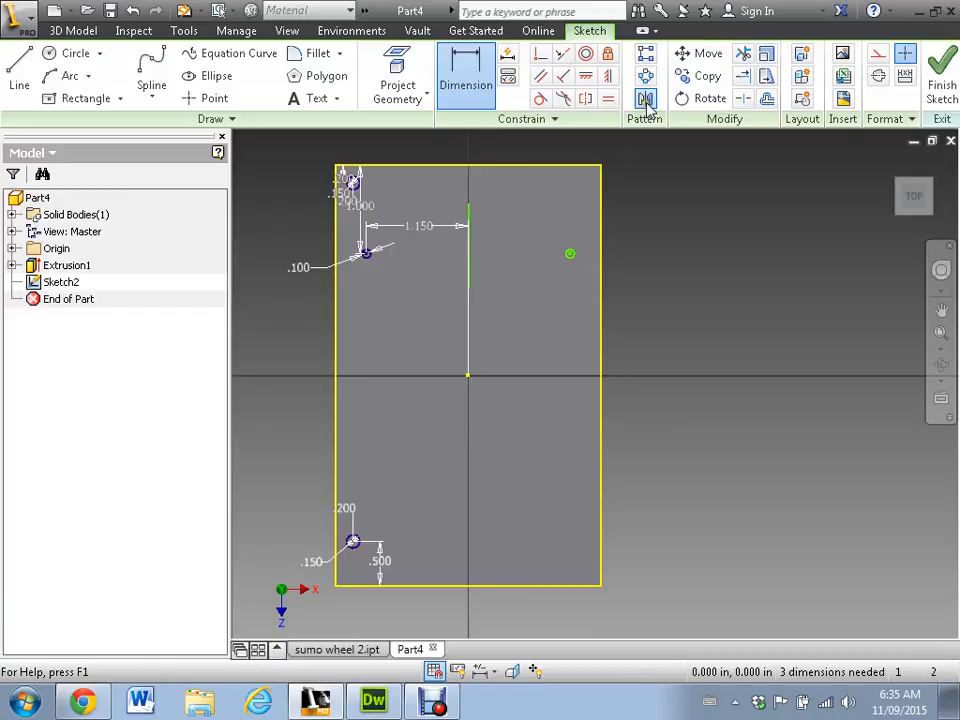
Mirror both .150 mounting holes across the centre line and finish the mirror.
left_click(644, 96)
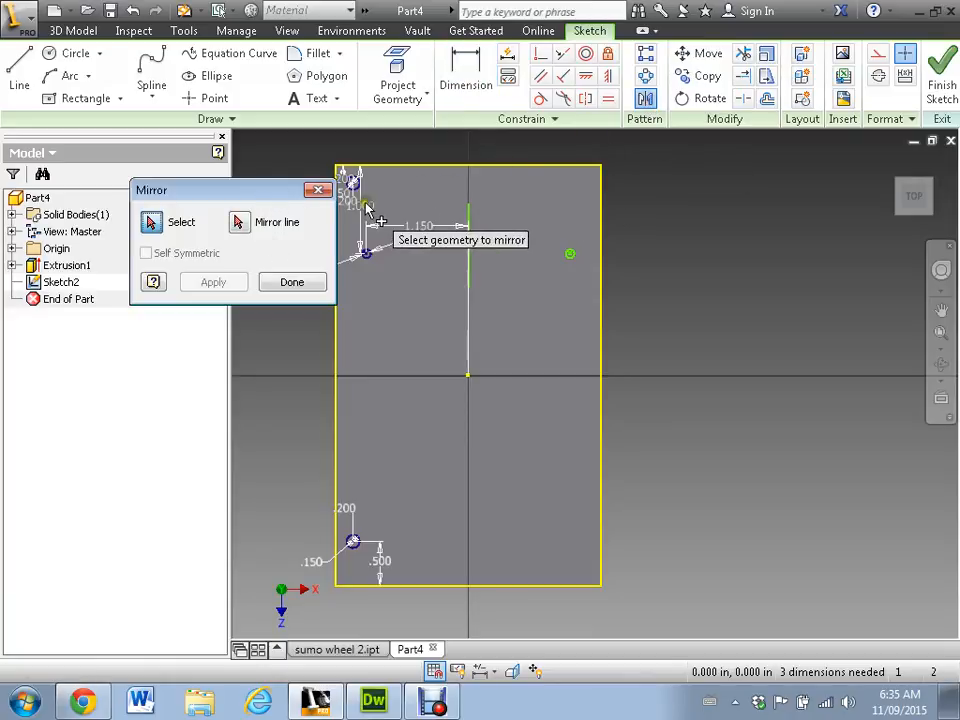
mouse_move(370, 556)
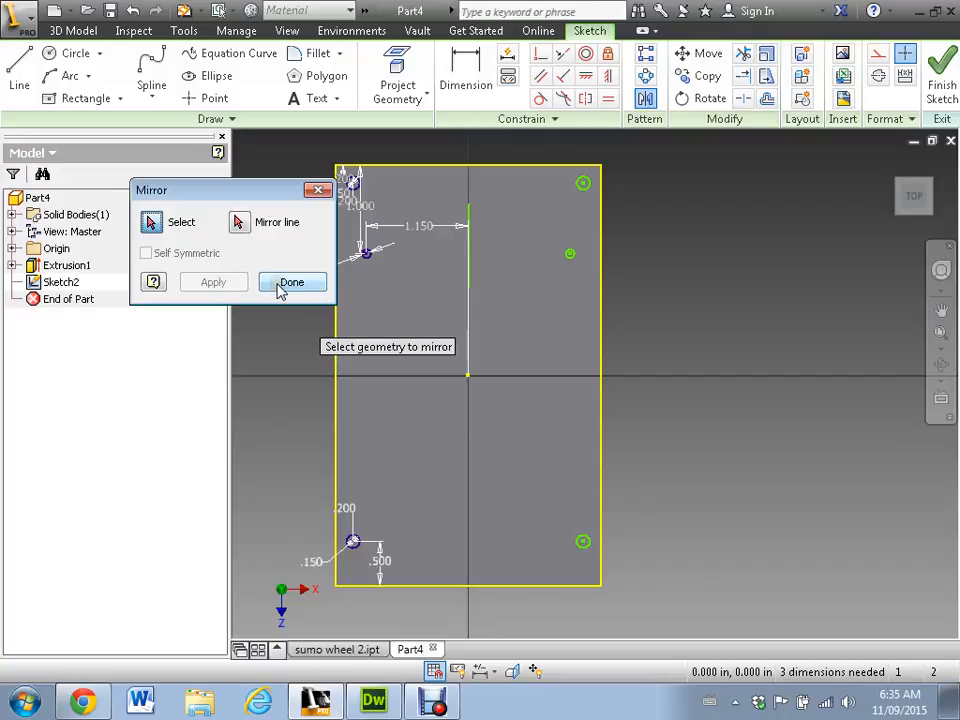
left_click(292, 282)
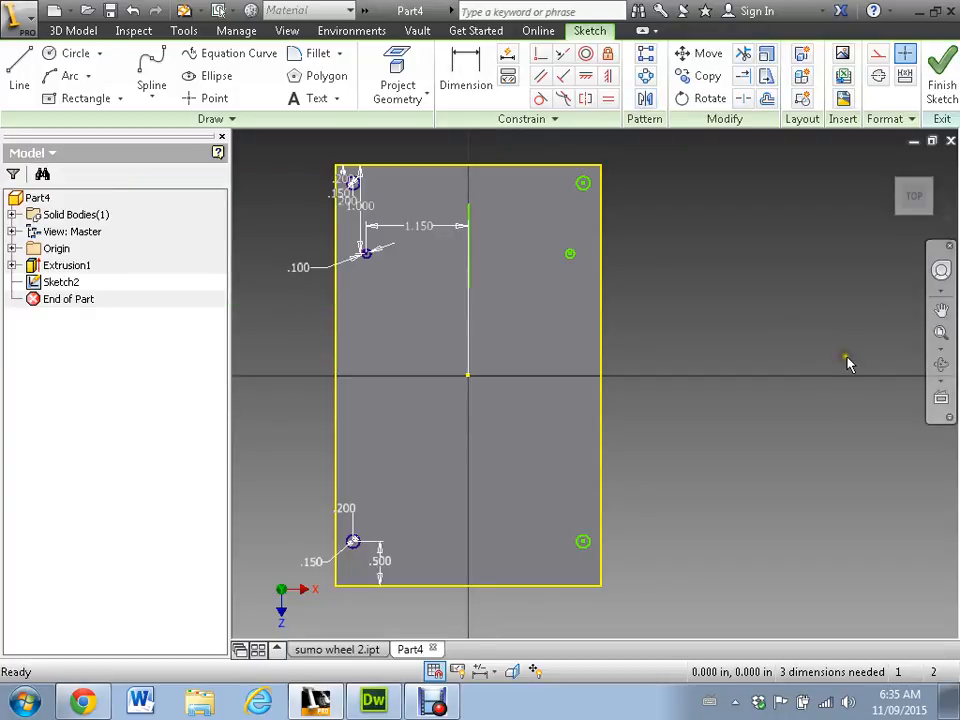
mouse_move(790, 430)
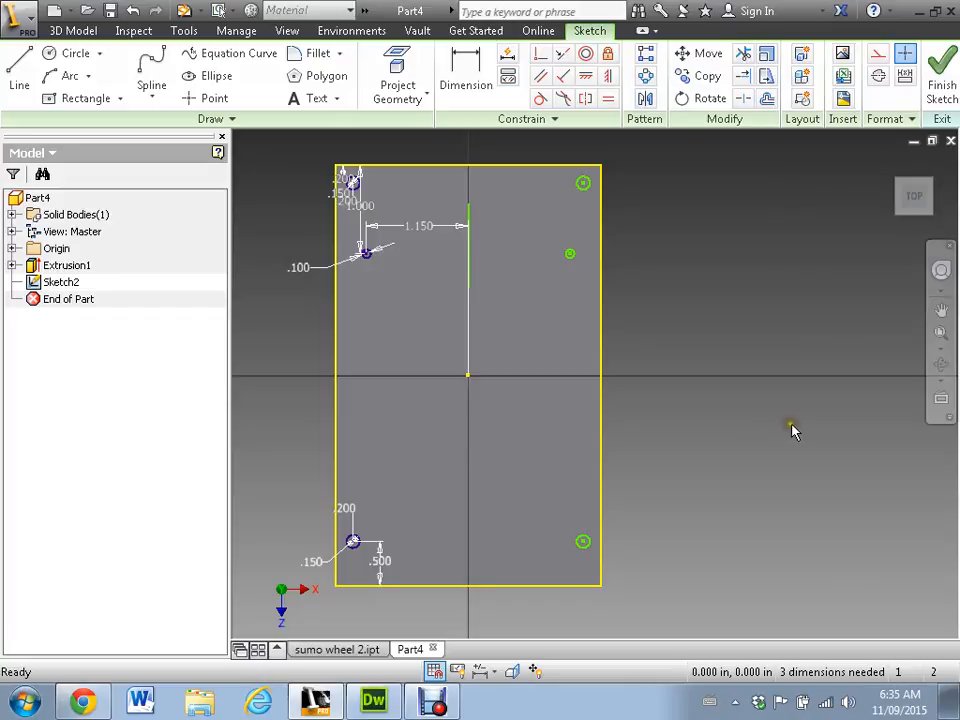
Create Extrusion2 cutting the sketched hole circles through the plate with Cut, To Next extents.
left_click(940, 70)
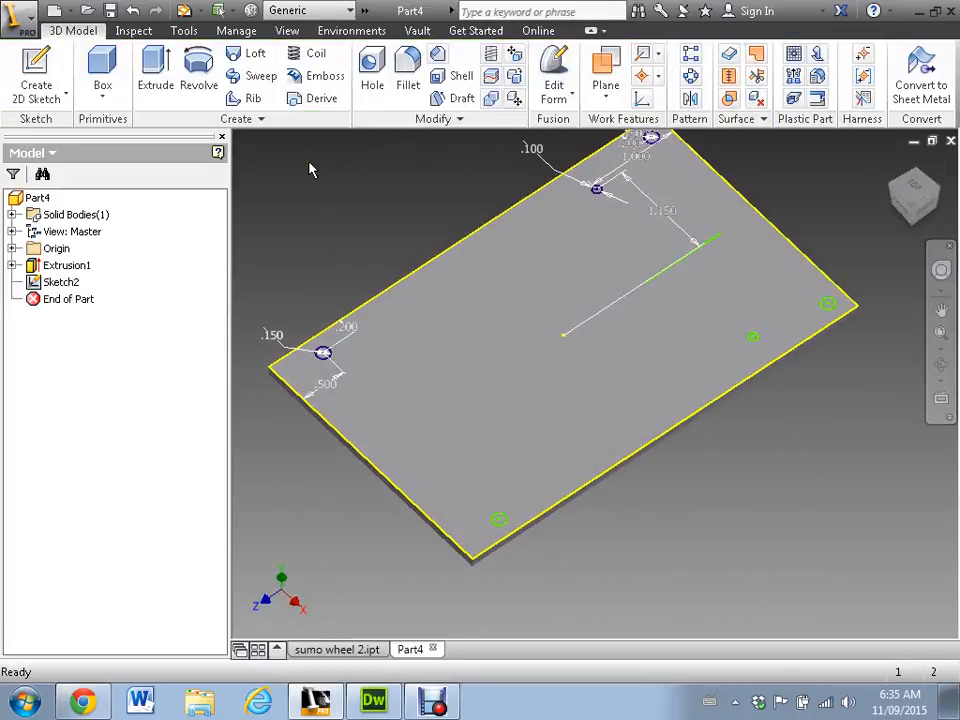
left_click(156, 70)
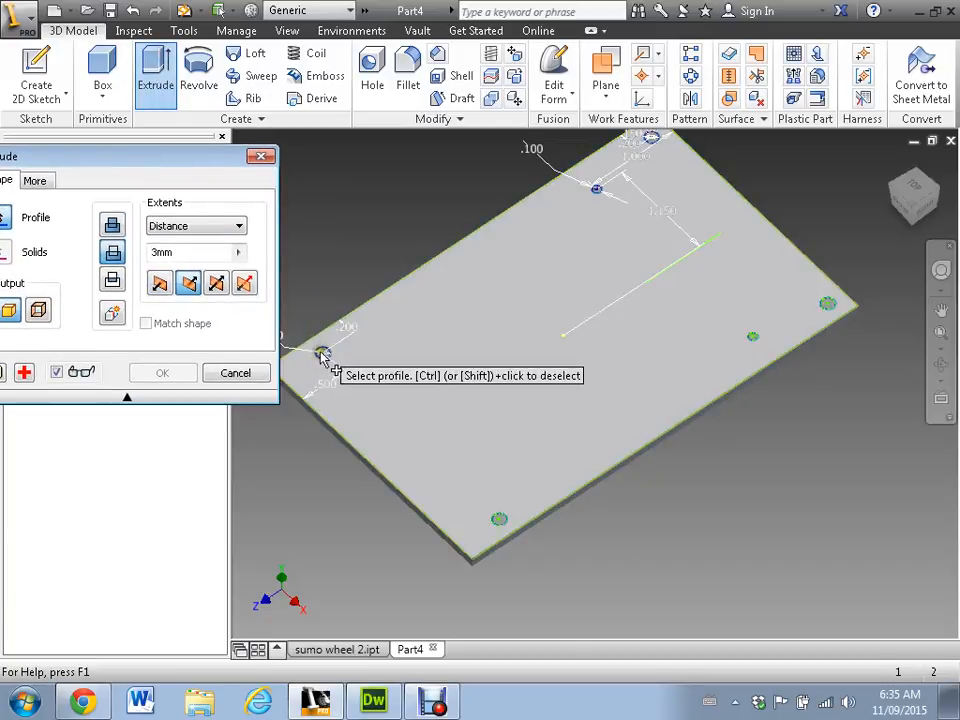
left_click(322, 352)
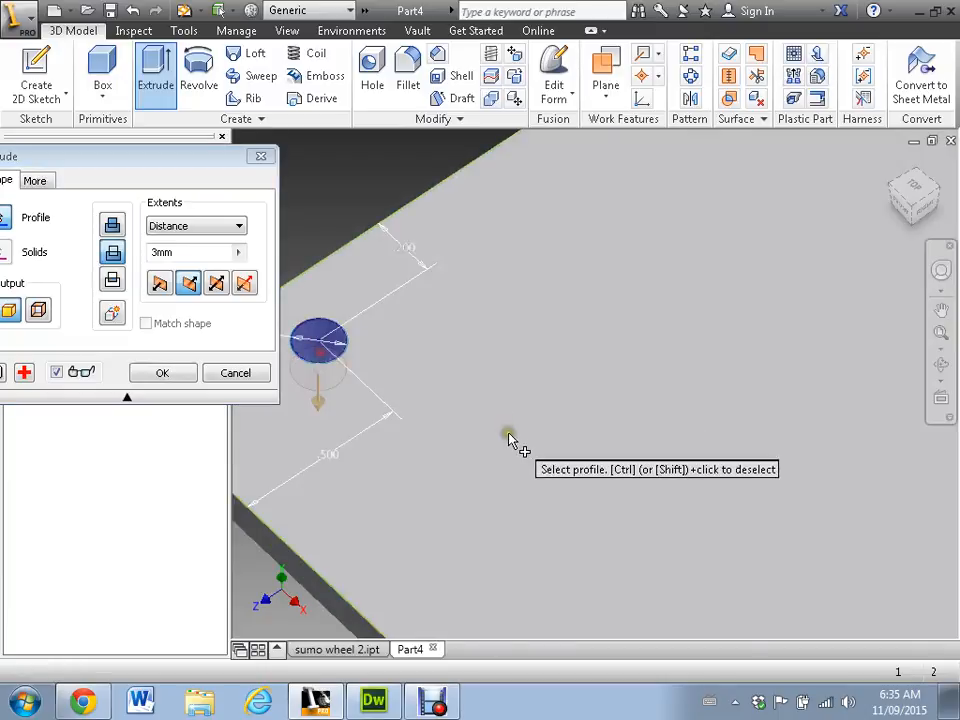
mouse_move(630, 500)
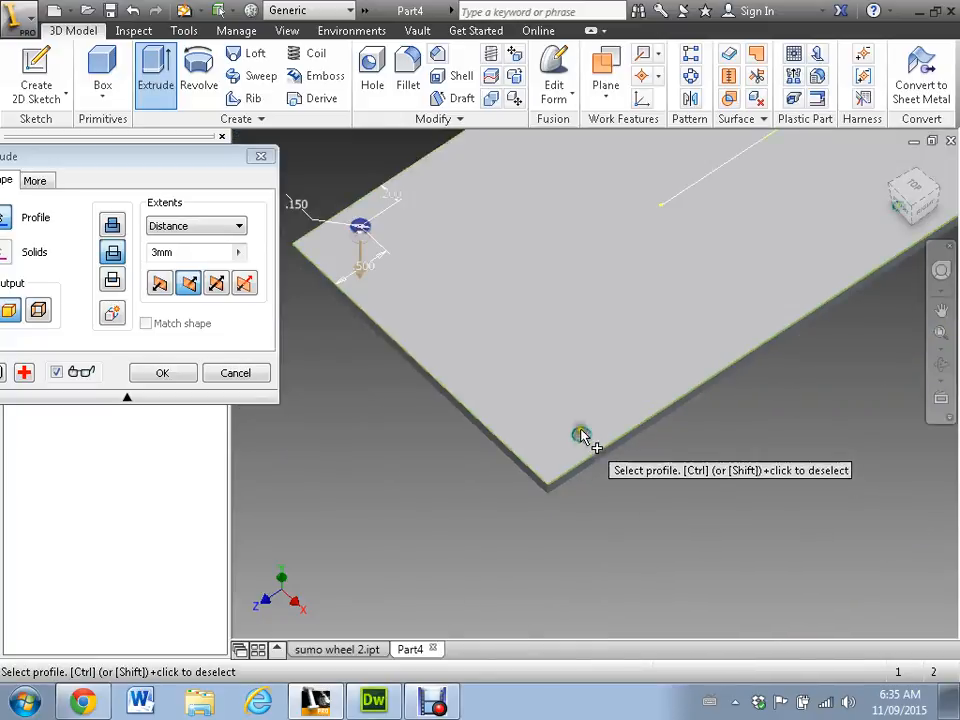
left_click_drag(584, 436, 420, 476)
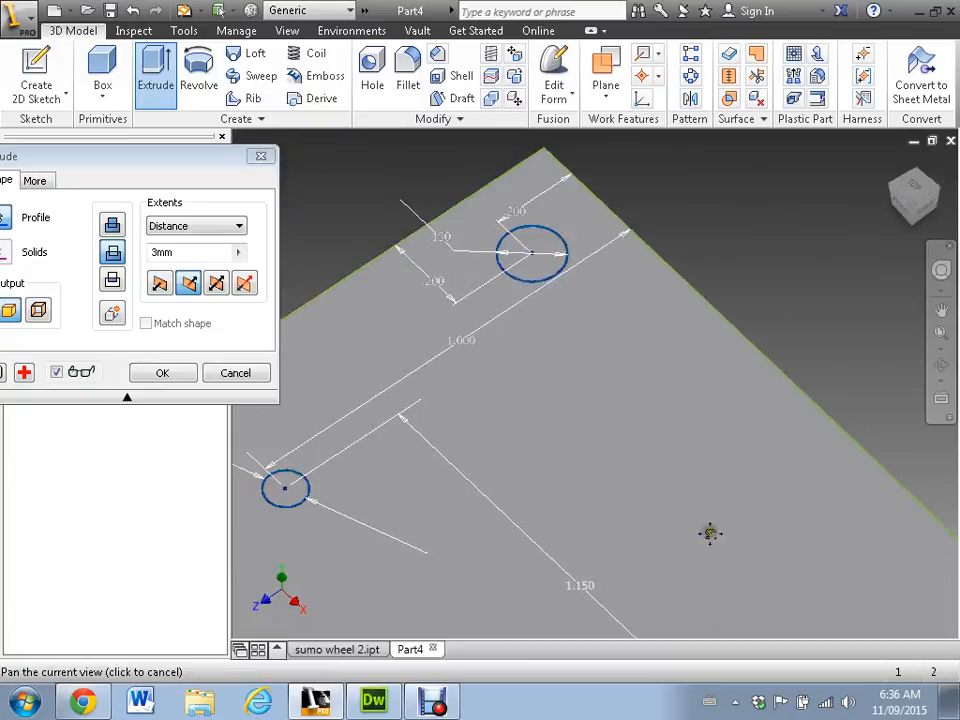
left_click(532, 252)
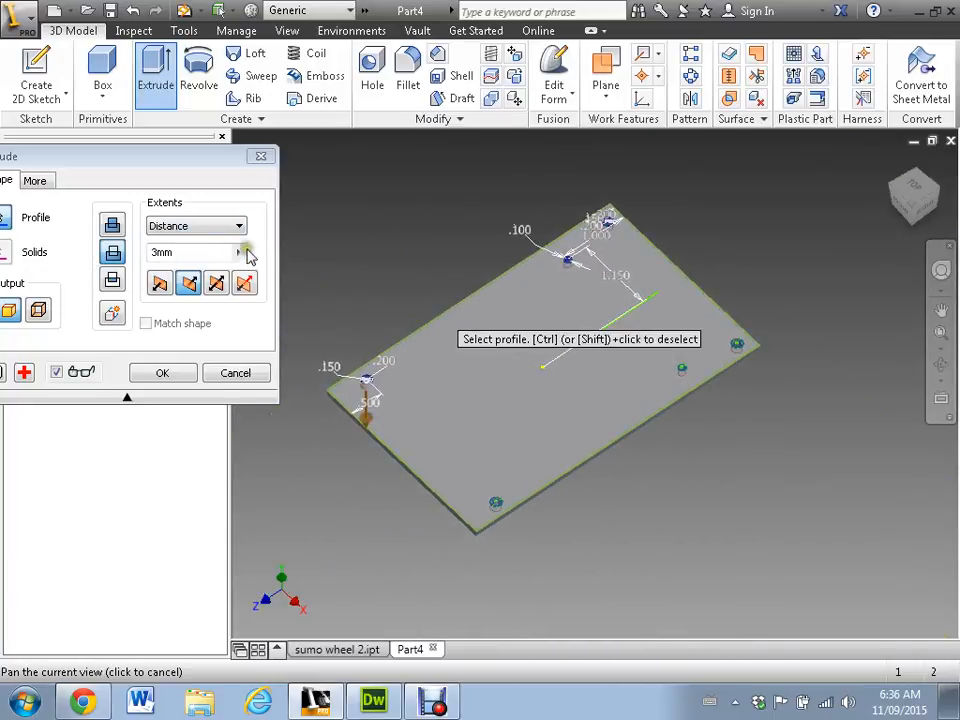
left_click(240, 224)
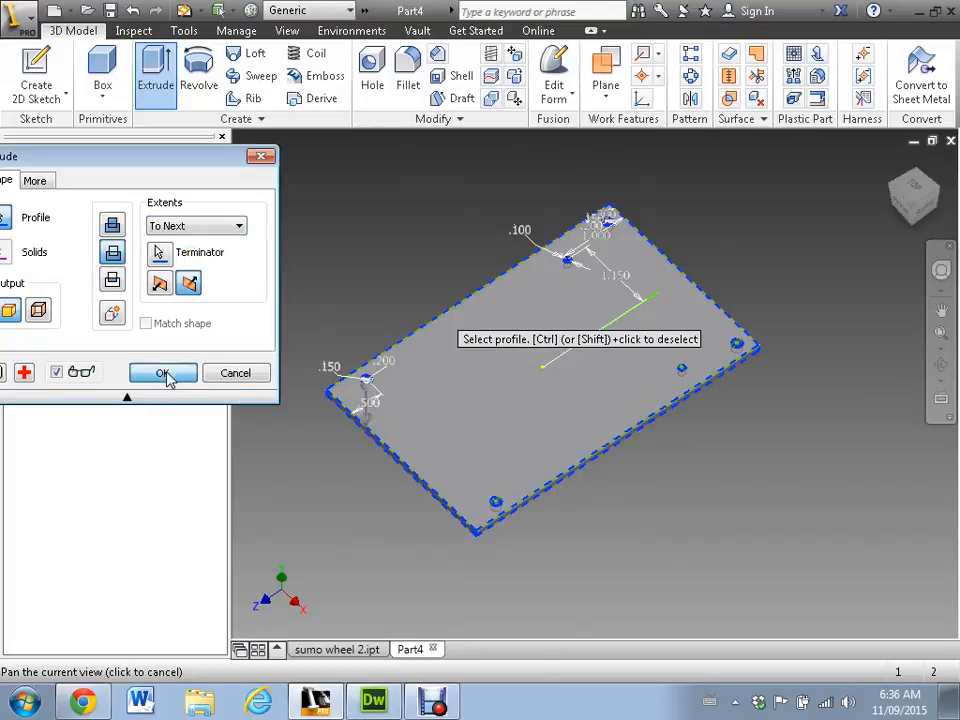
left_click(164, 374)
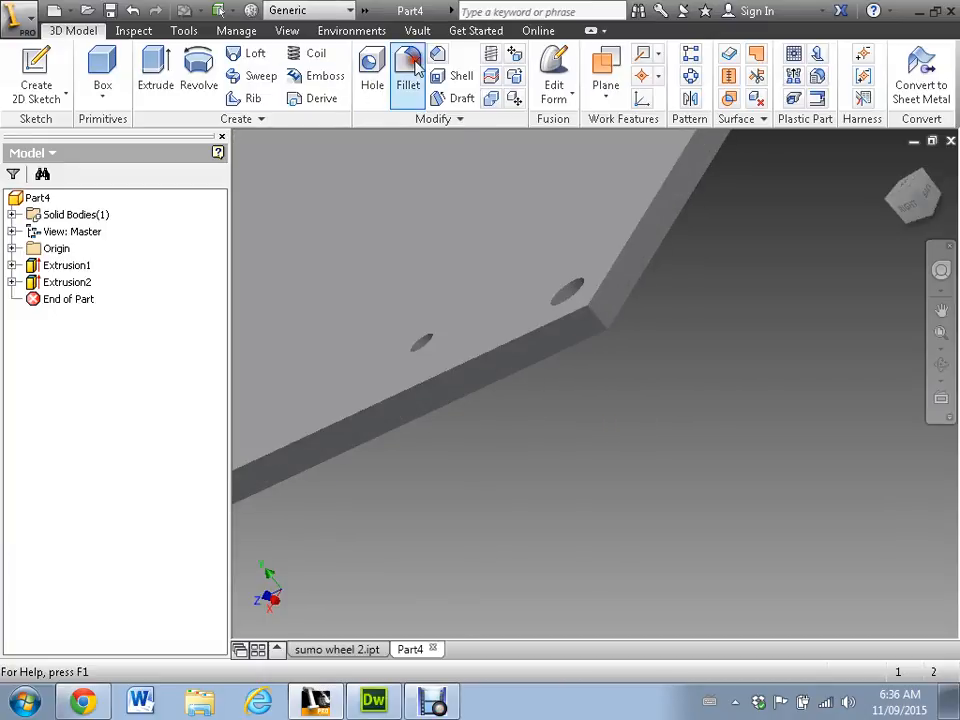
Add Fillet1 rounding the plate's four vertical corner edges at .25 radius.
left_click(408, 76)
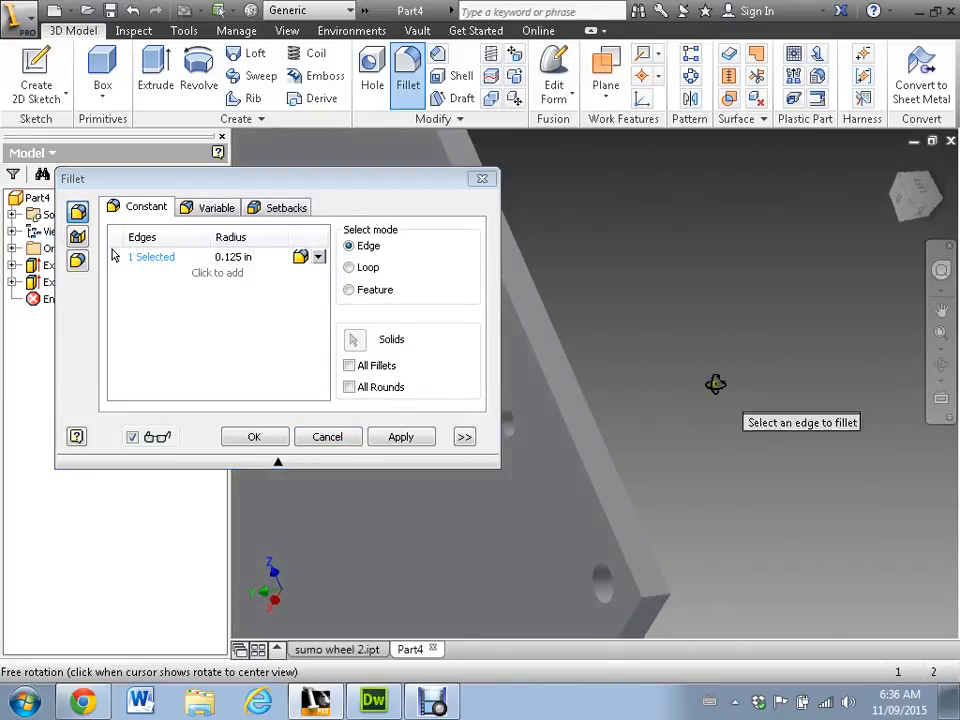
left_click(650, 596)
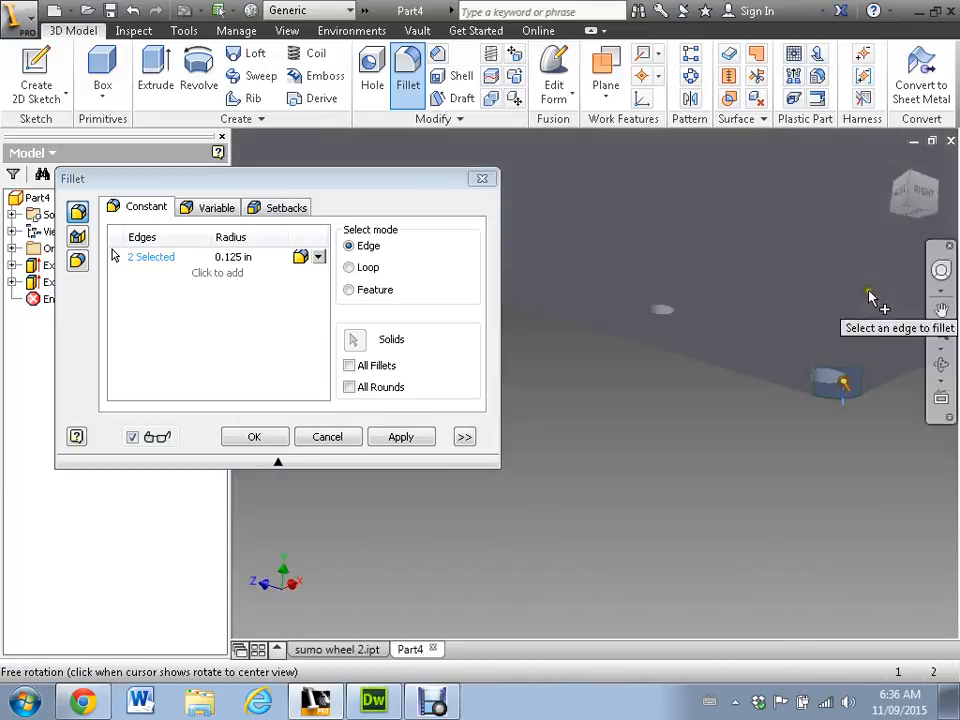
left_click_drag(870, 296, 620, 330)
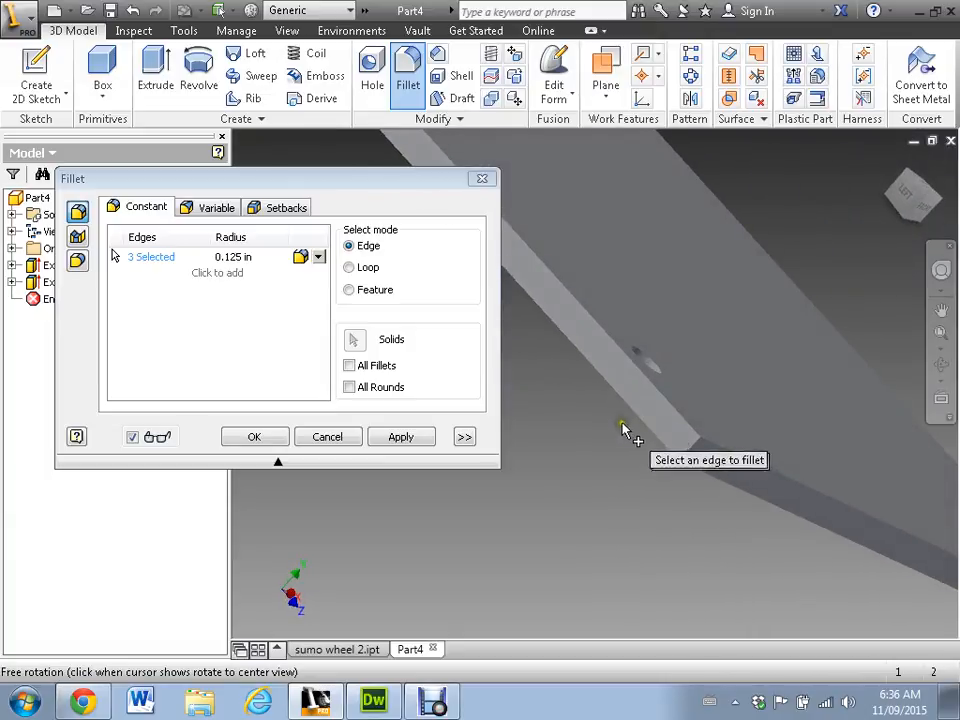
left_click(640, 430)
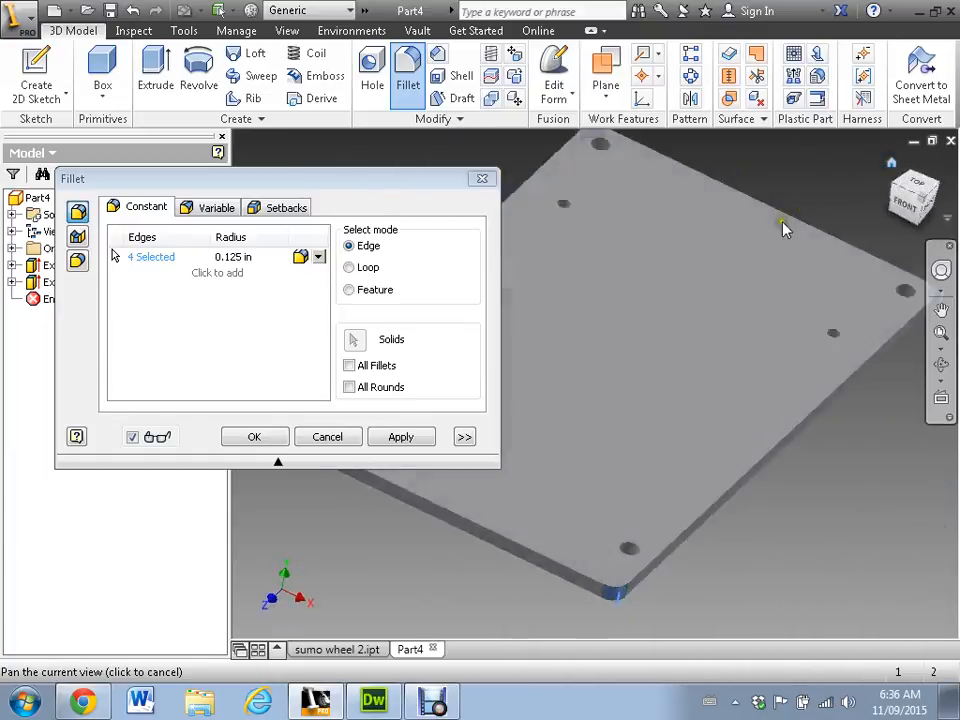
left_click_drag(278, 180, 210, 68)
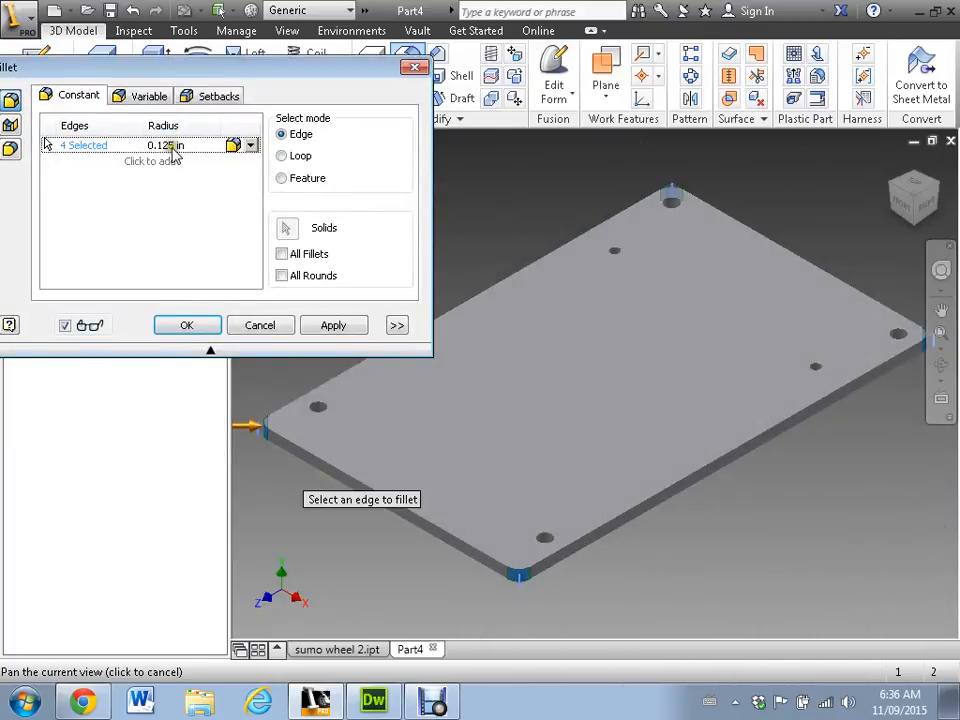
mouse_move(196, 150)
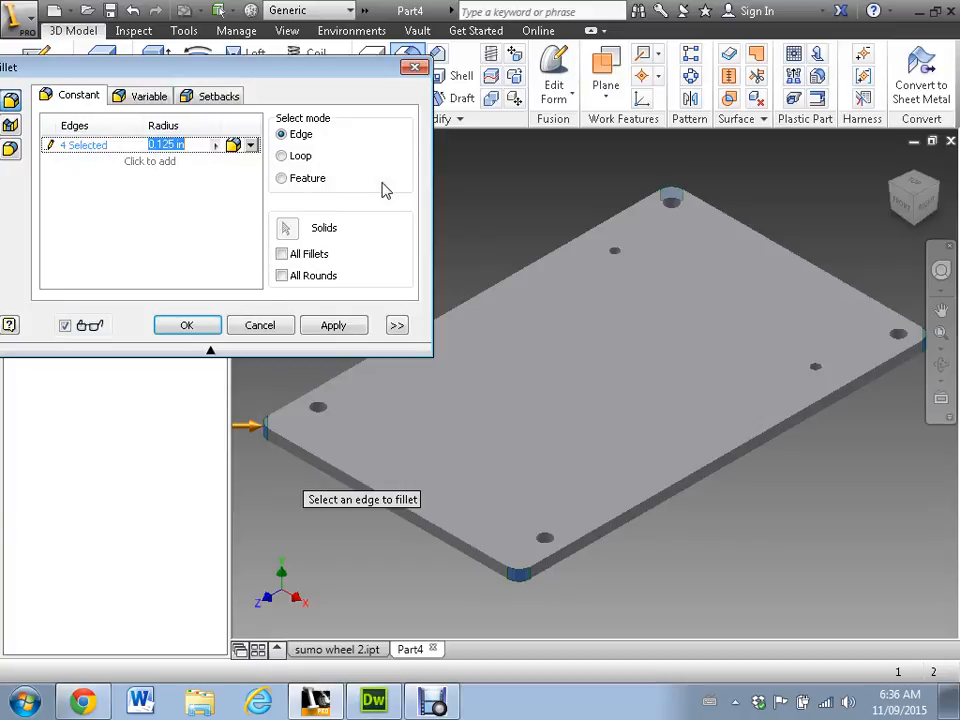
type(".25")
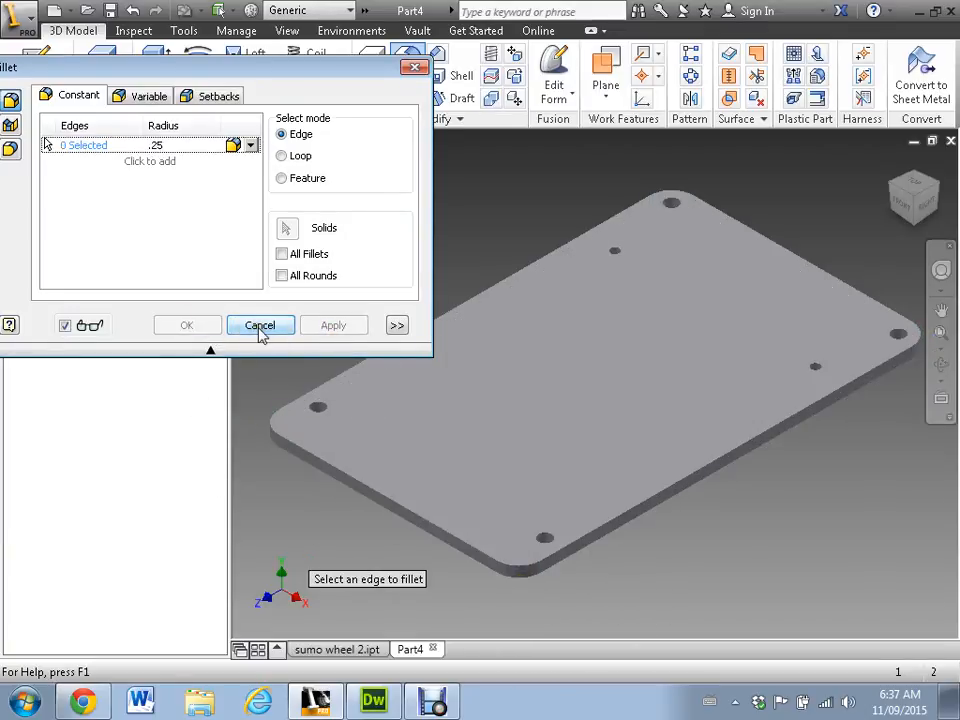
left_click(260, 324)
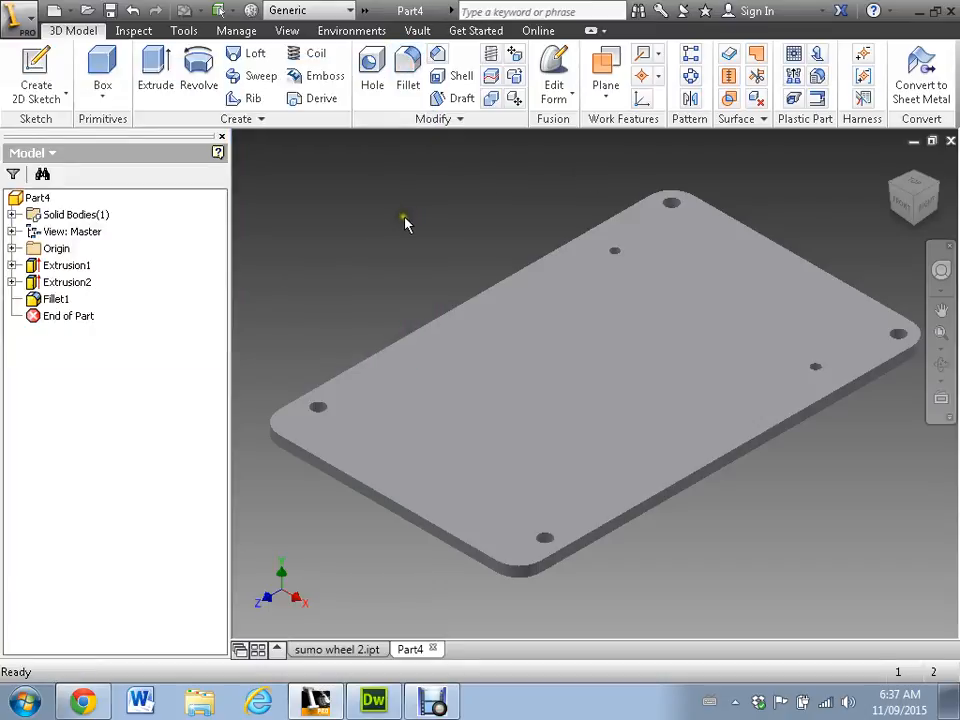
left_click_drag(404, 222, 380, 212)
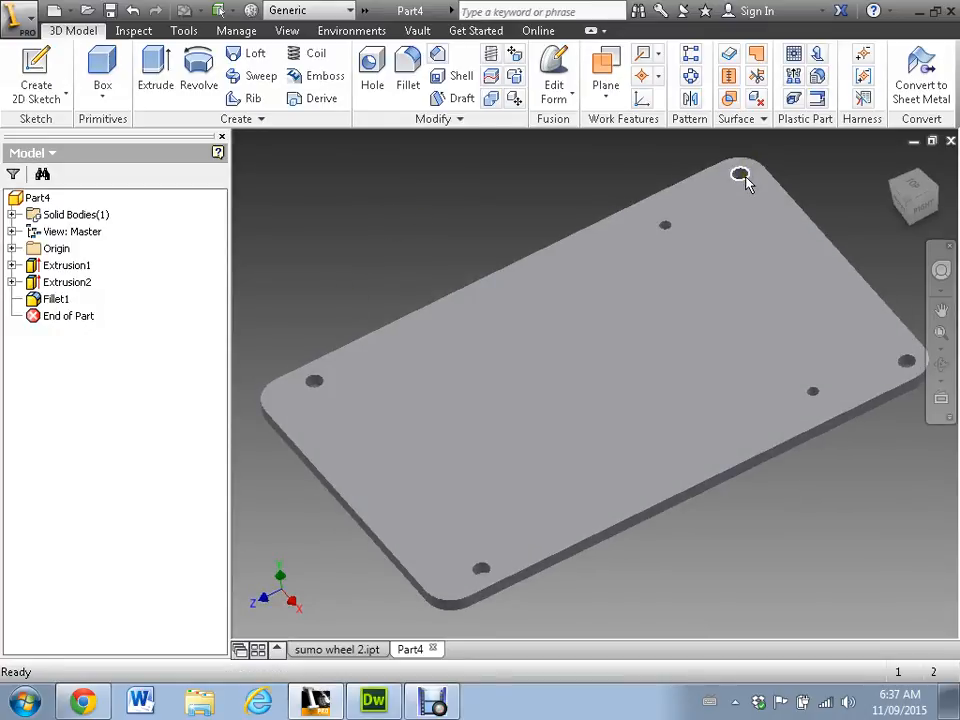
mouse_move(544, 172)
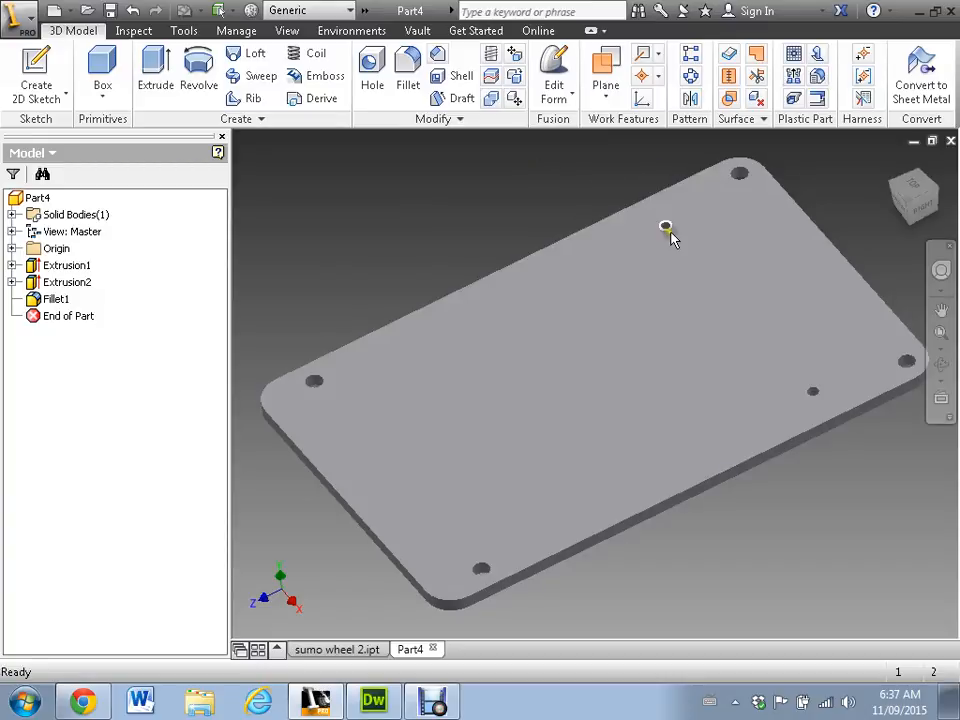
mouse_move(816, 398)
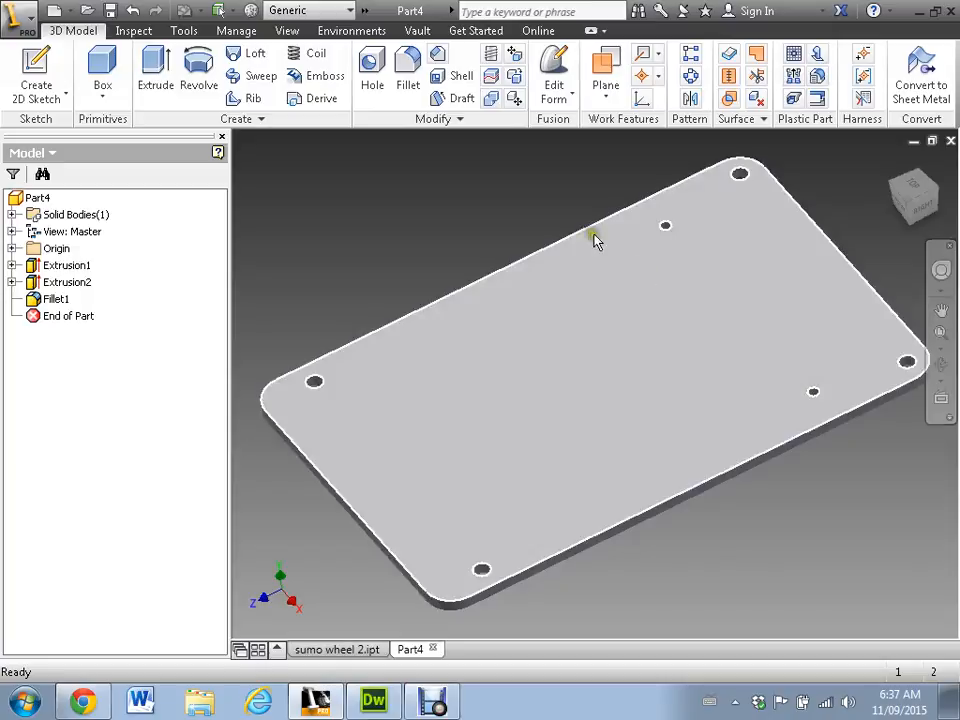
mouse_move(670, 304)
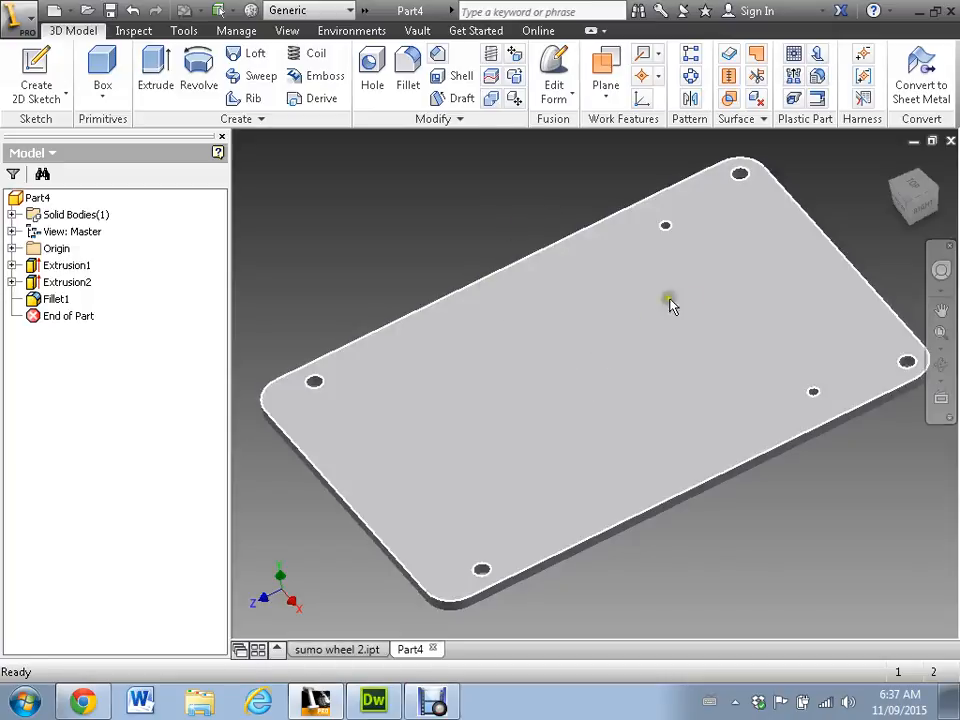
mouse_move(580, 376)
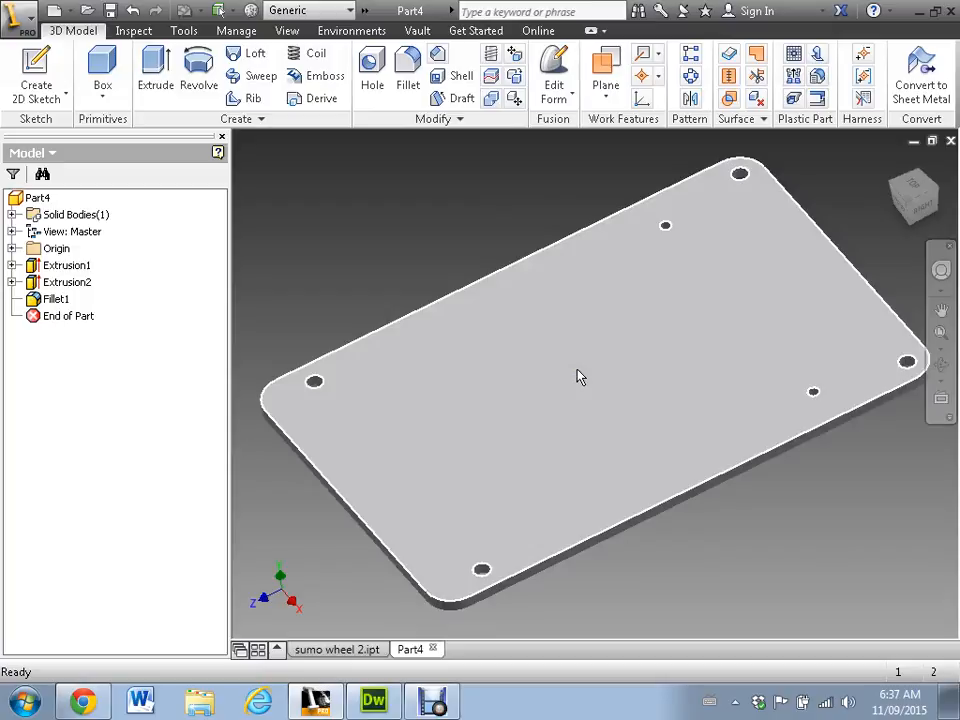